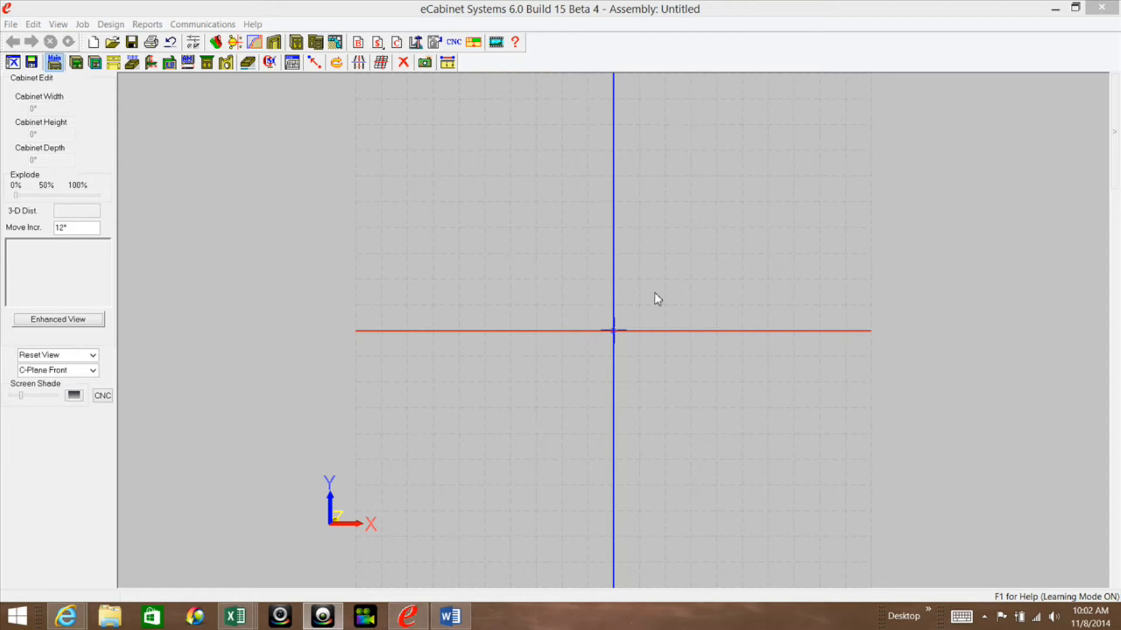
pyautogui.moveTo(548, 146)
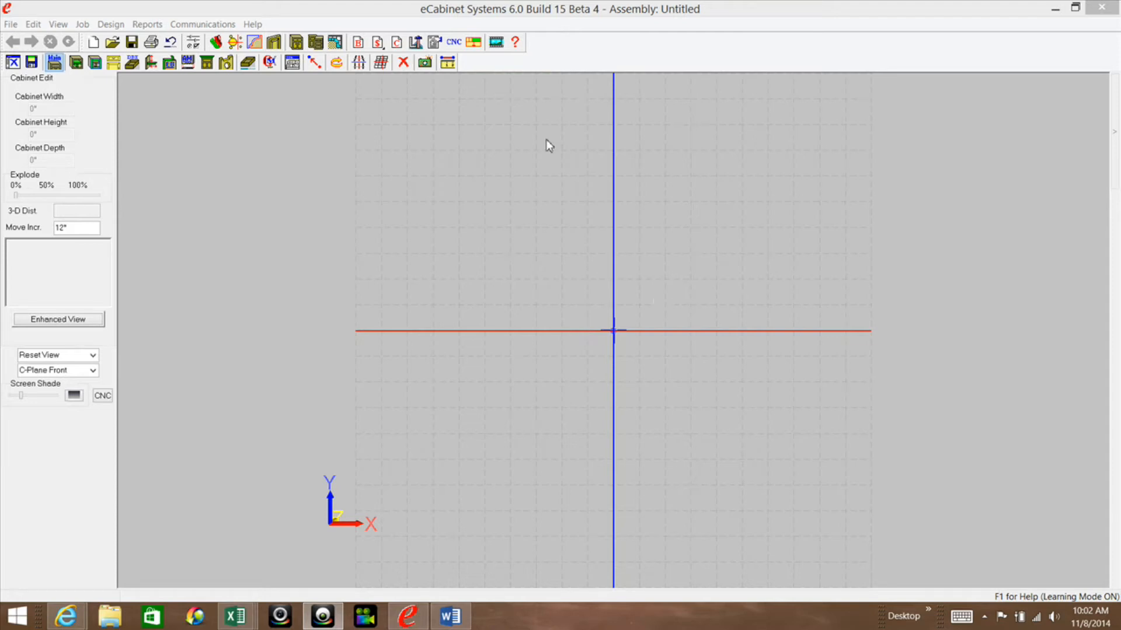
pyautogui.moveTo(539, 201)
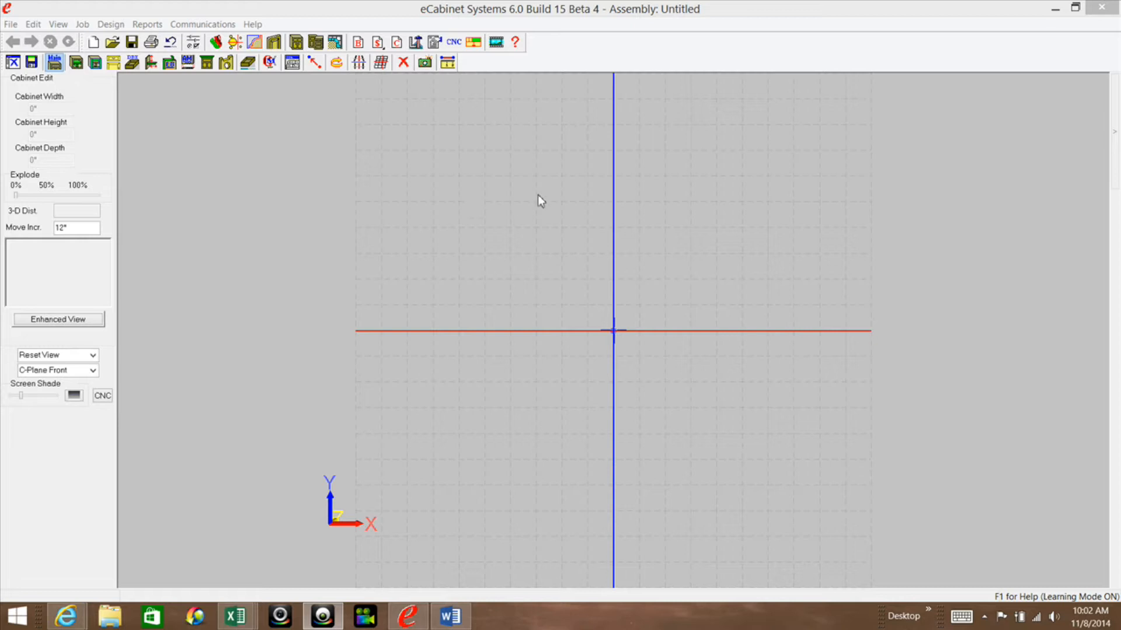
pyautogui.moveTo(553, 234)
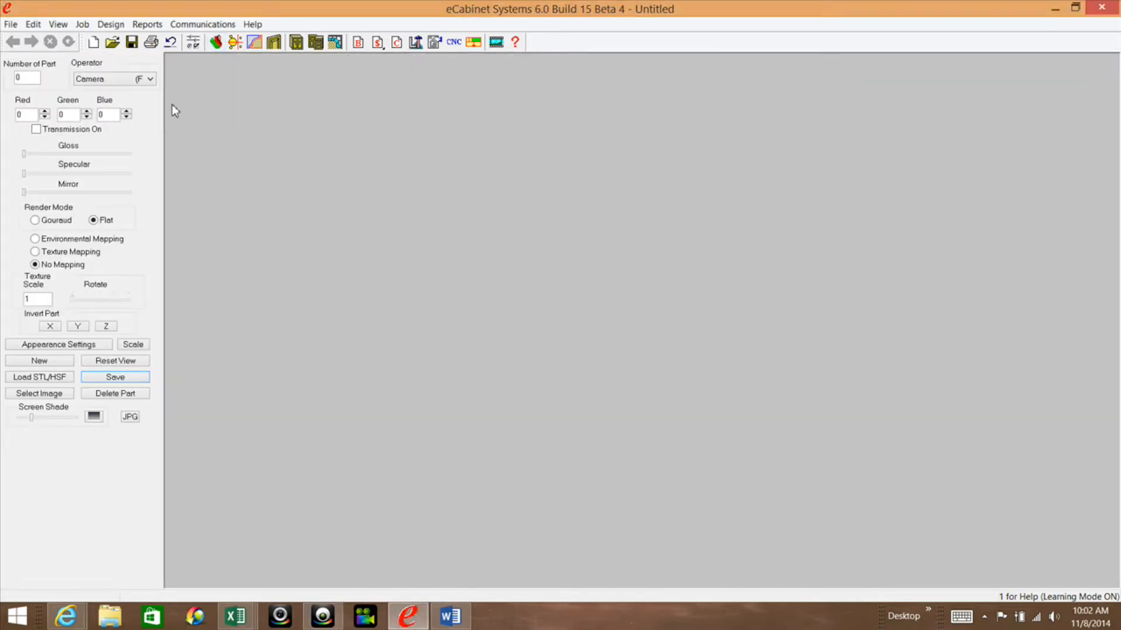
pyautogui.moveTo(673, 94)
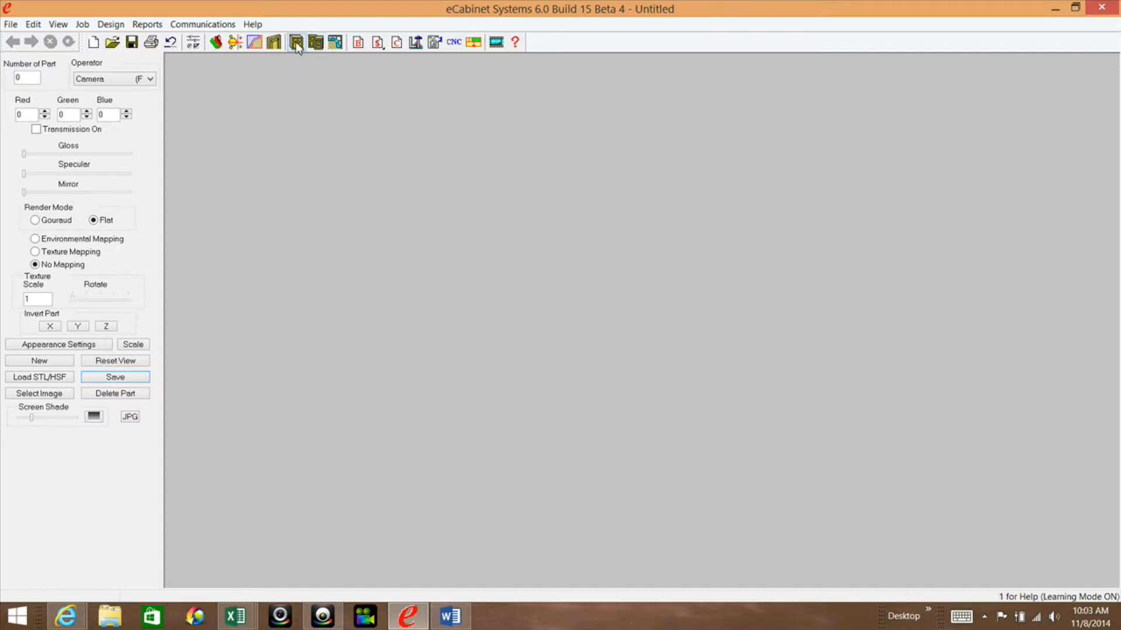
# - Return to the assembly view showing the 36" desk cabinet SecTest
pyautogui.click(295, 42)
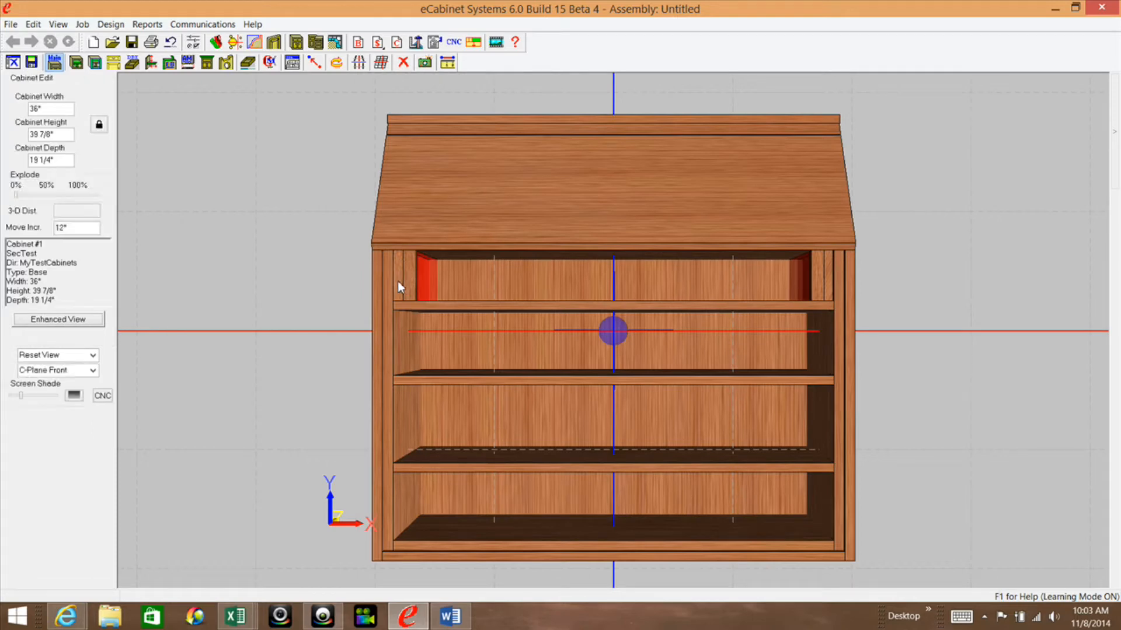
pyautogui.moveTo(399, 278)
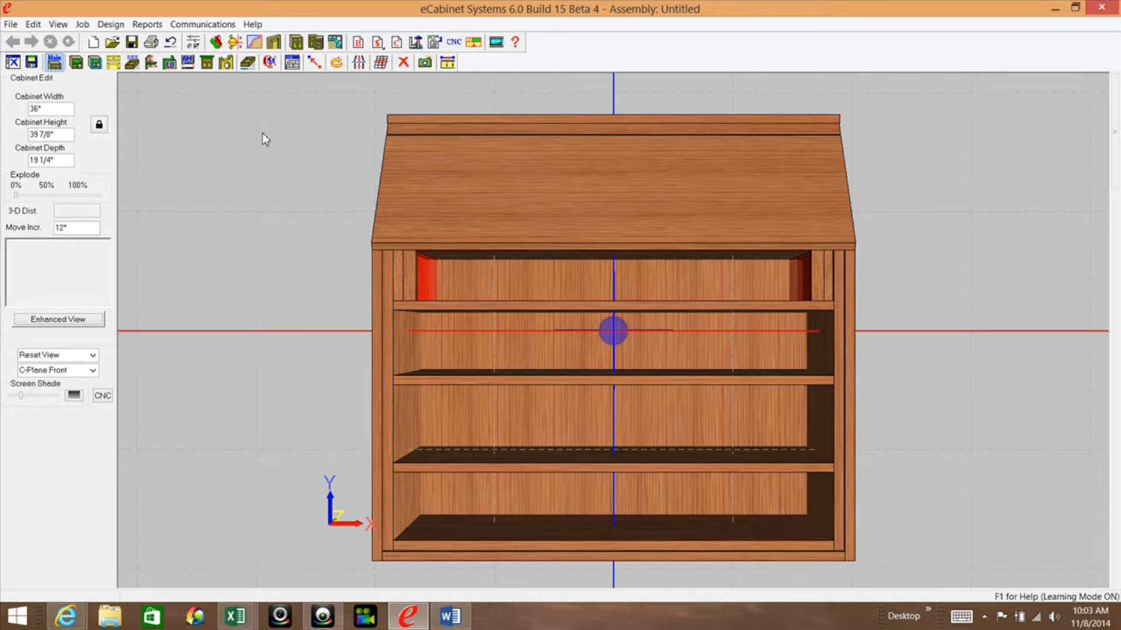
pyautogui.moveTo(265, 119)
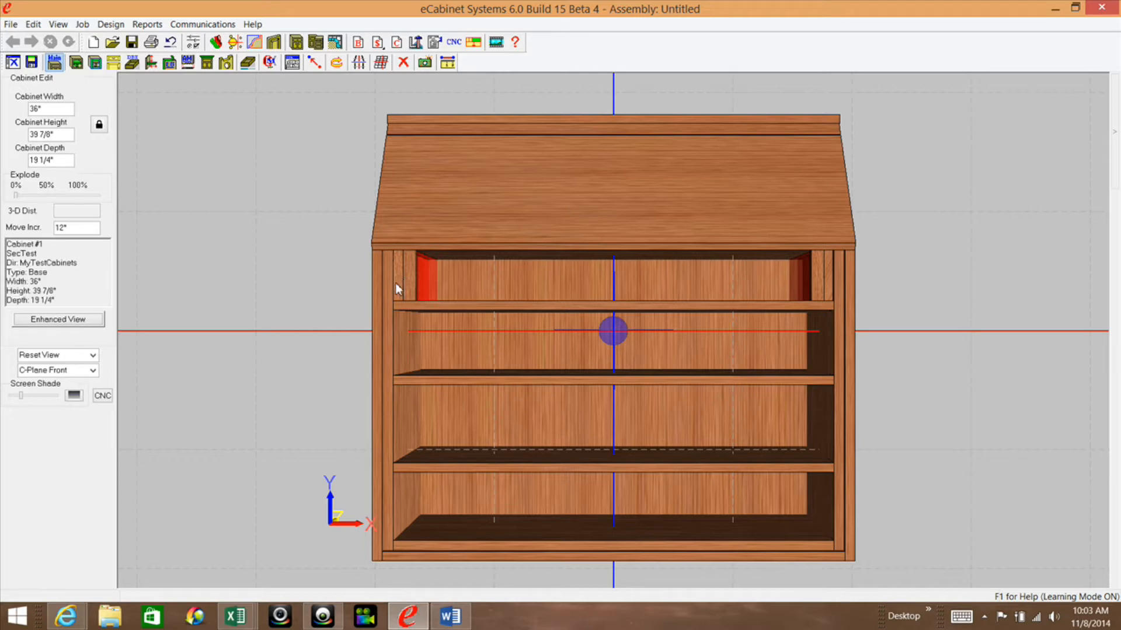
pyautogui.moveTo(401, 280)
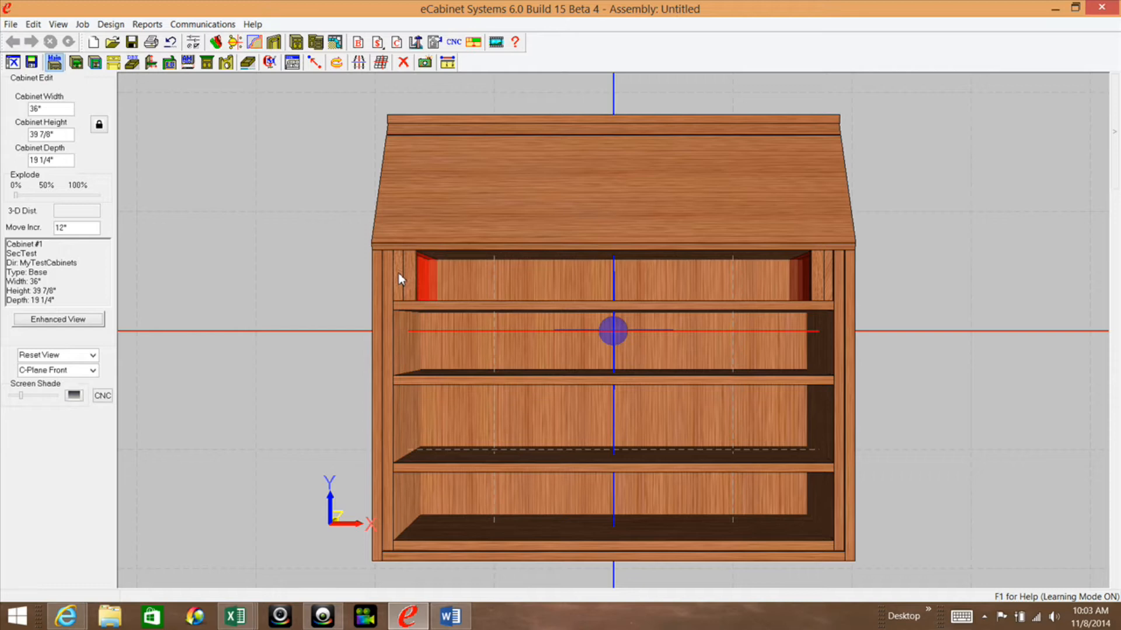
pyautogui.moveTo(401, 277)
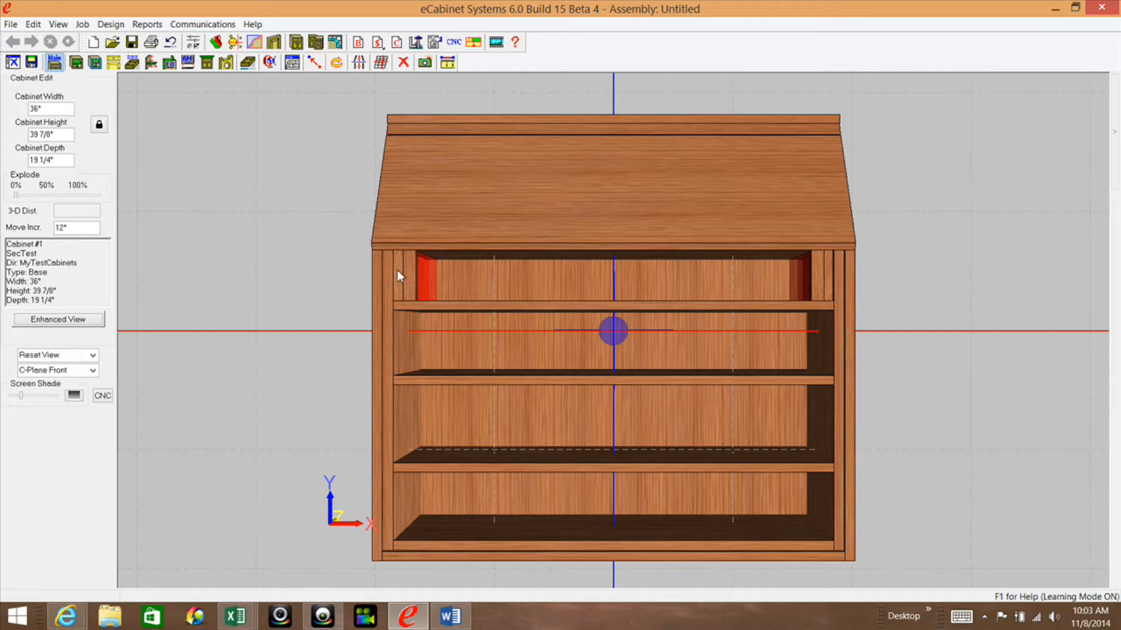
pyautogui.moveTo(406, 275)
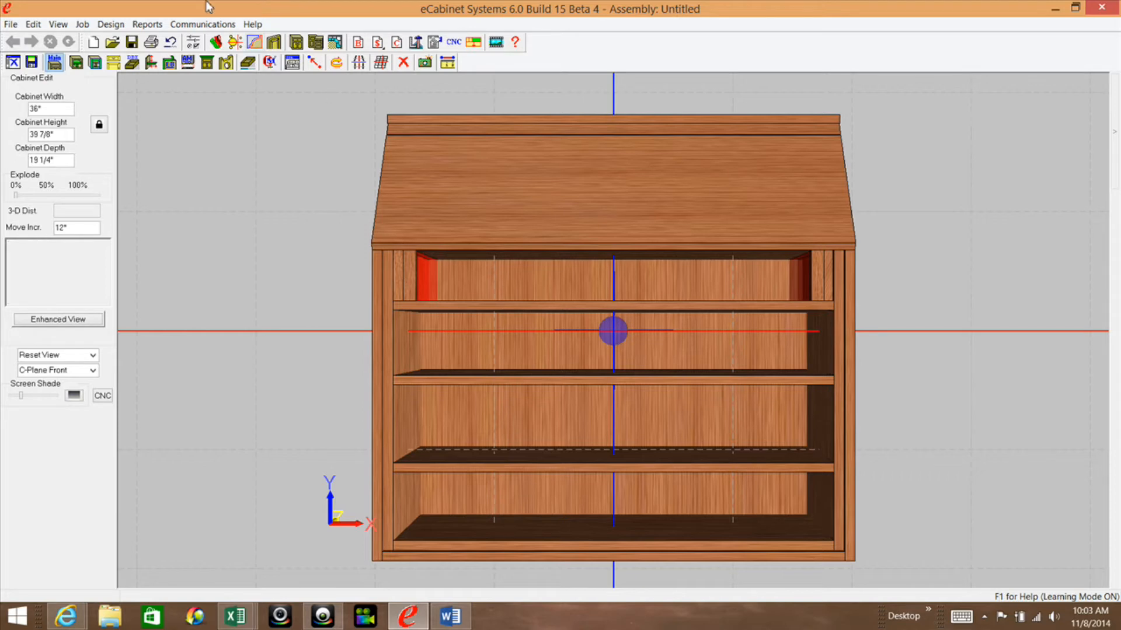
pyautogui.moveTo(216, 42)
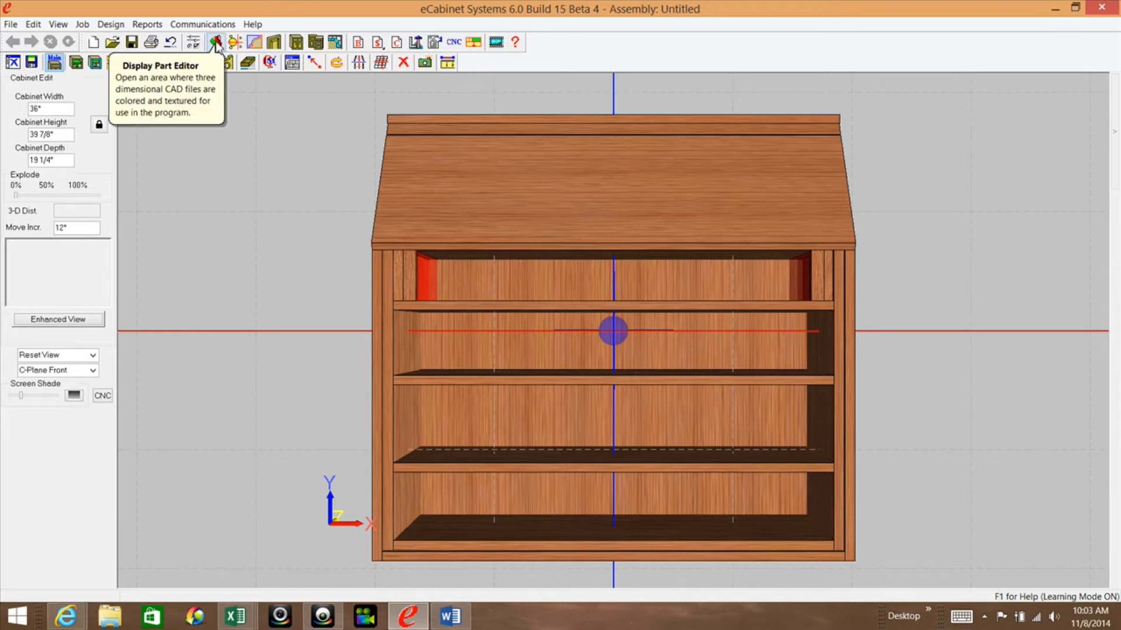
# - Switch to the part editor without saving the assembly and start loading an STL/HSF part
pyautogui.click(216, 42)
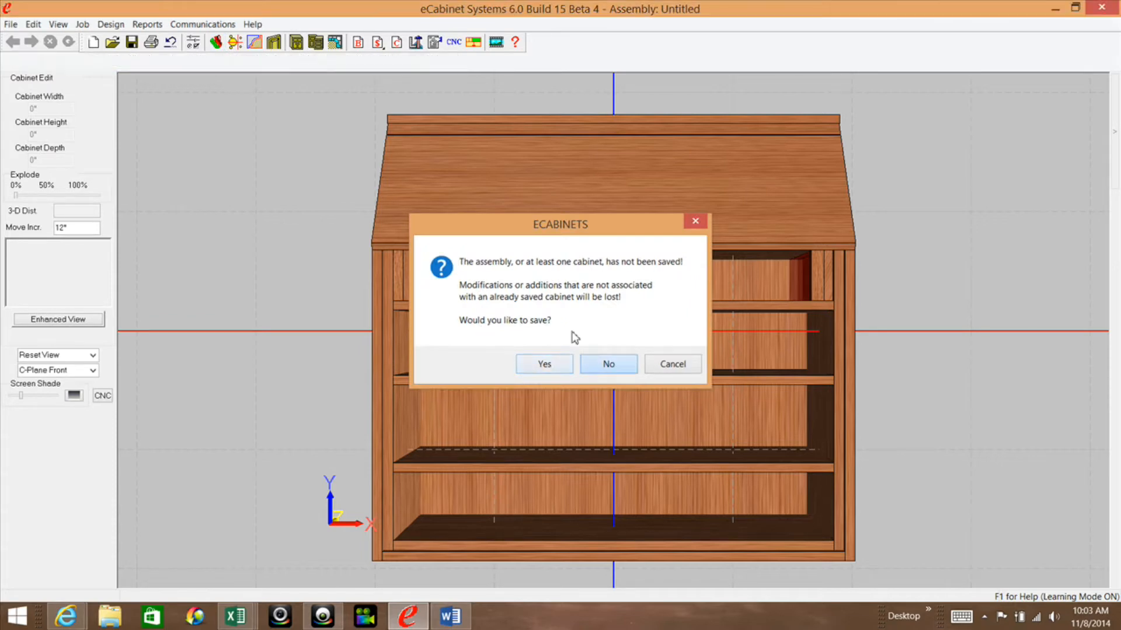
pyautogui.click(607, 364)
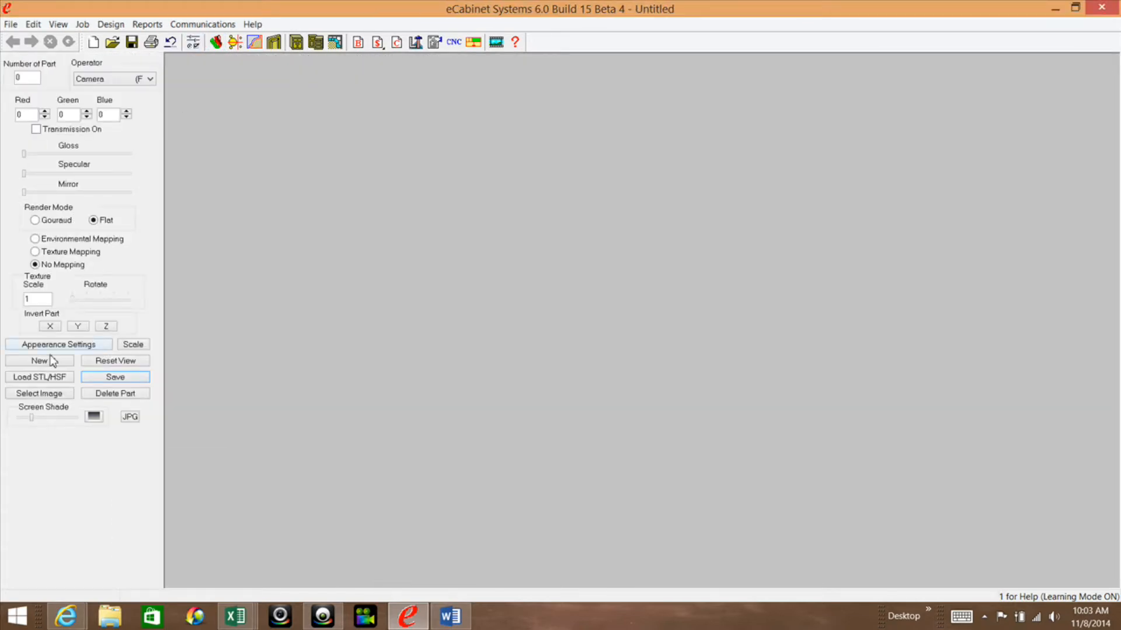
pyautogui.click(40, 377)
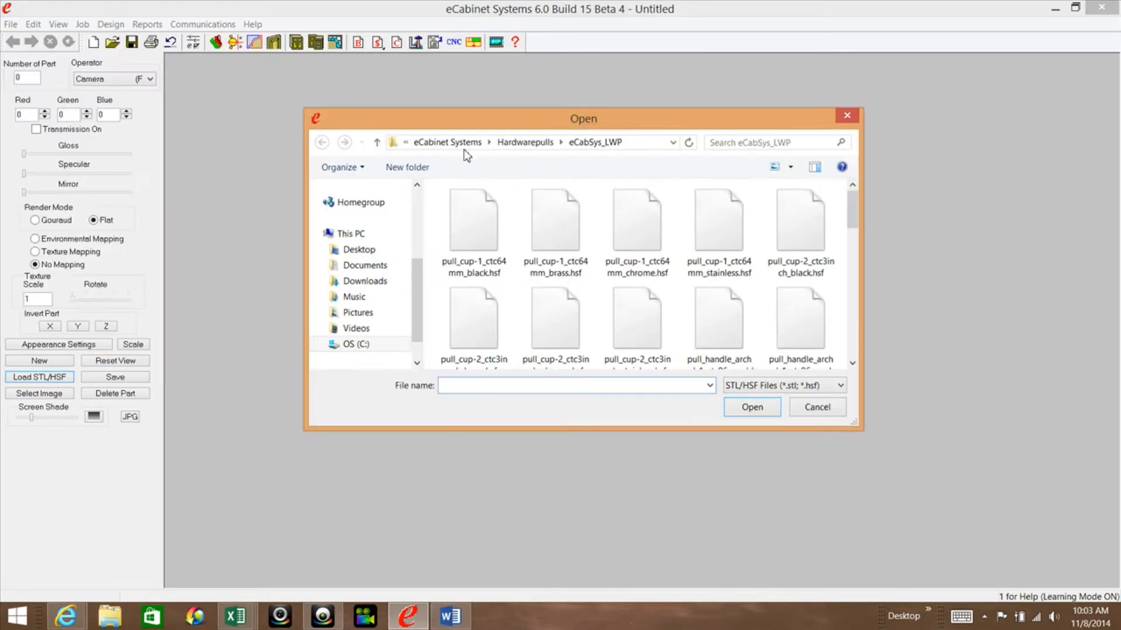
# - Browse to Hardwarepulls > eCabSys_LWP and select pull_knob_round-1_stainless.hsf
pyautogui.click(596, 142)
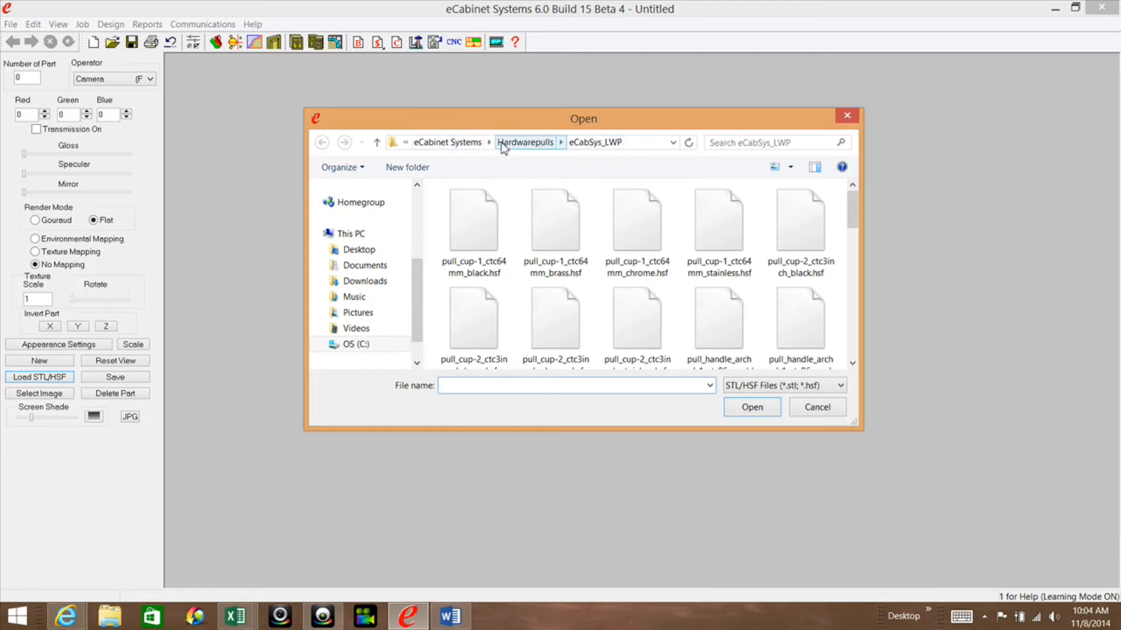
pyautogui.click(489, 141)
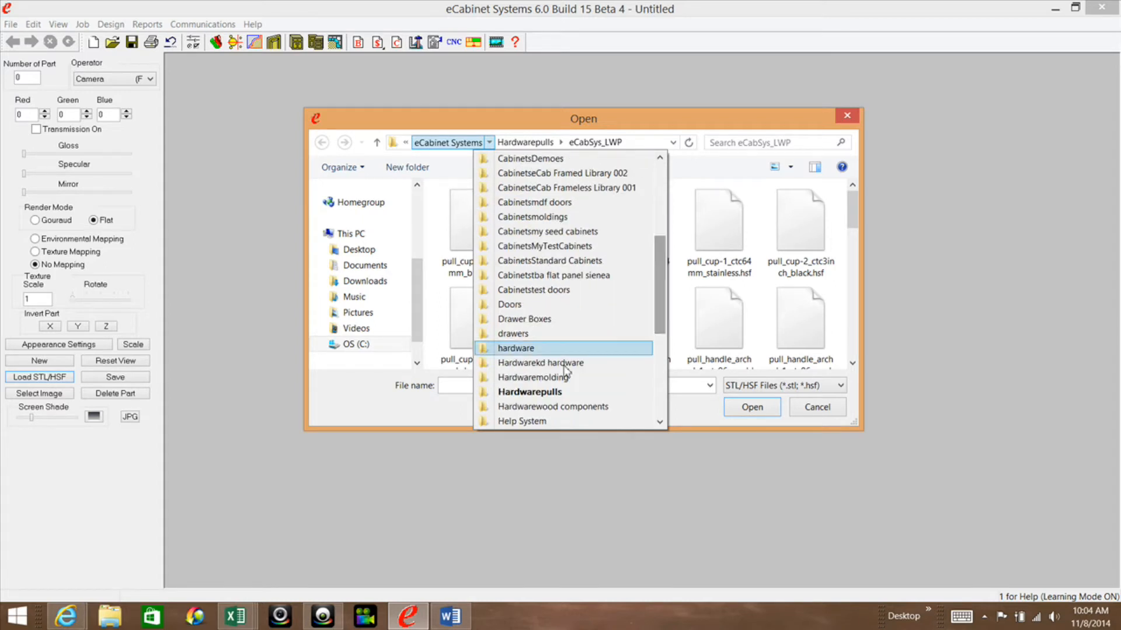
pyautogui.click(530, 392)
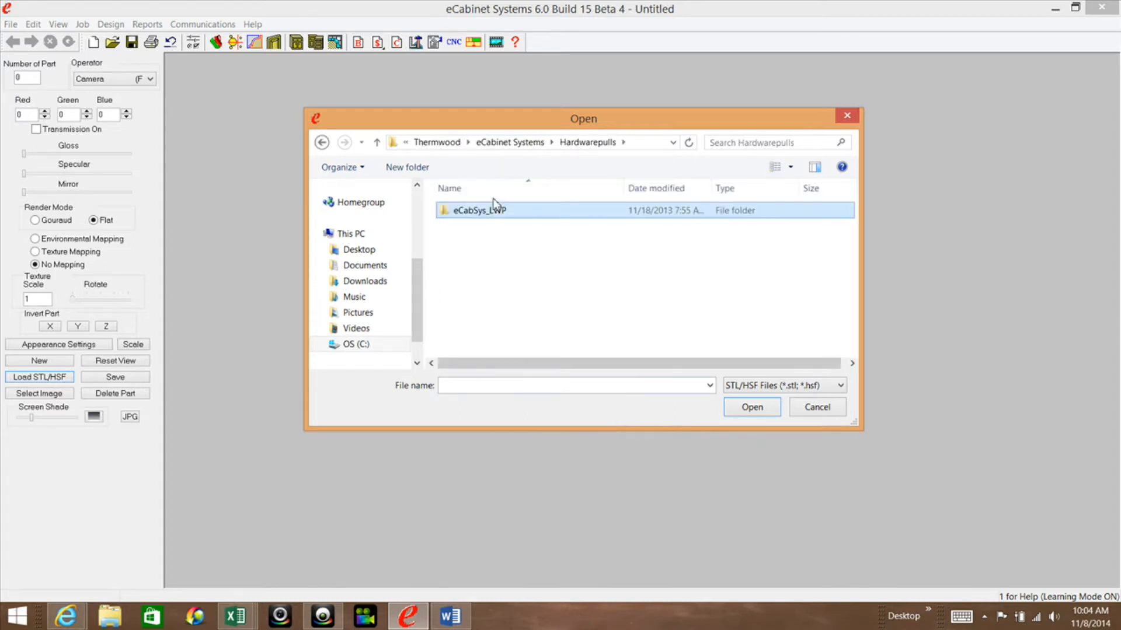
pyautogui.moveTo(462, 215)
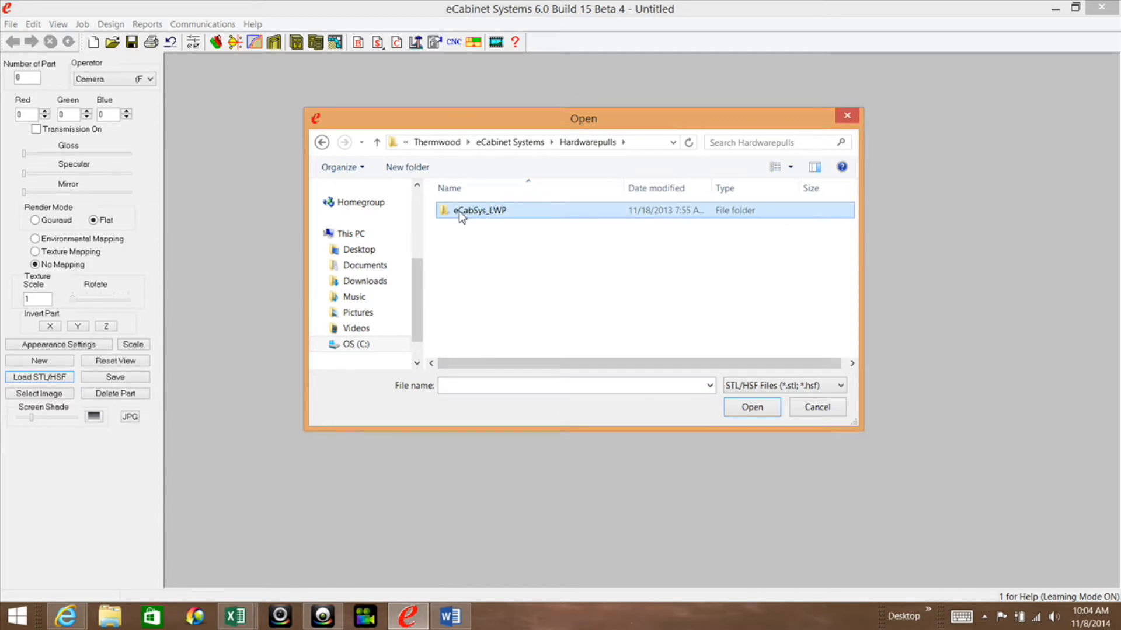
pyautogui.moveTo(478, 218)
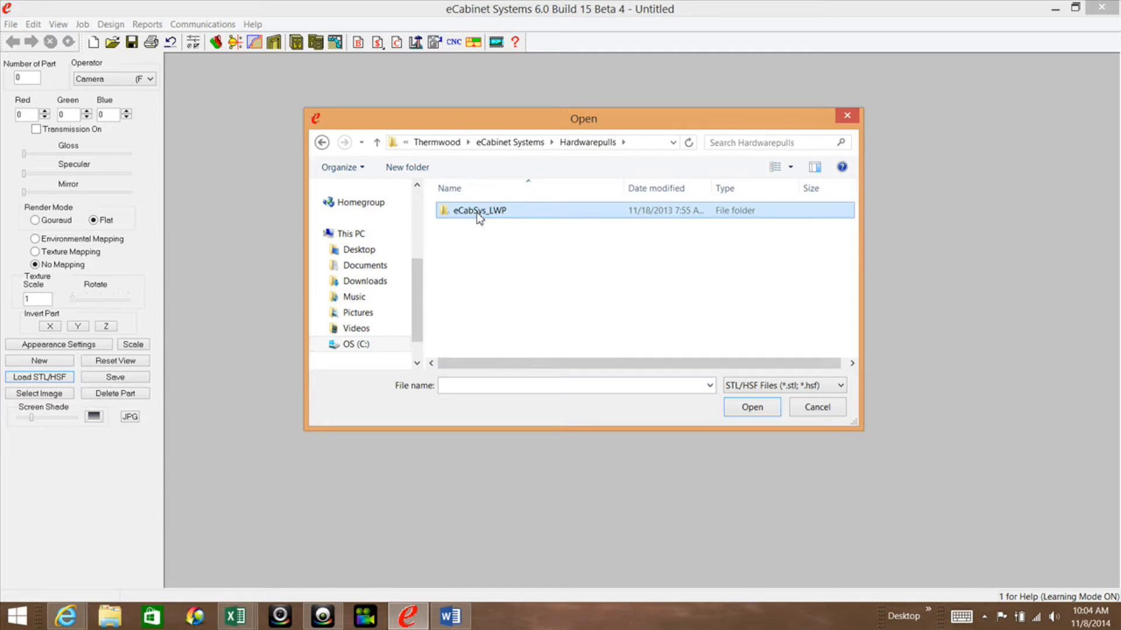
pyautogui.doubleClick(478, 210)
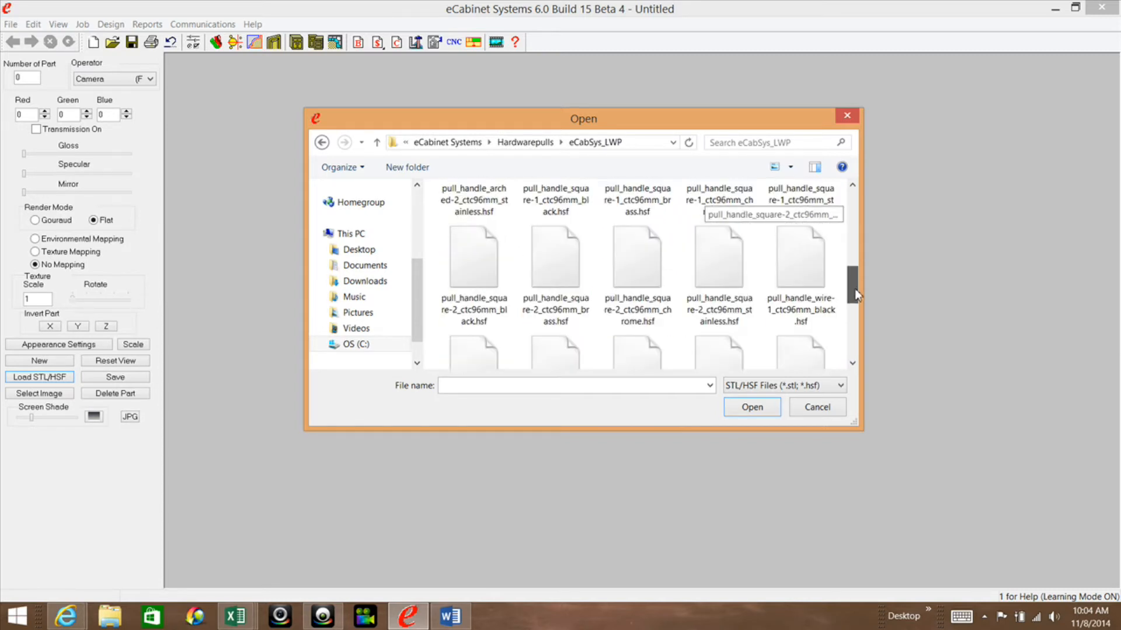
pyautogui.scroll(-3)
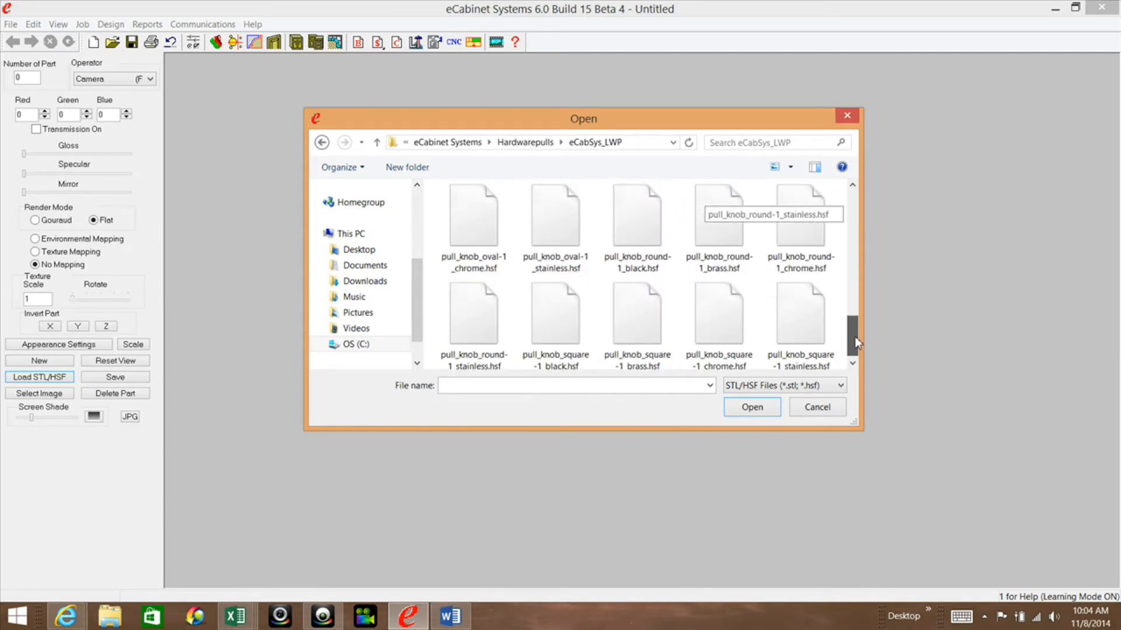
pyautogui.click(472, 316)
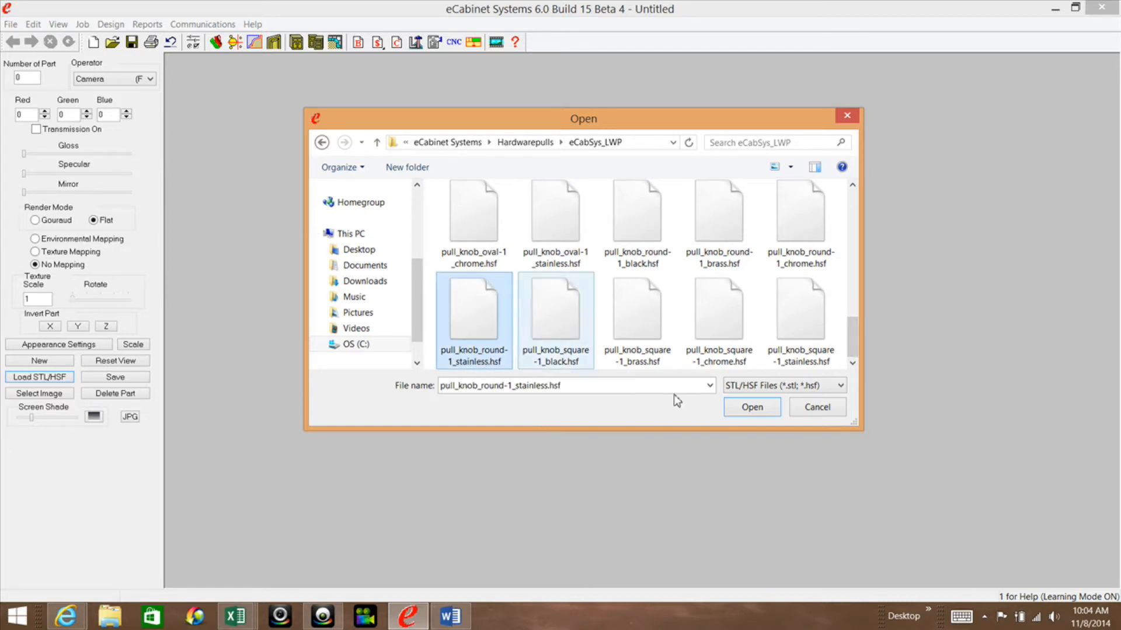
# - Load the round stainless knob and scale it to 1/2 width, preserving aspect ratio
pyautogui.click(751, 406)
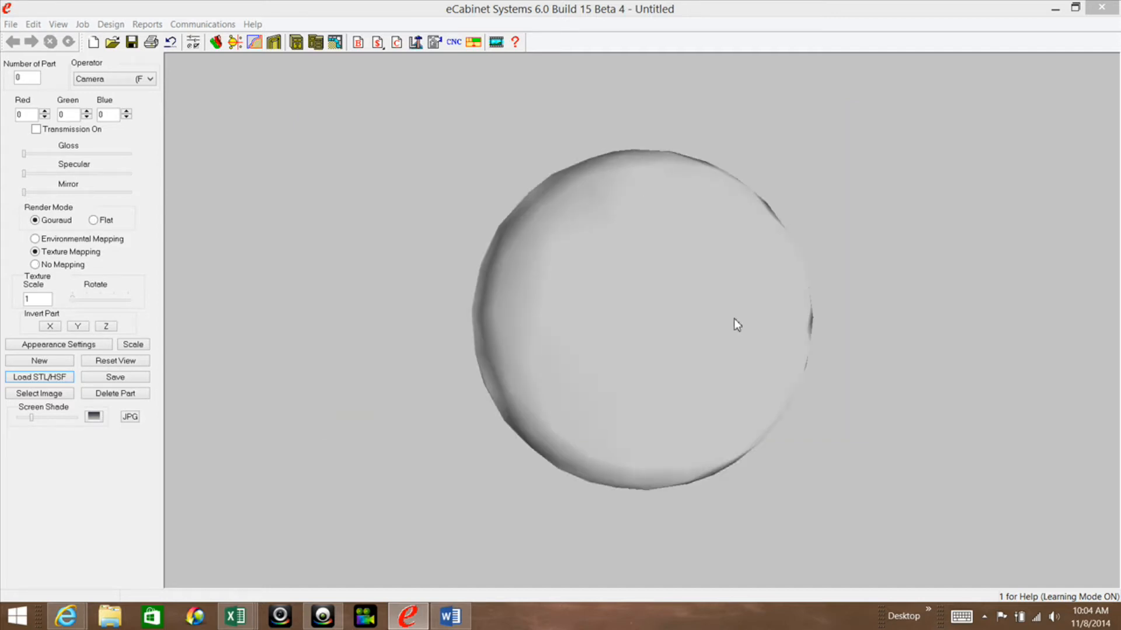
pyautogui.moveTo(125, 371)
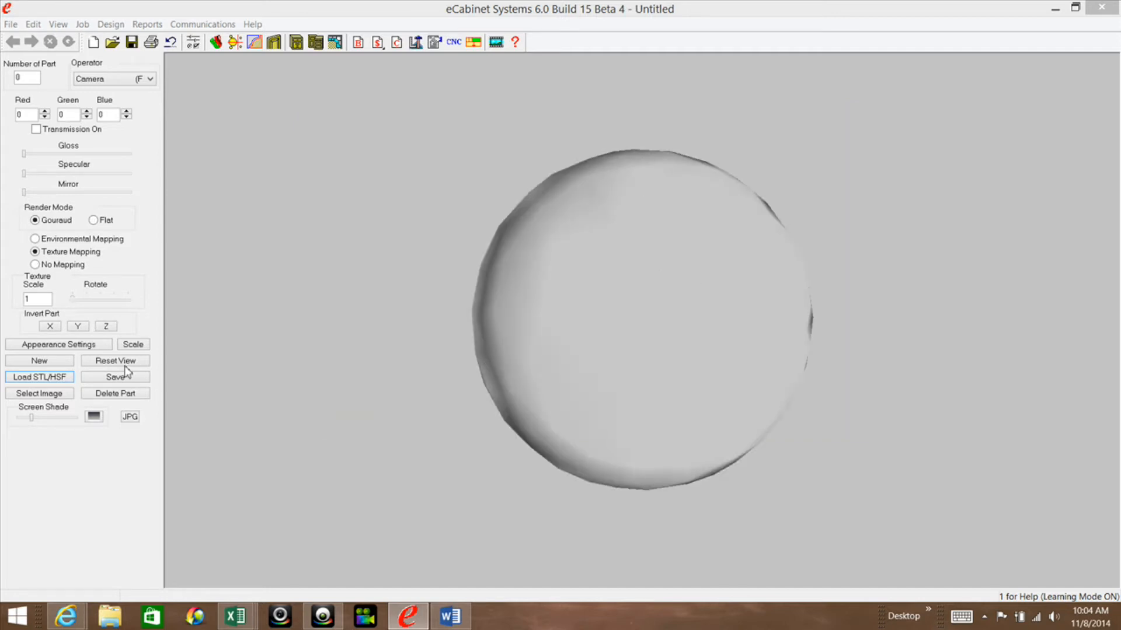
pyautogui.click(132, 343)
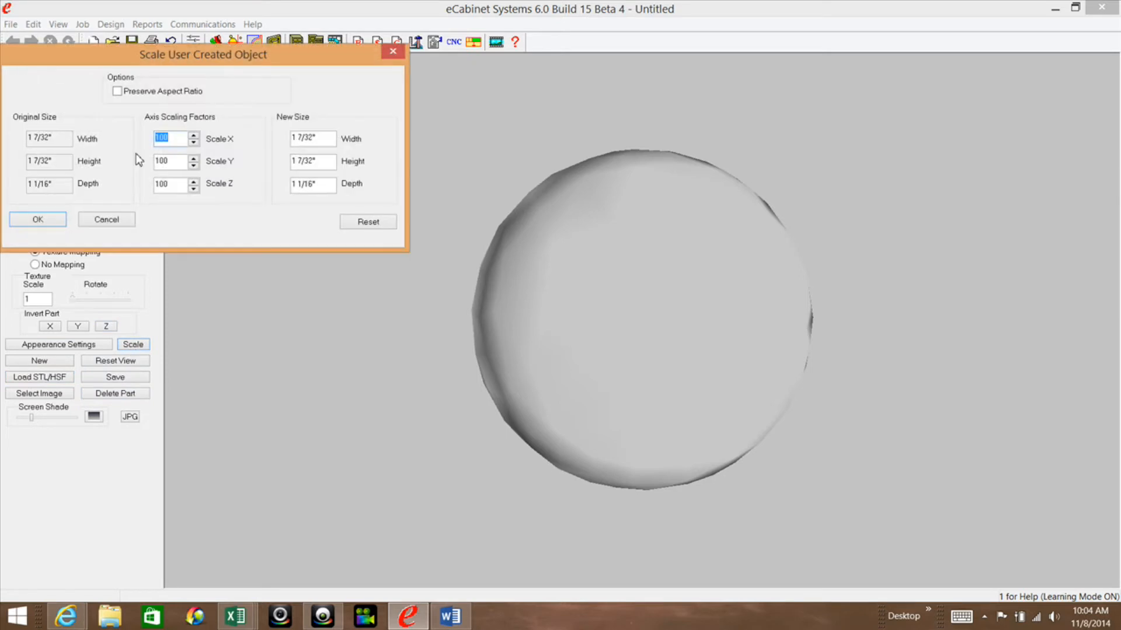
pyautogui.moveTo(289, 141)
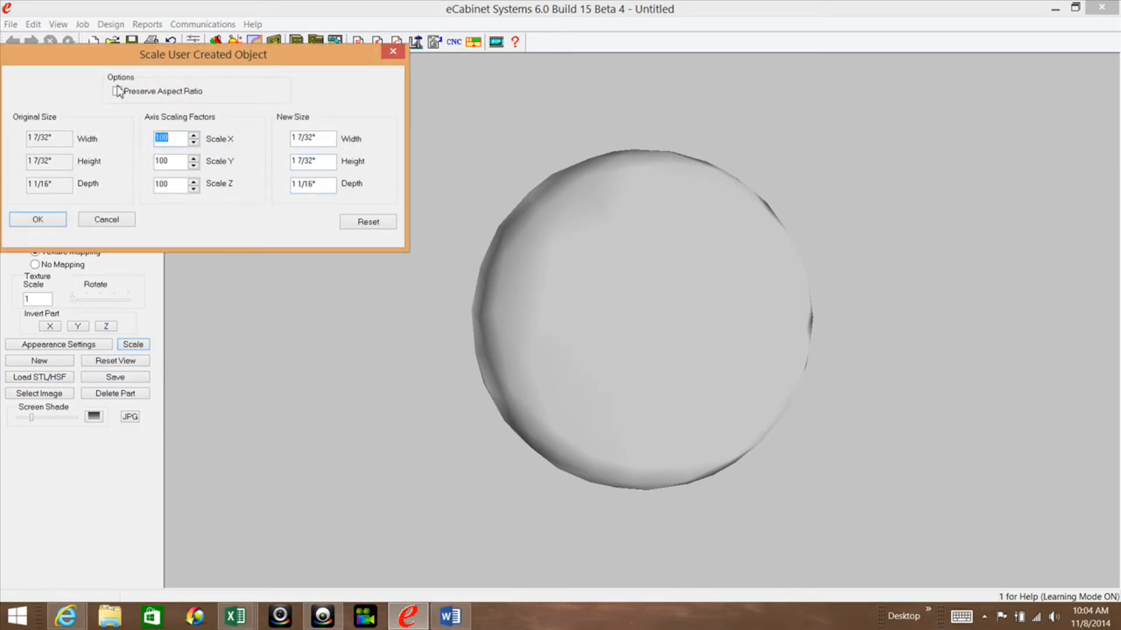
pyautogui.click(116, 91)
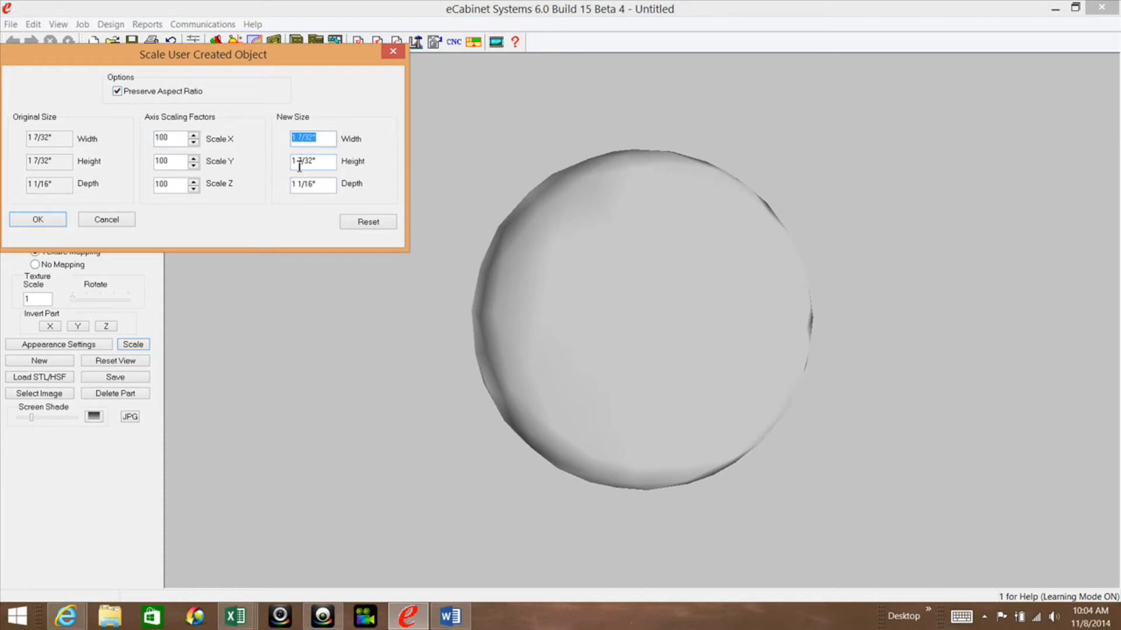
pyautogui.write('1/2')
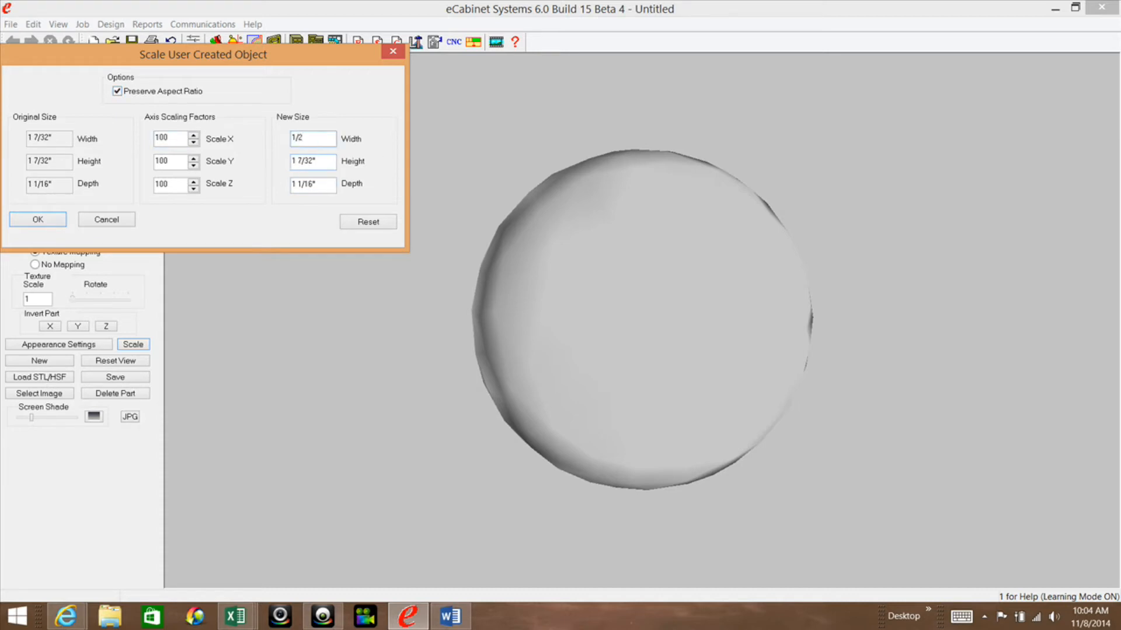
pyautogui.click(313, 139)
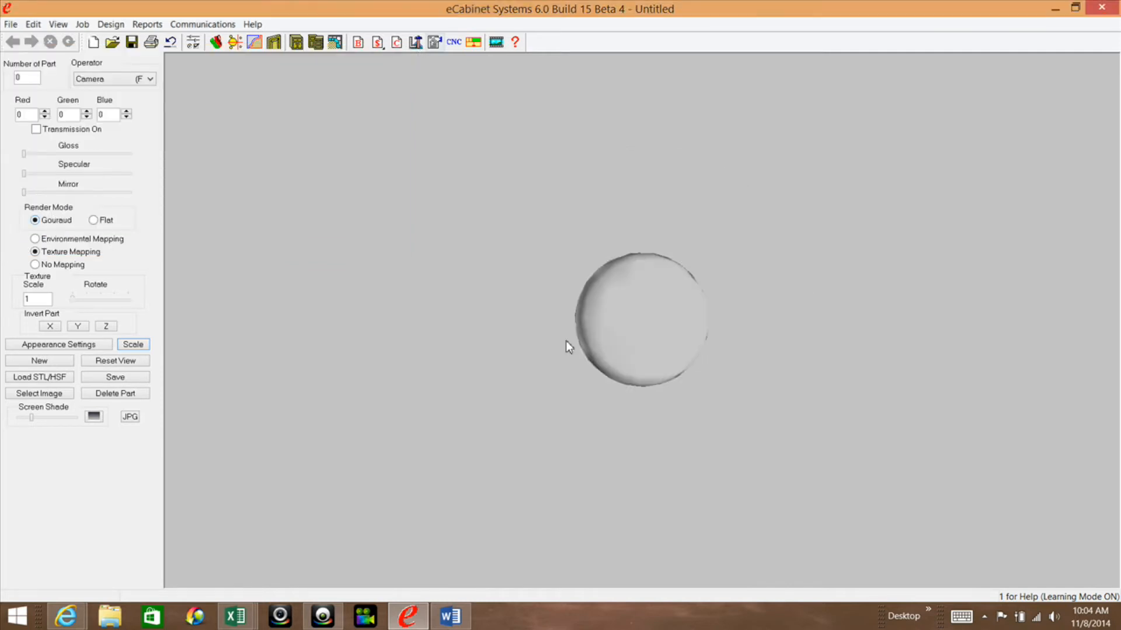
# - Start saving the knob and choose MyHSFs > CustomPulls as the destination folder
pyautogui.click(115, 377)
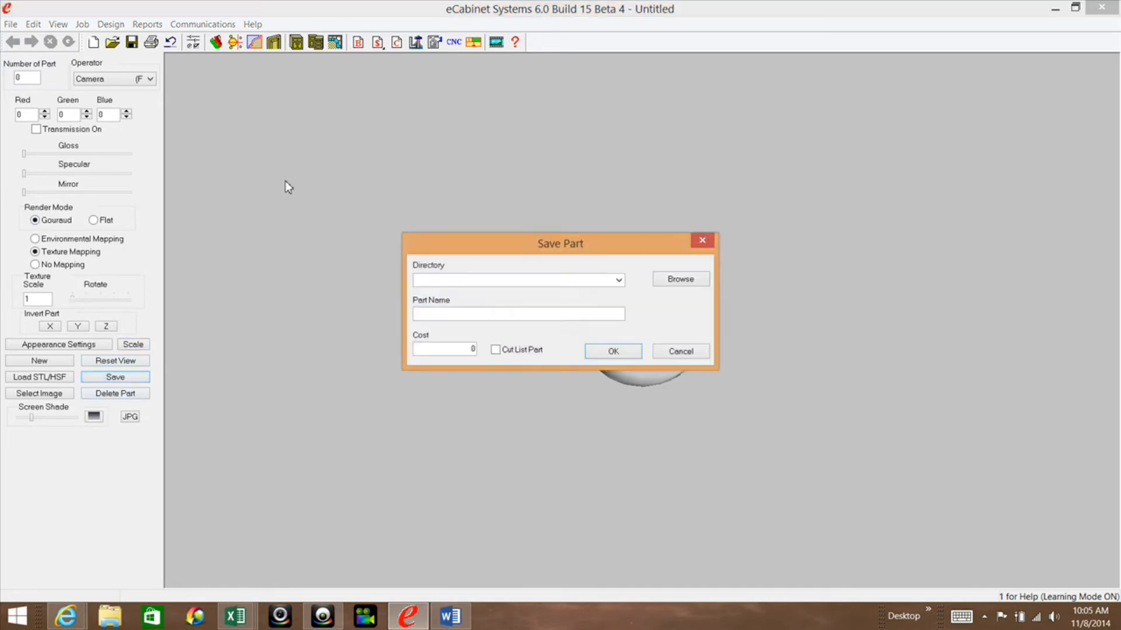
pyautogui.click(678, 279)
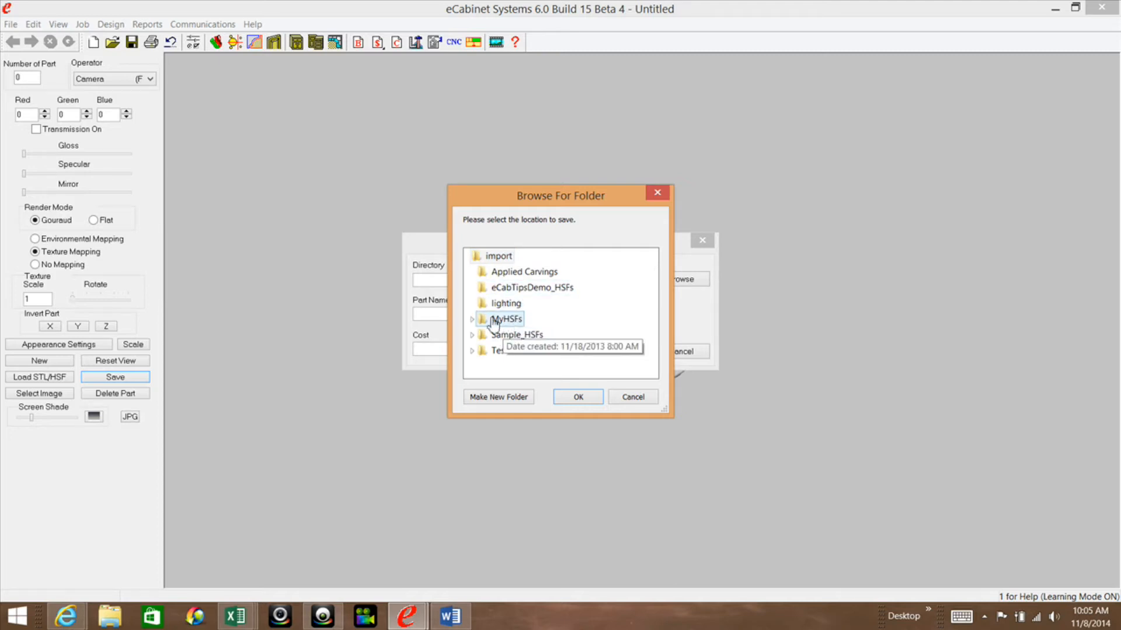
pyautogui.click(473, 319)
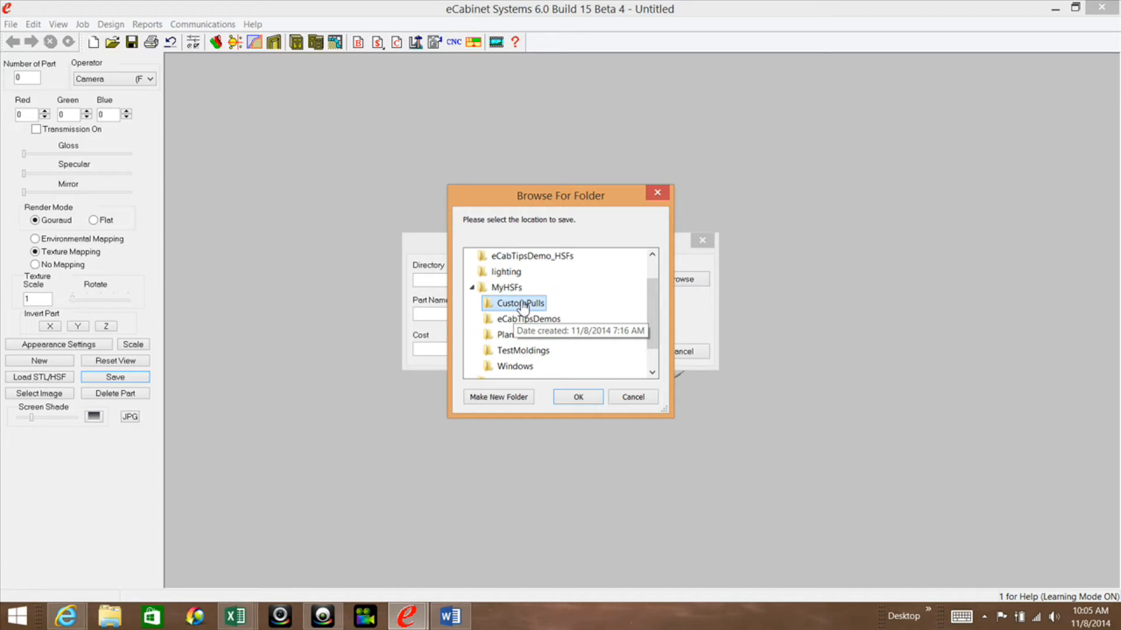
pyautogui.click(577, 397)
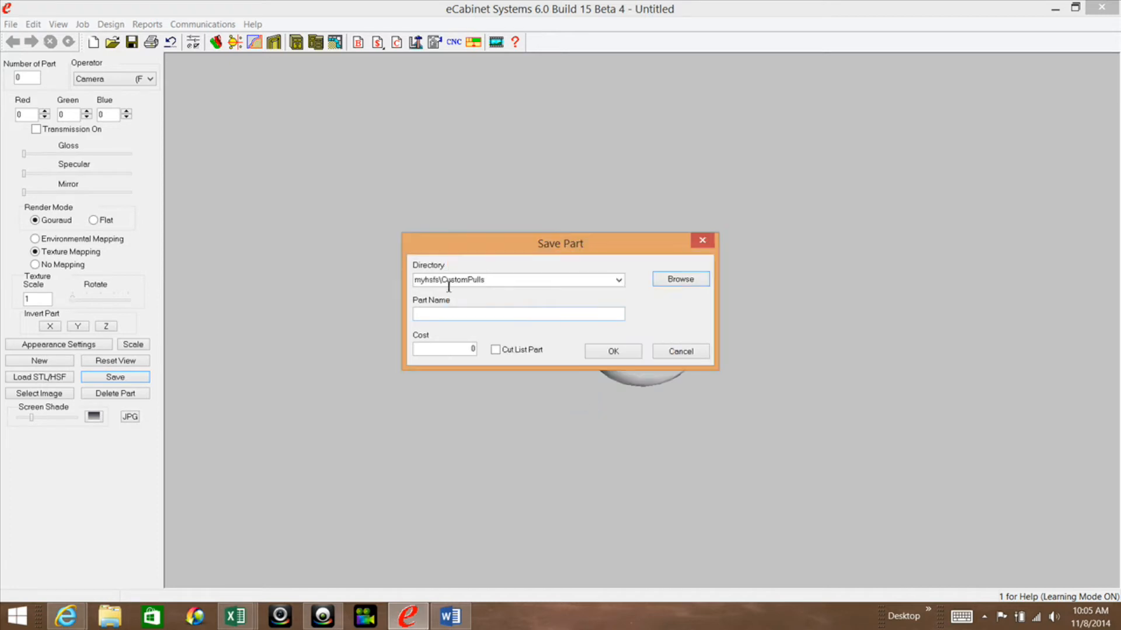
# - Name the part P5StainlessPull and save it, replacing the existing file
pyautogui.click(517, 314)
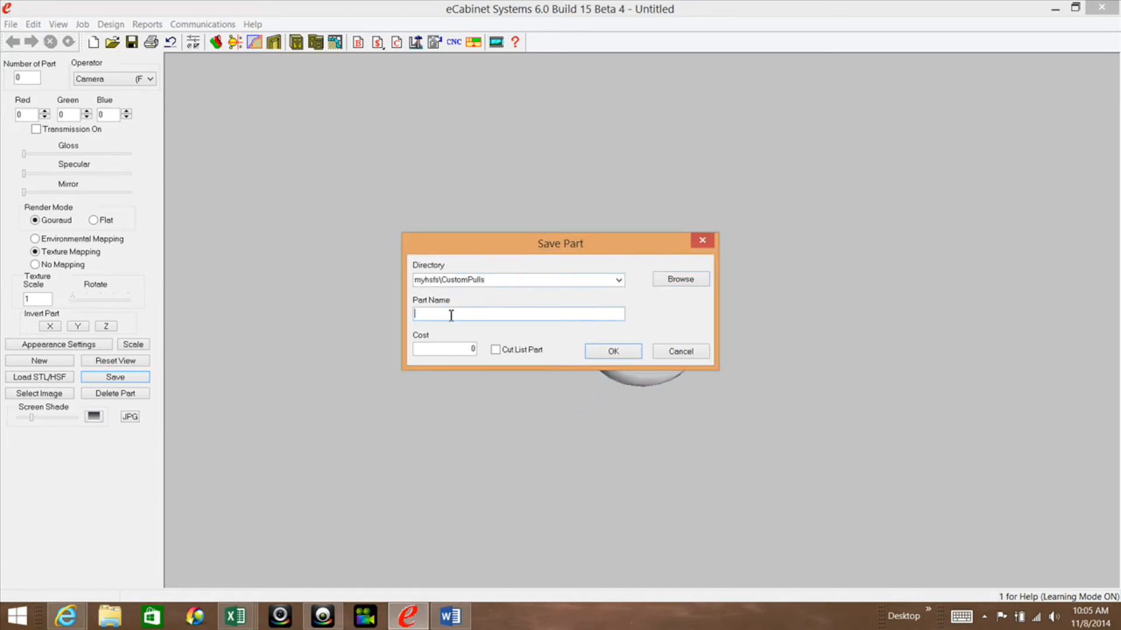
pyautogui.write('P')
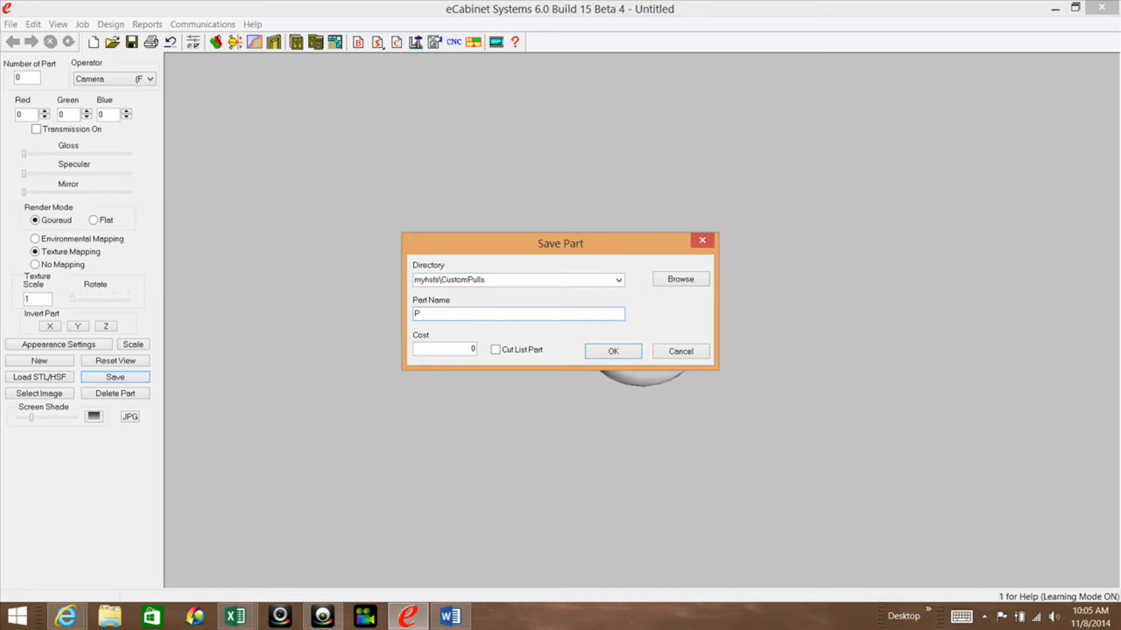
pyautogui.write('5S')
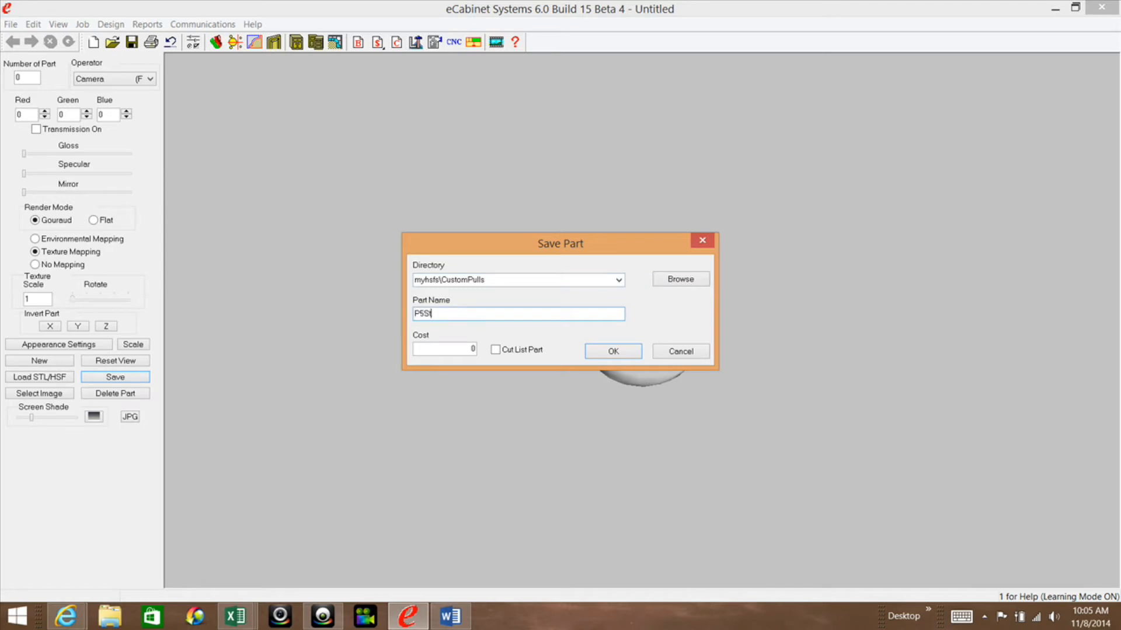
pyautogui.write('tainlessPull')
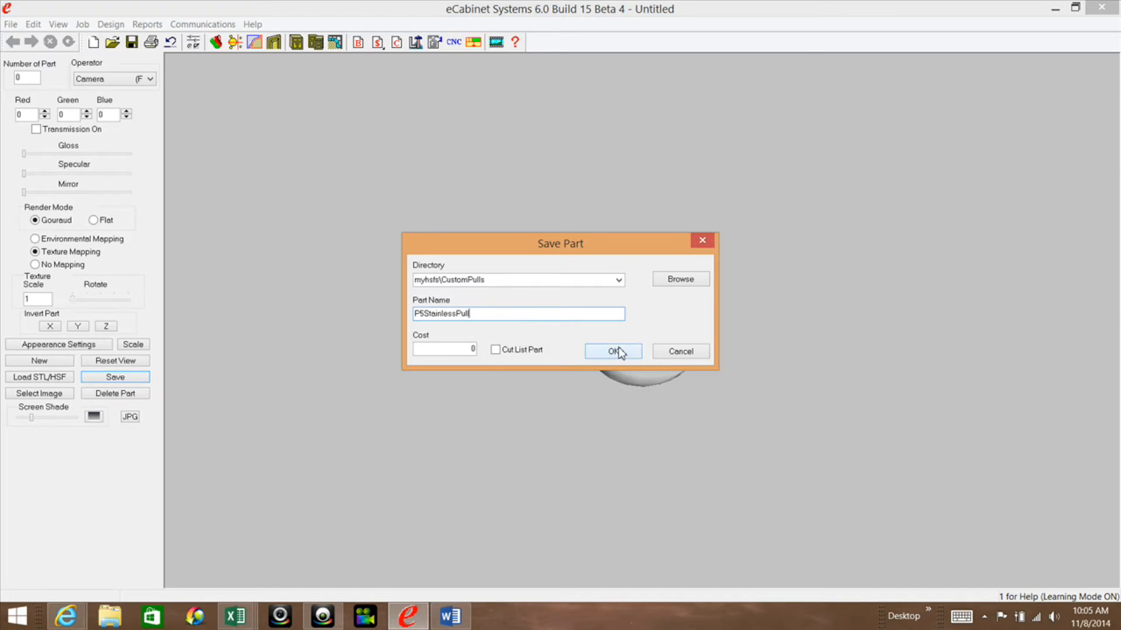
pyautogui.click(612, 351)
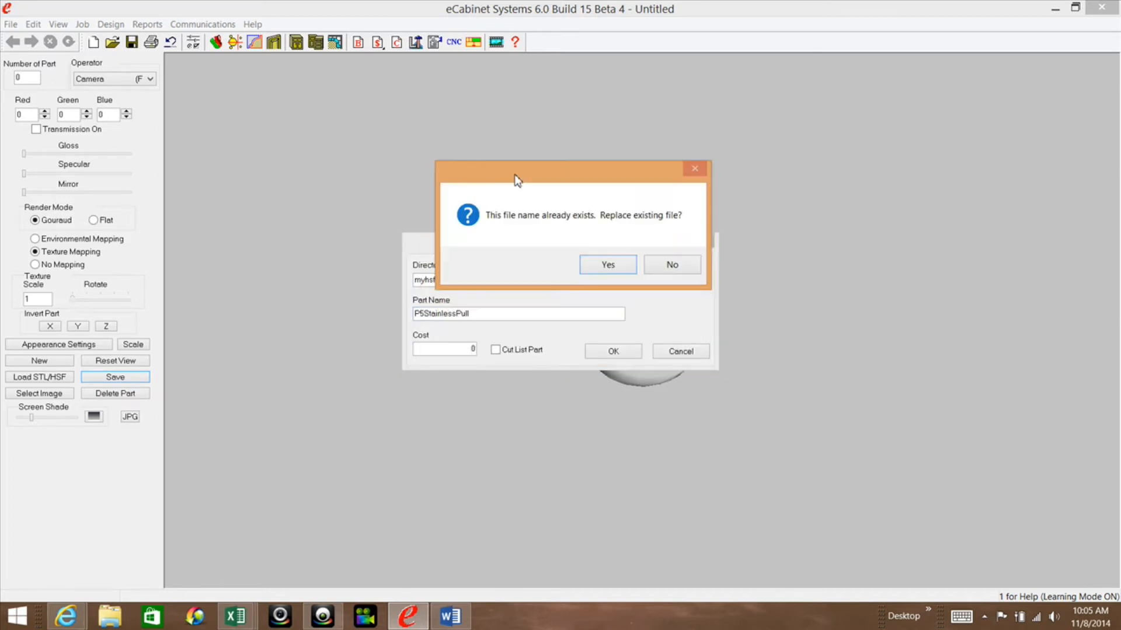
pyautogui.click(607, 265)
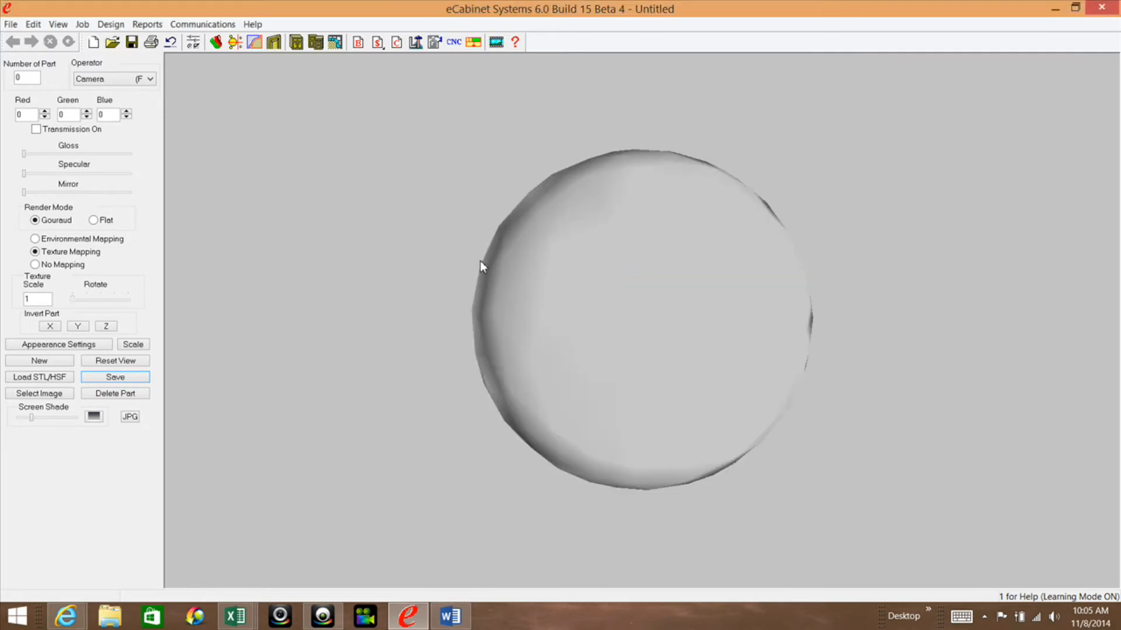
pyautogui.moveTo(521, 223)
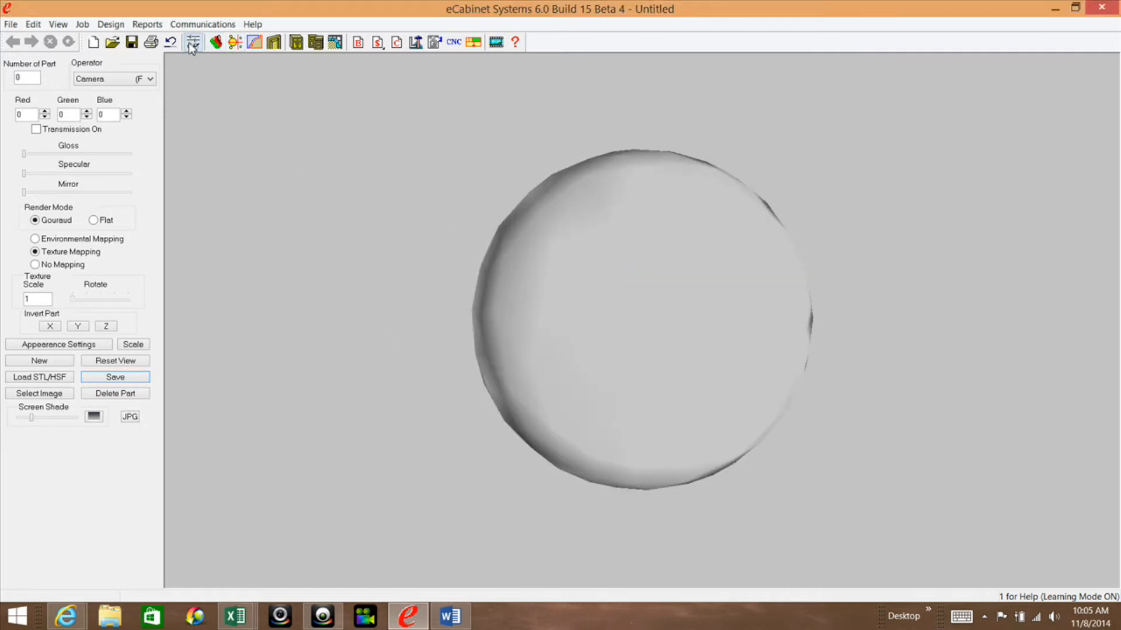
# - Open Define Hardware from Settings/Preferences and show the Pulls catalog
pyautogui.click(193, 42)
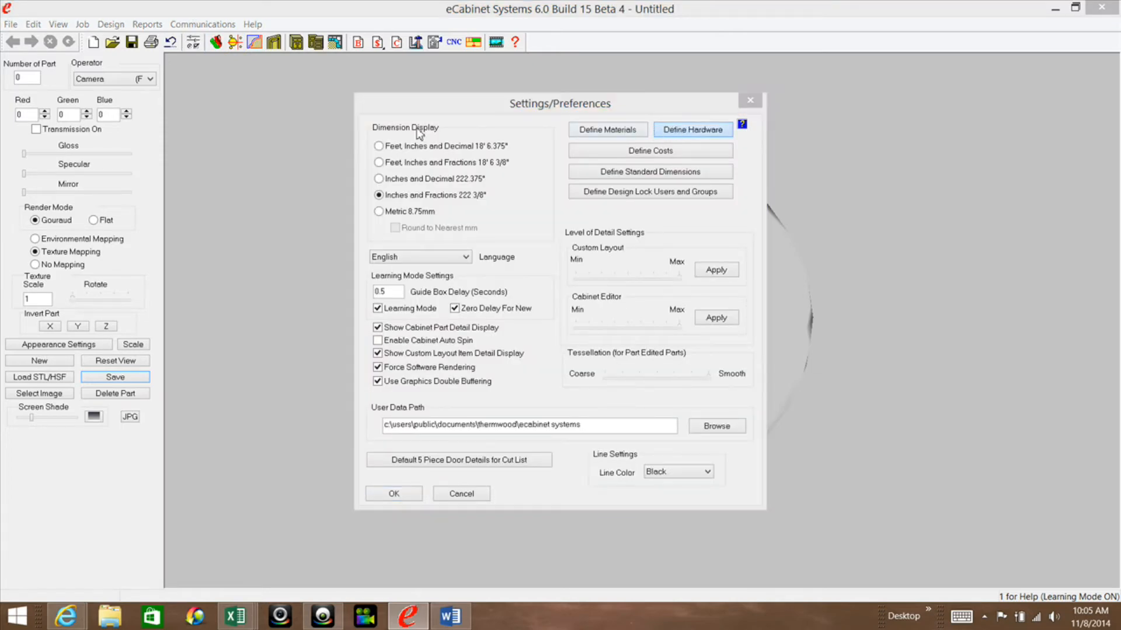
pyautogui.click(691, 130)
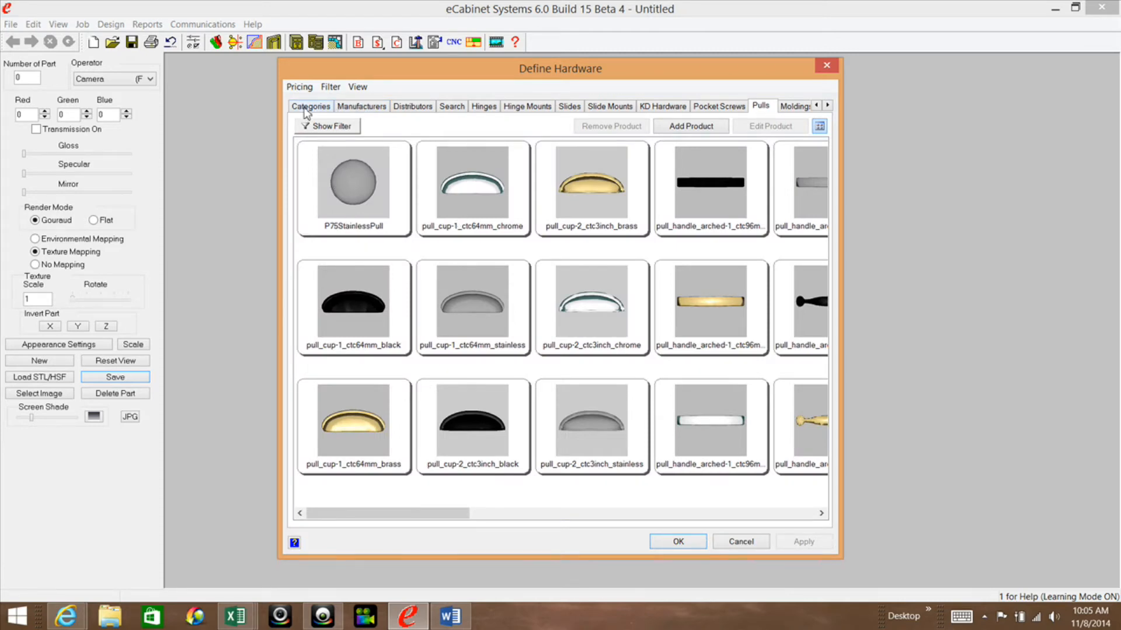
pyautogui.click(311, 107)
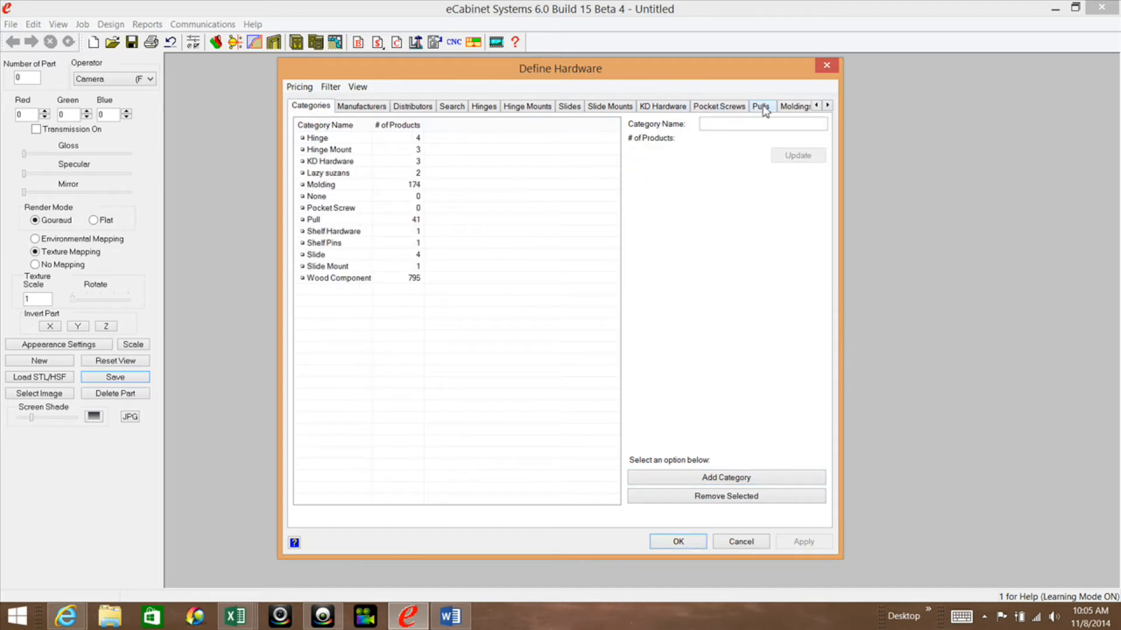
pyautogui.click(760, 107)
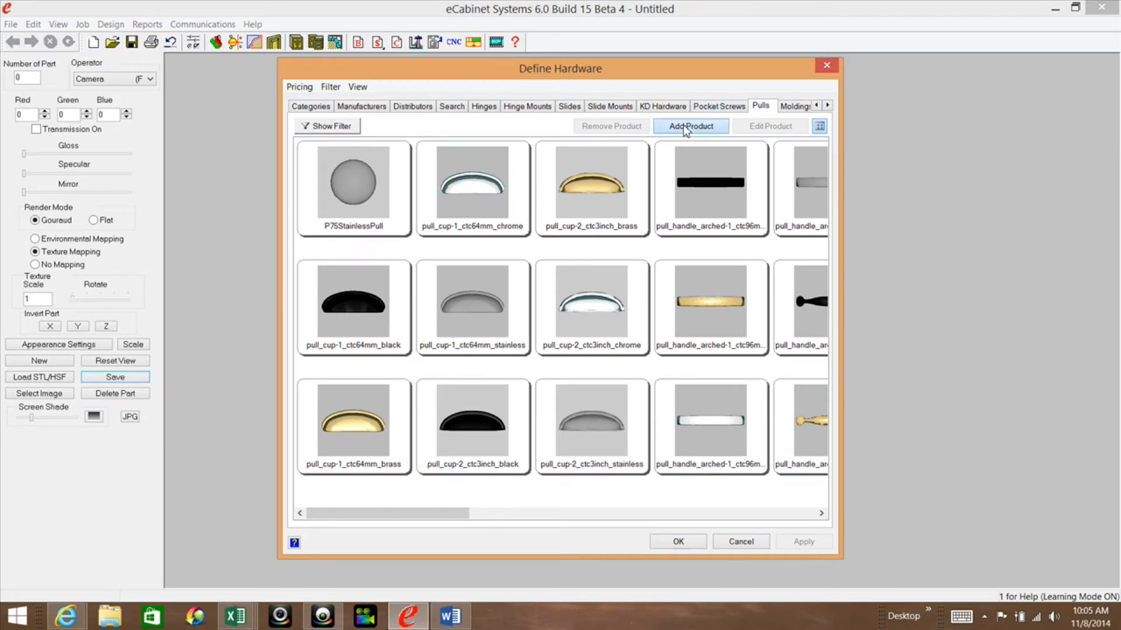
# - Add a new Pull with manufacturer Amerock and P5StainlessPull as product code and description
pyautogui.click(690, 126)
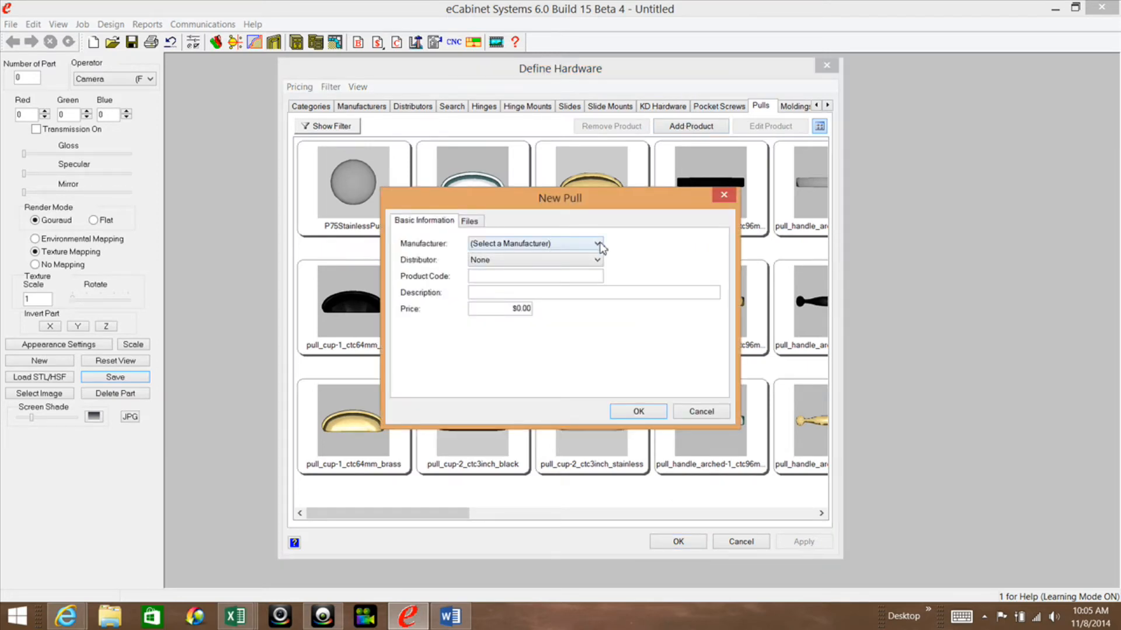
pyautogui.click(598, 244)
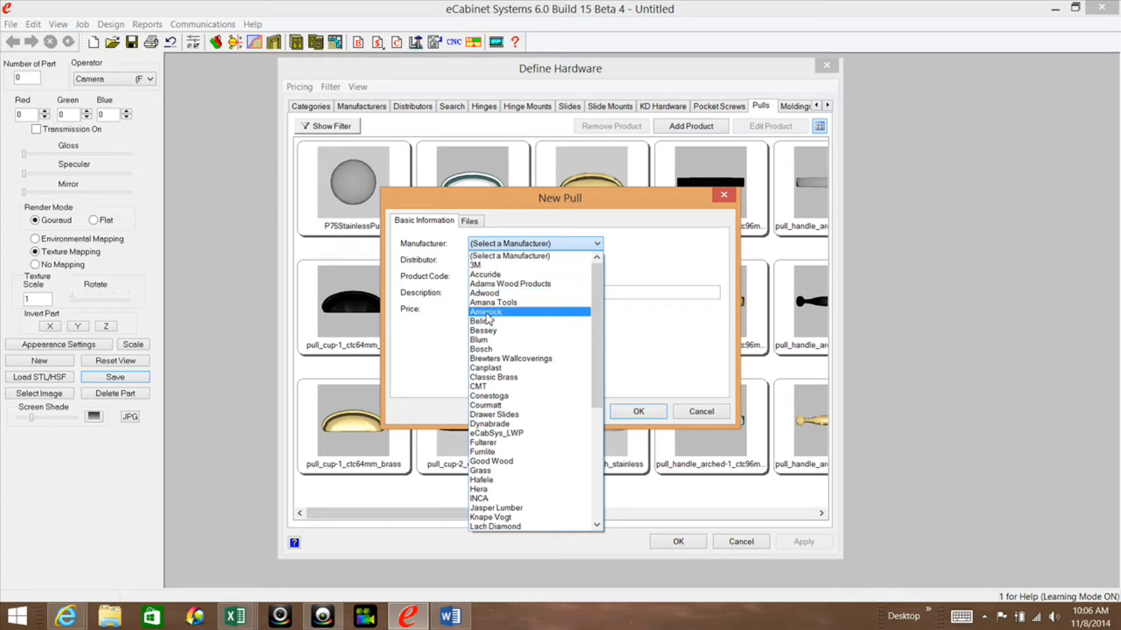
pyautogui.click(485, 311)
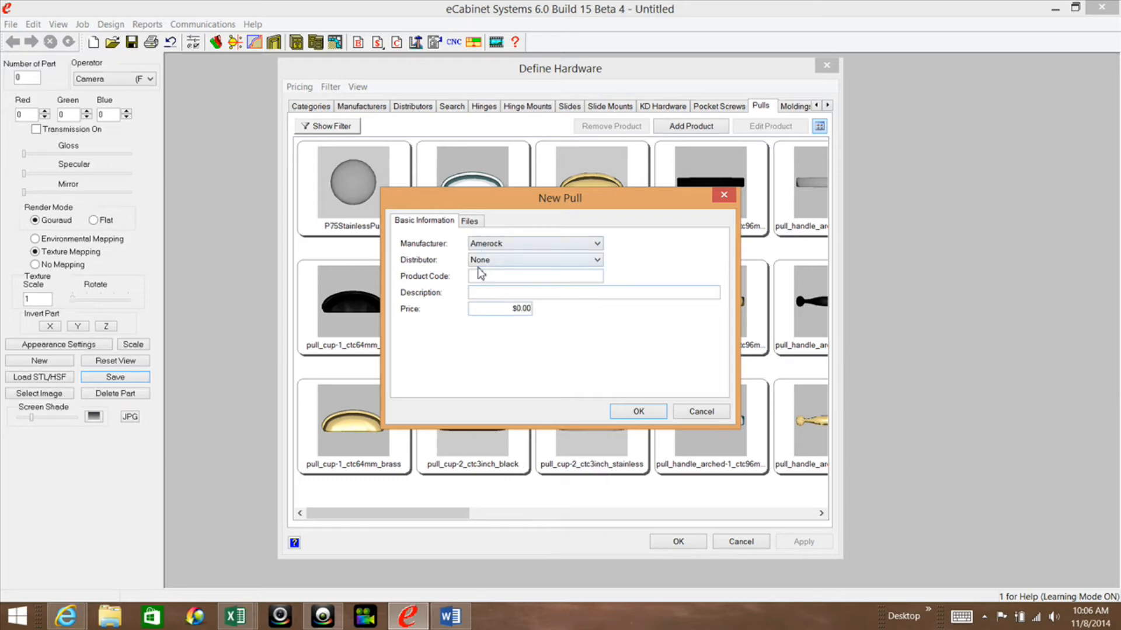
pyautogui.moveTo(511, 266)
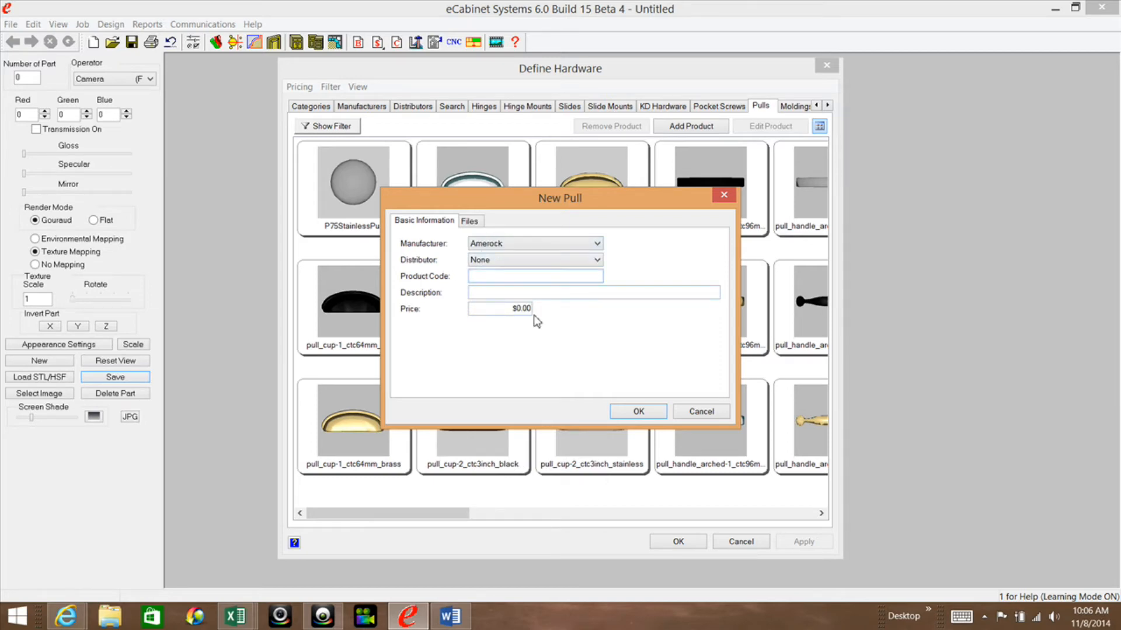
pyautogui.write('P5Stai')
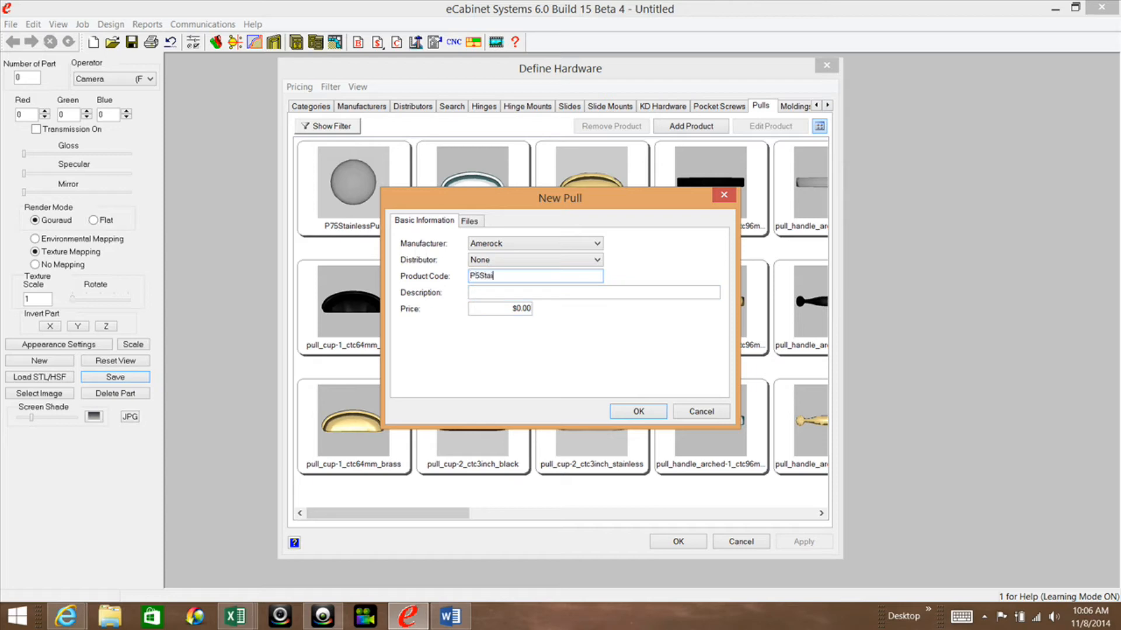
pyautogui.write('nless')
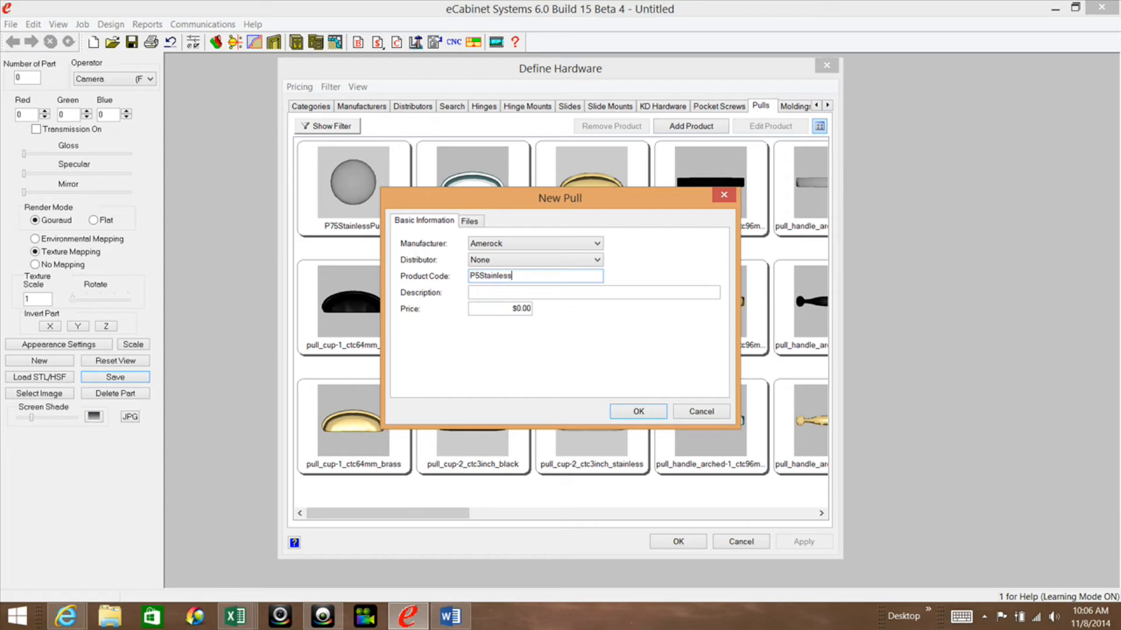
pyautogui.write('Pull')
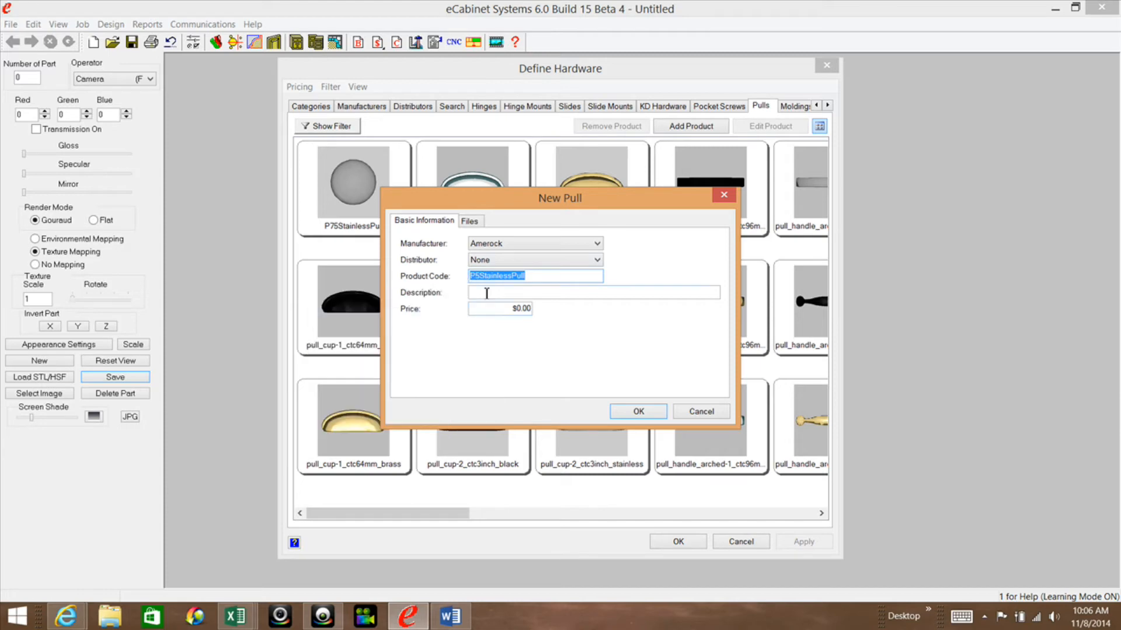
pyautogui.write('P5StainlessPull')
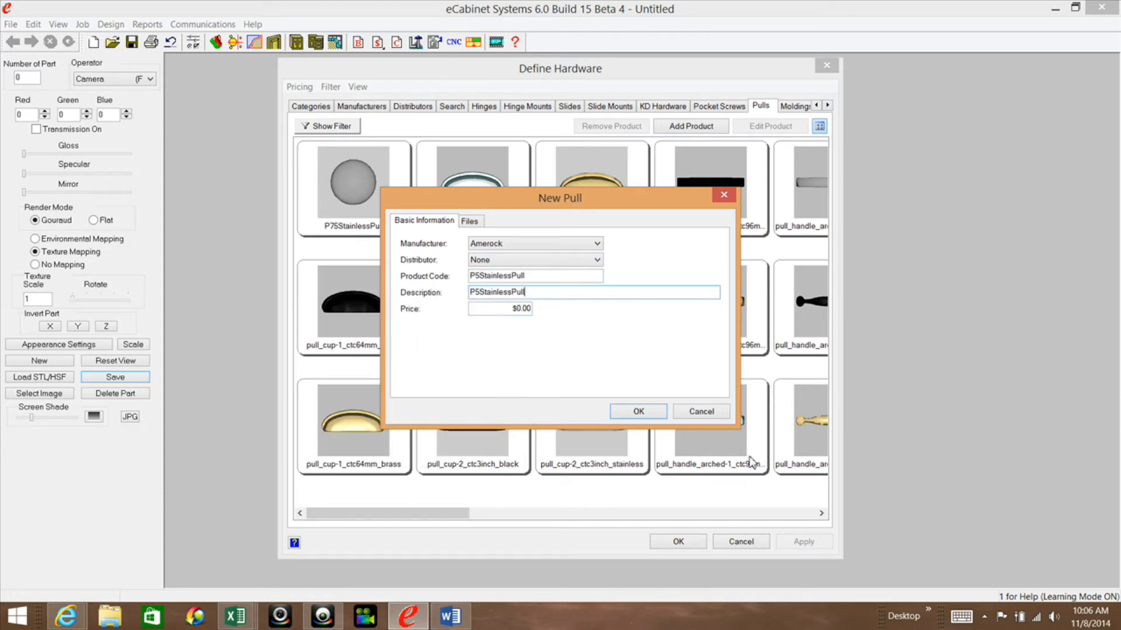
pyautogui.click(636, 411)
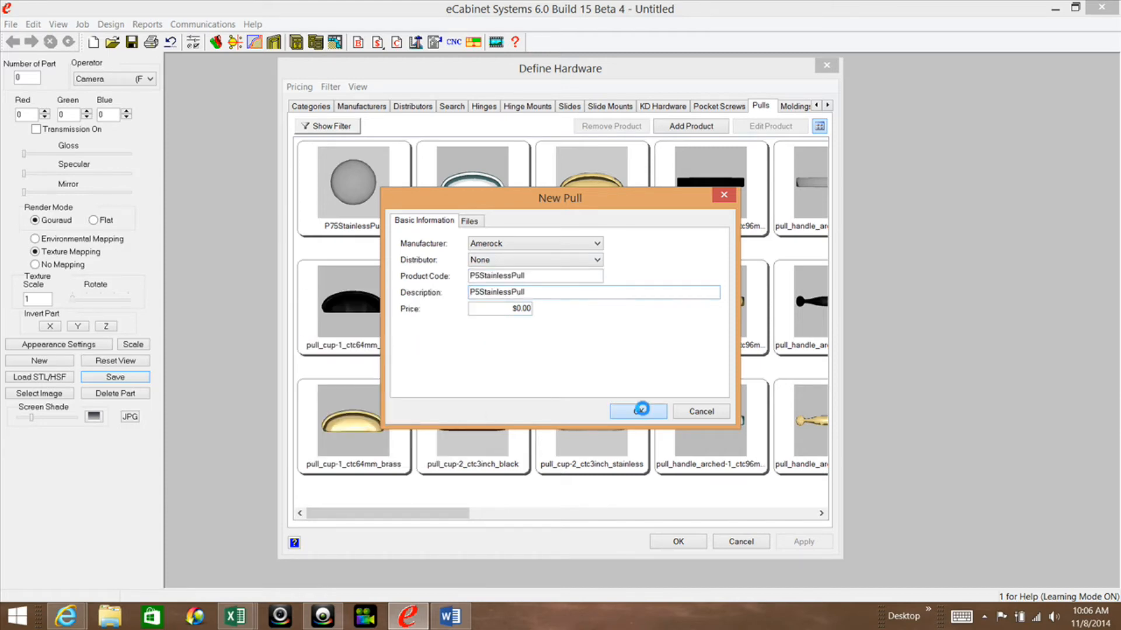
# - Edit the P5StainlessPull product and view its image and geometry files
pyautogui.click(637, 411)
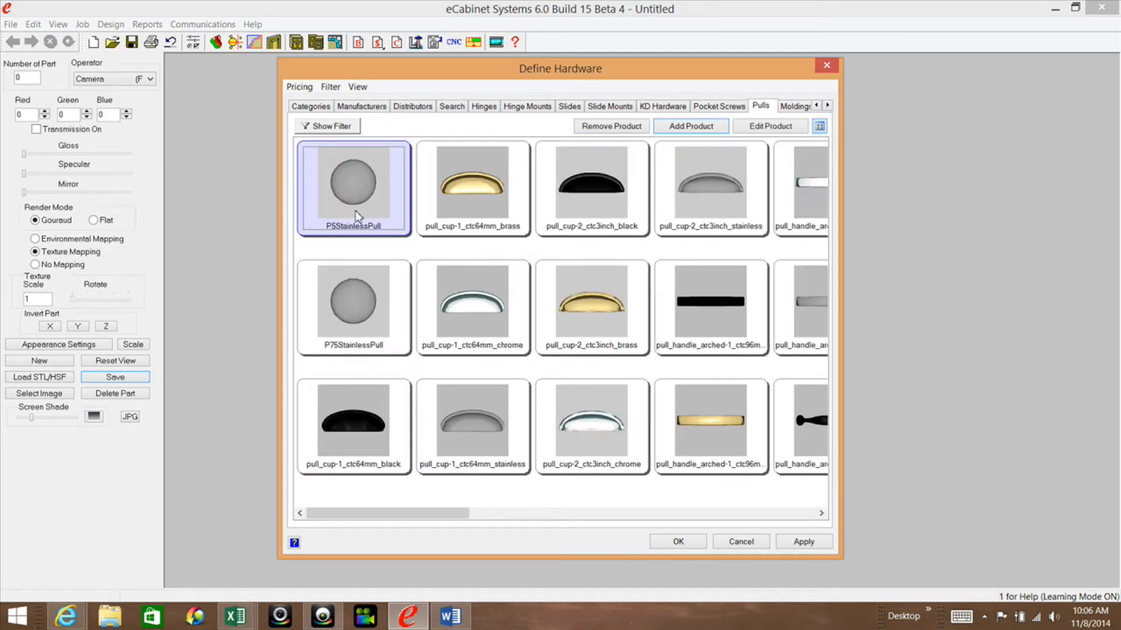
pyautogui.moveTo(383, 142)
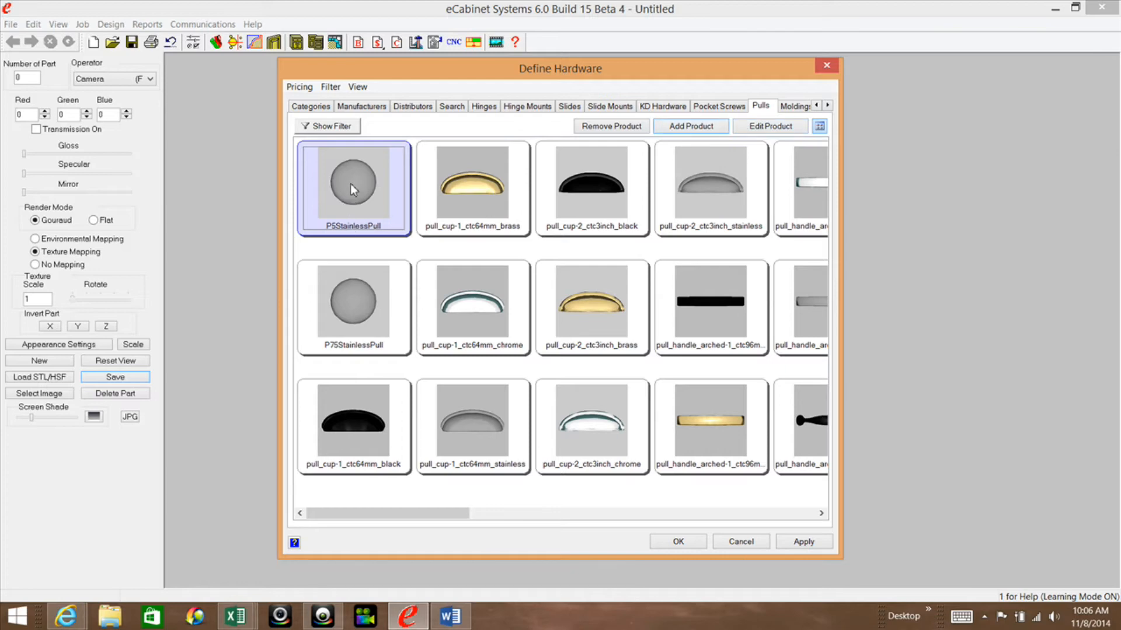
pyautogui.click(769, 126)
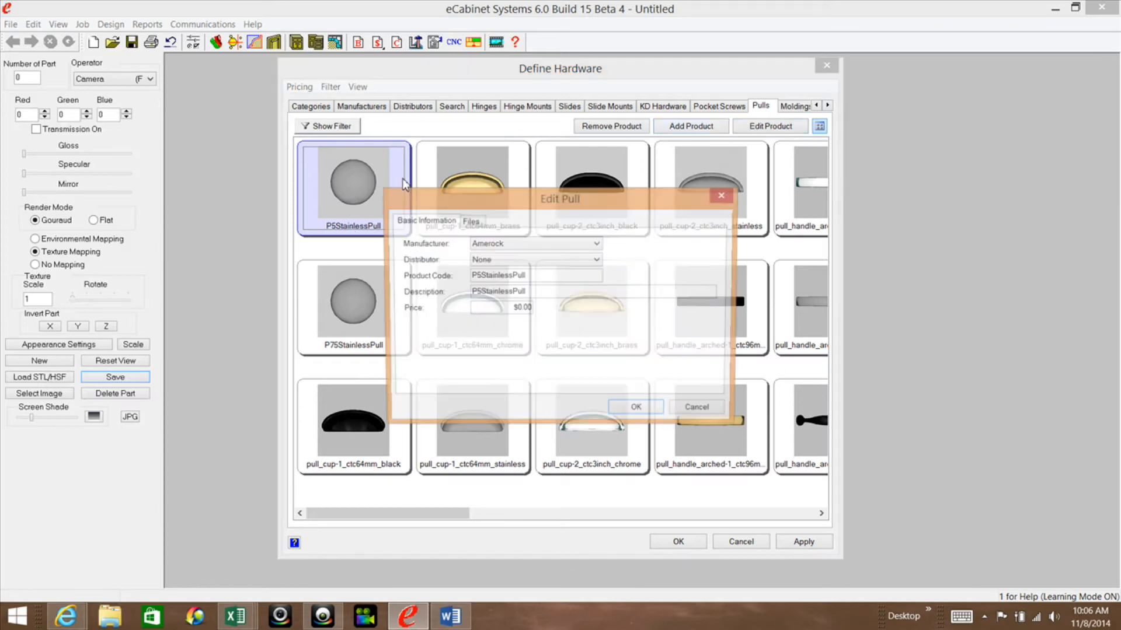
pyautogui.moveTo(559, 200); pyautogui.dragTo(802, 175)
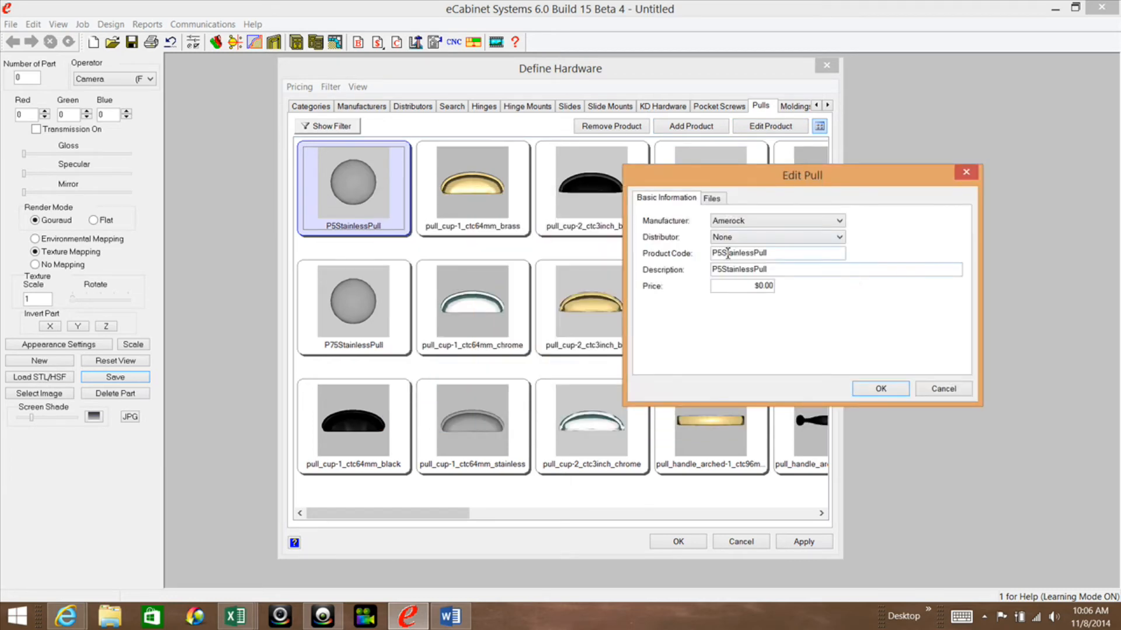
pyautogui.click(711, 198)
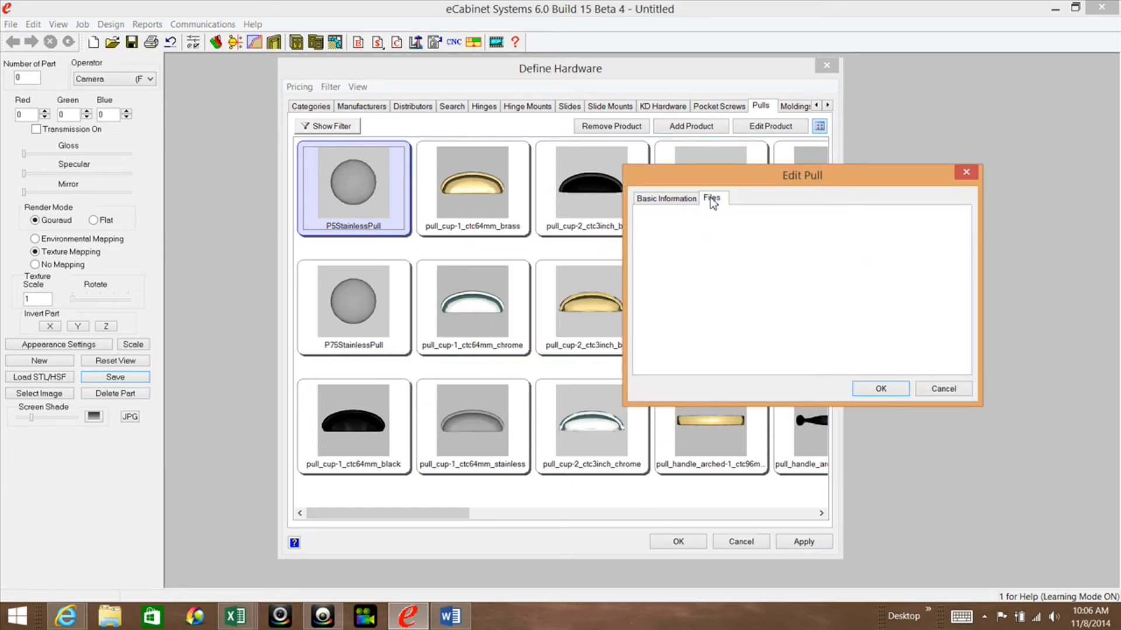
pyautogui.click(712, 199)
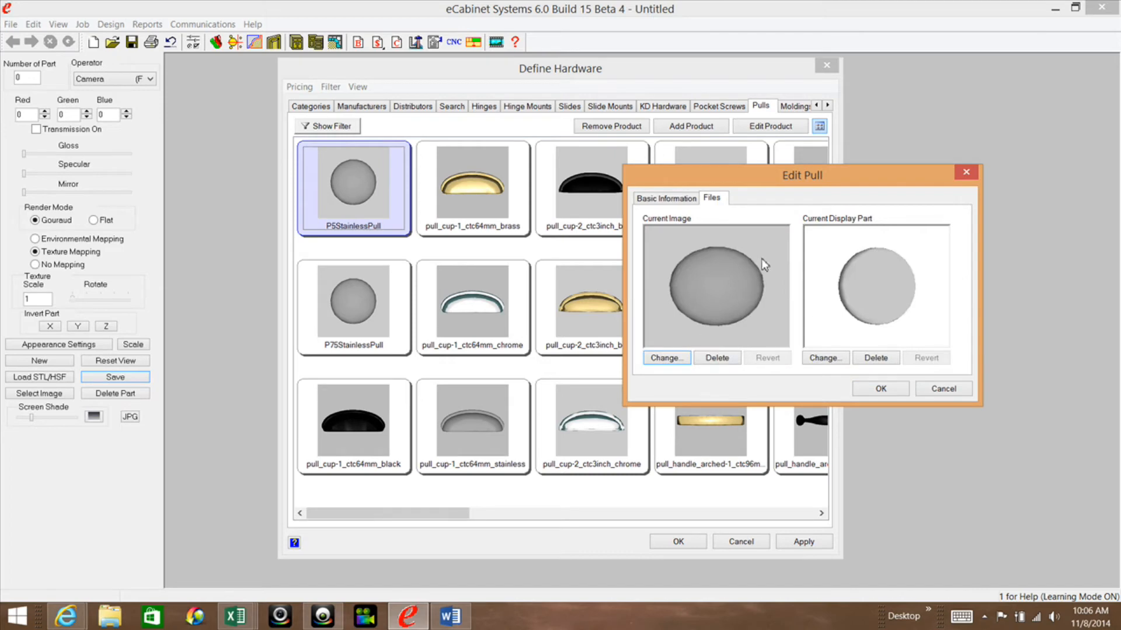
# - Delete the product's current image and current display part, confirming both
pyautogui.click(716, 357)
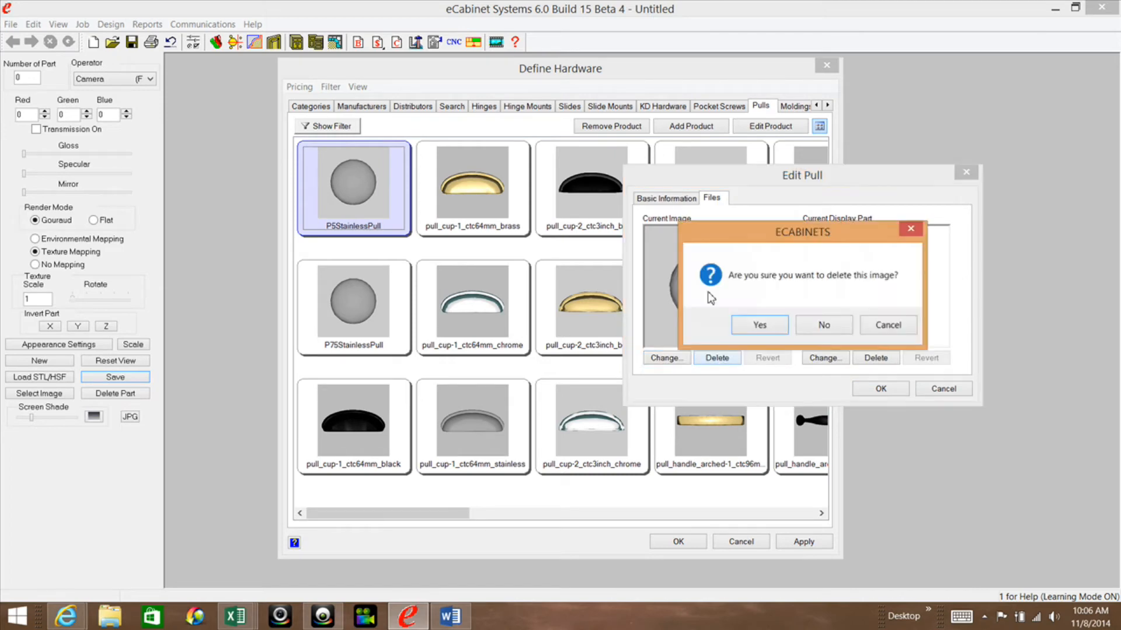
pyautogui.click(823, 324)
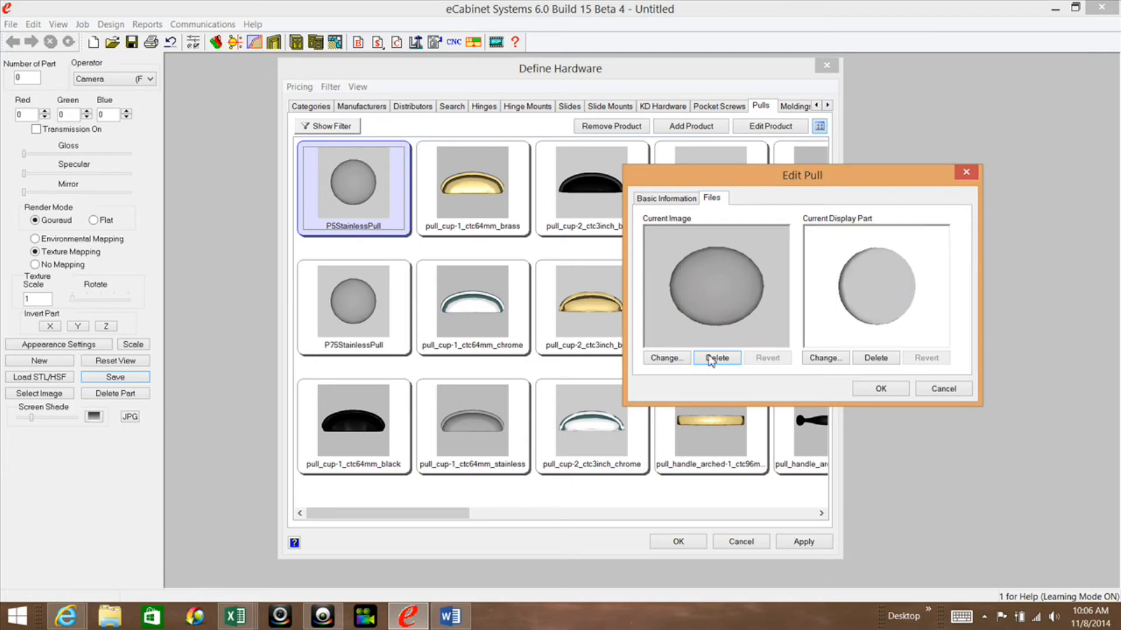
pyautogui.click(716, 357)
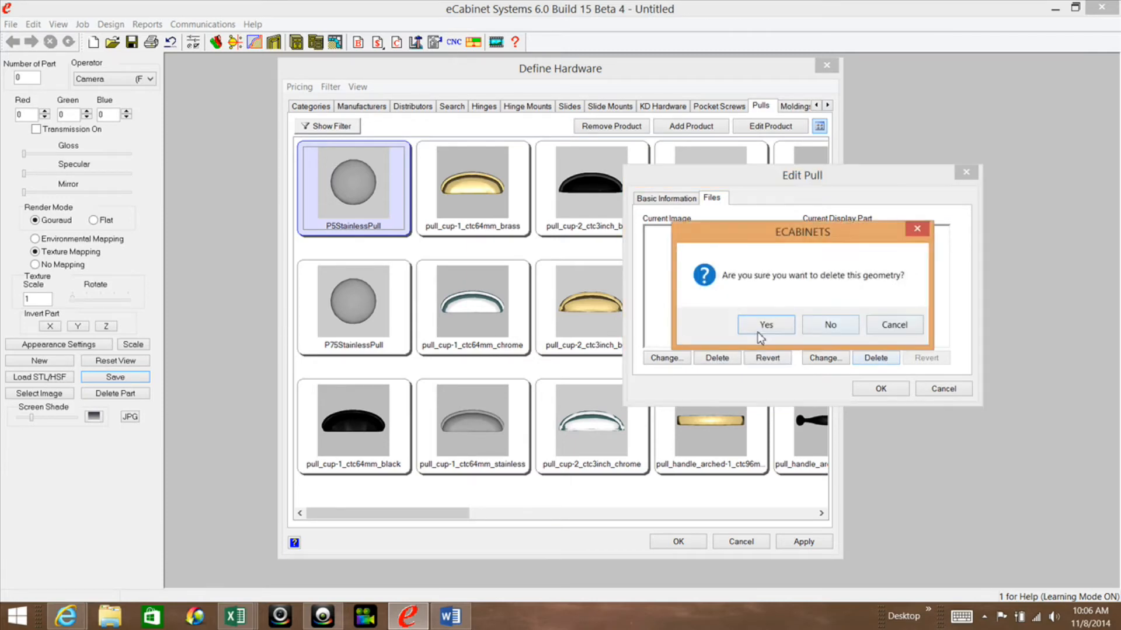
pyautogui.click(765, 324)
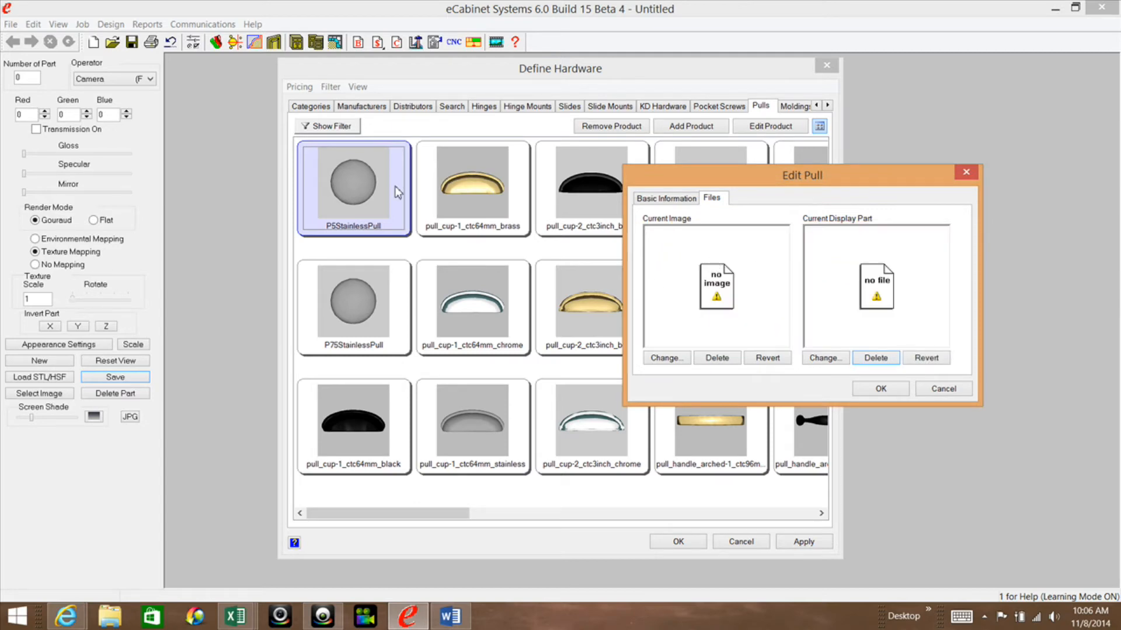
pyautogui.moveTo(651, 229)
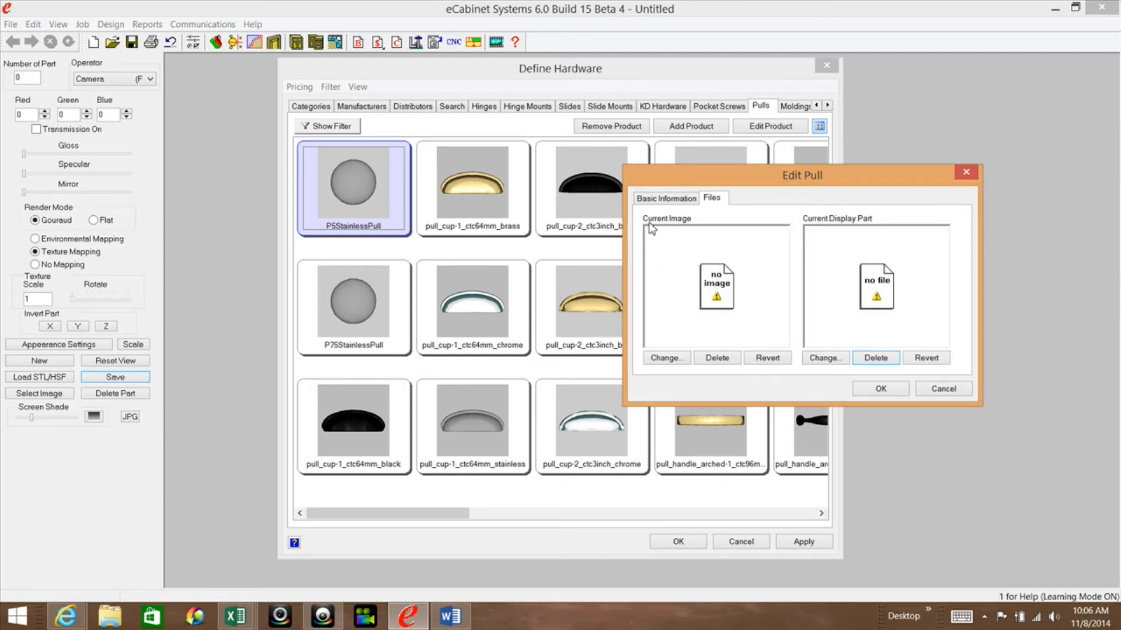
pyautogui.moveTo(817, 224)
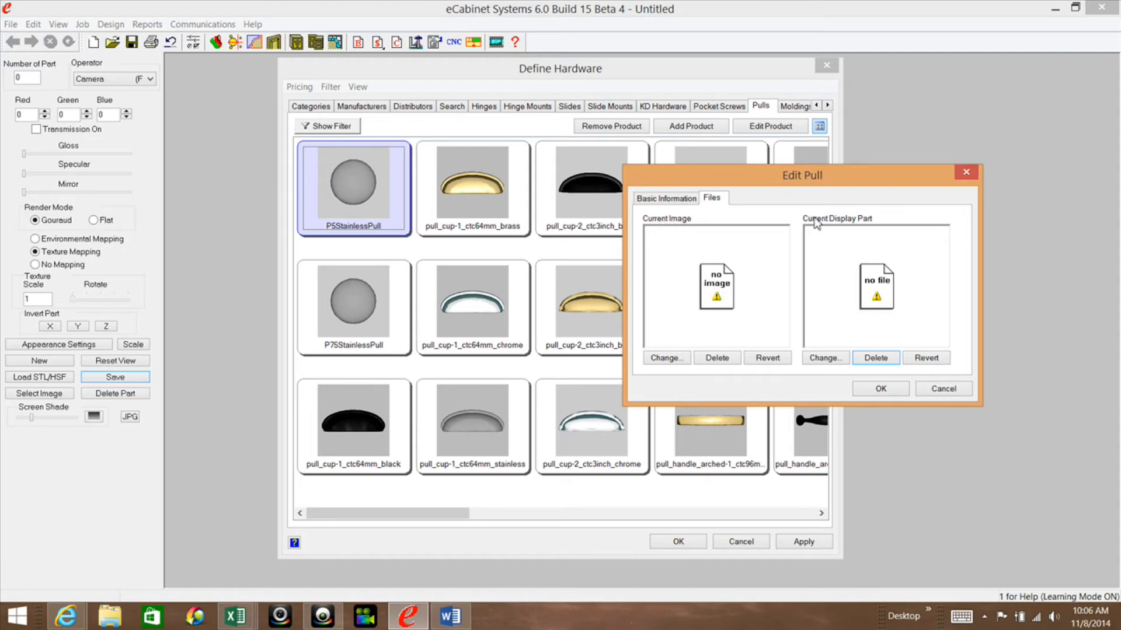
pyautogui.moveTo(883, 273)
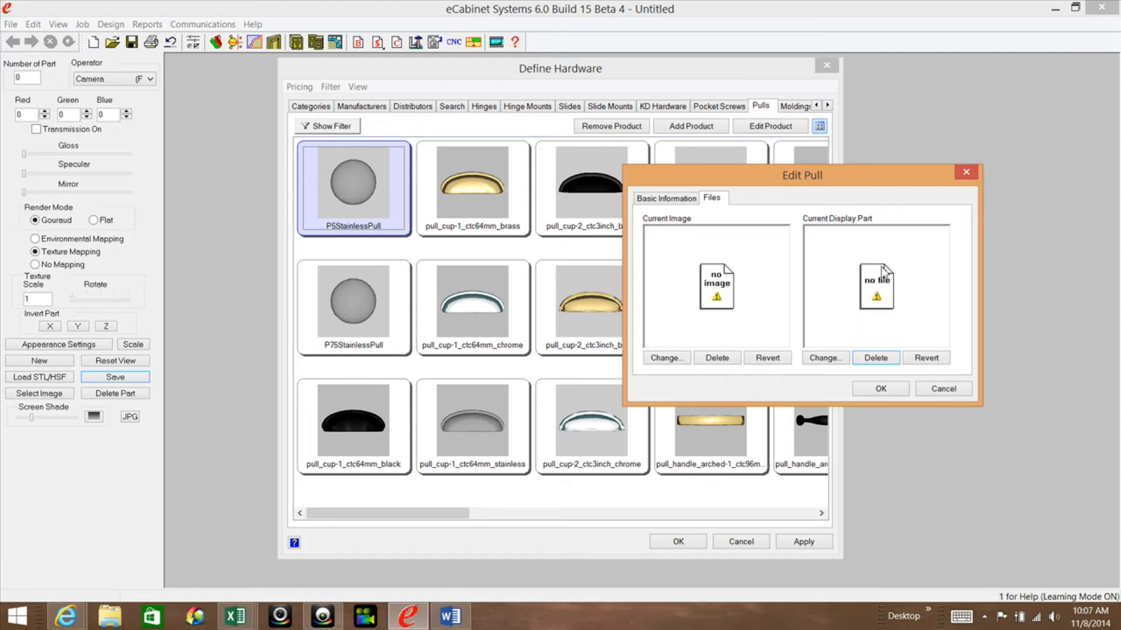
pyautogui.moveTo(683, 221)
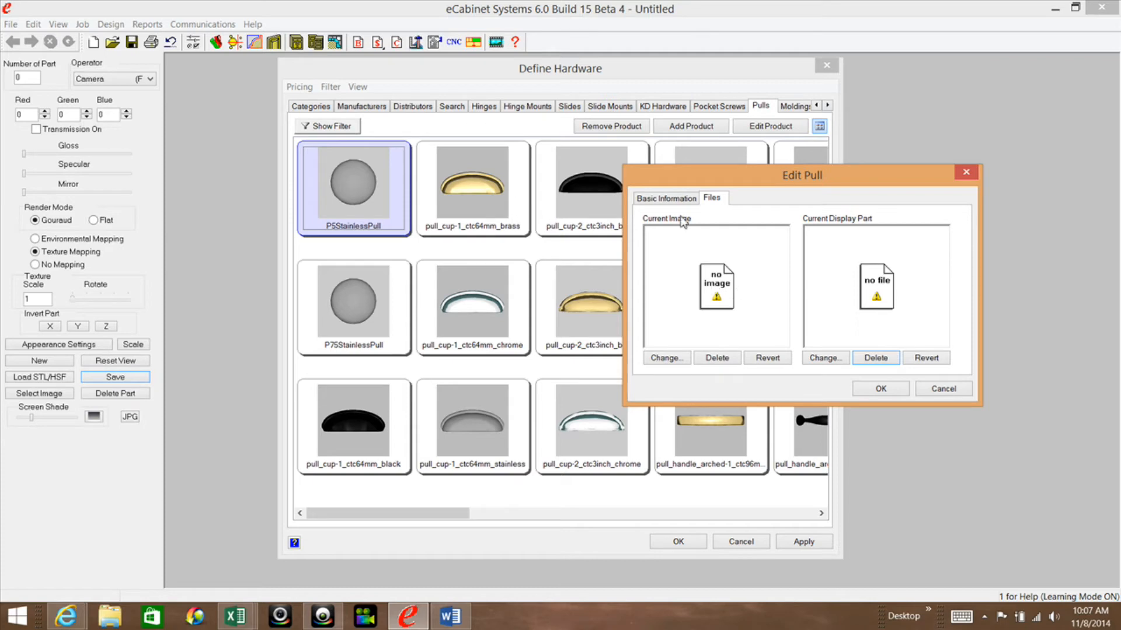
# - Assign the pull_knob_round-1_stainless picture as the product's current image
pyautogui.click(665, 357)
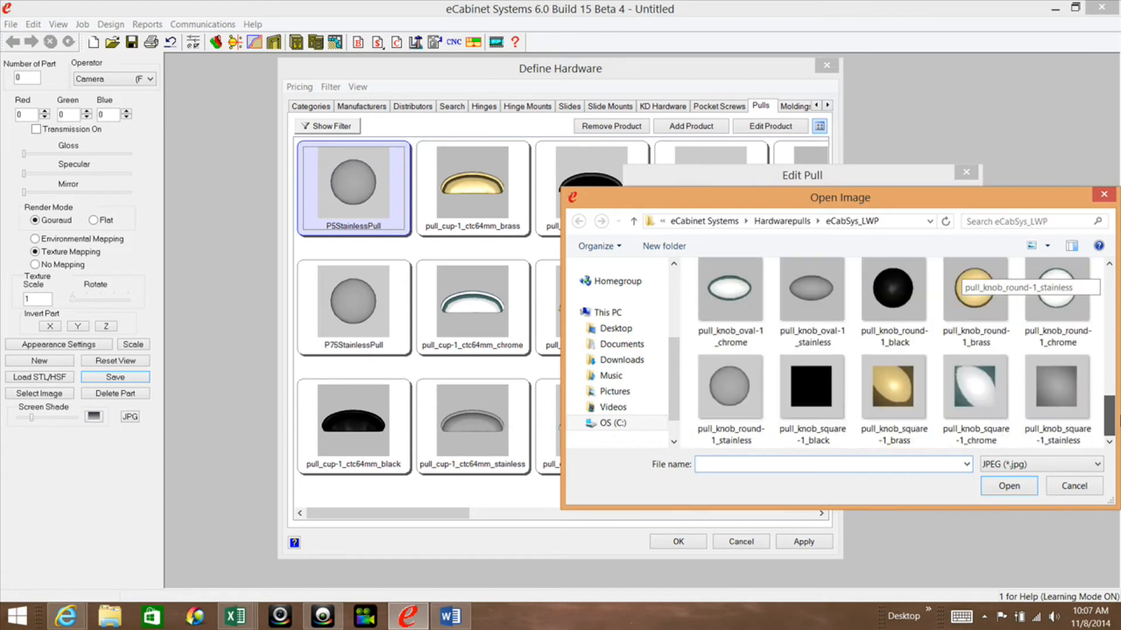
pyautogui.click(730, 390)
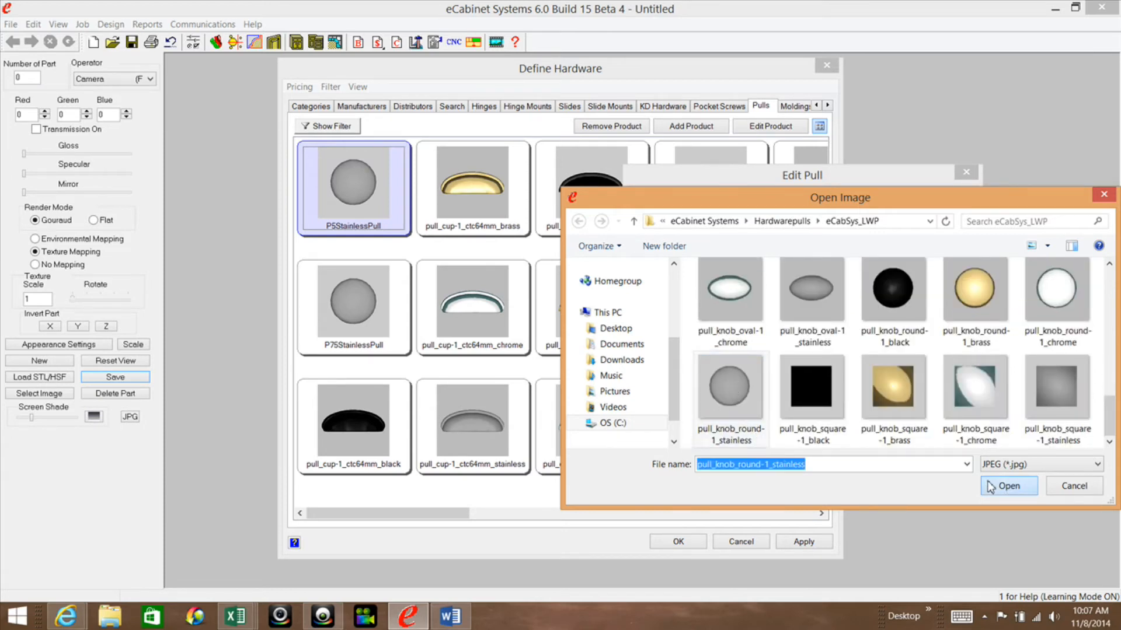
pyautogui.click(1006, 485)
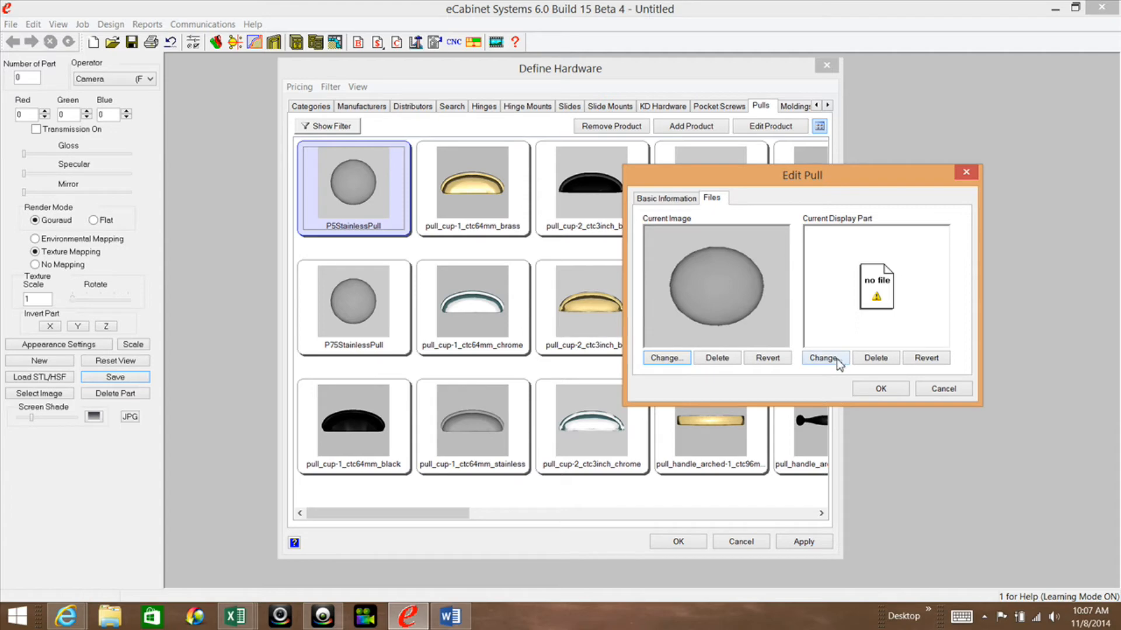
# - Assign import > MyHSFs > CustomPulls > p5stainlesspull.hsf as the product's display part
pyautogui.click(823, 357)
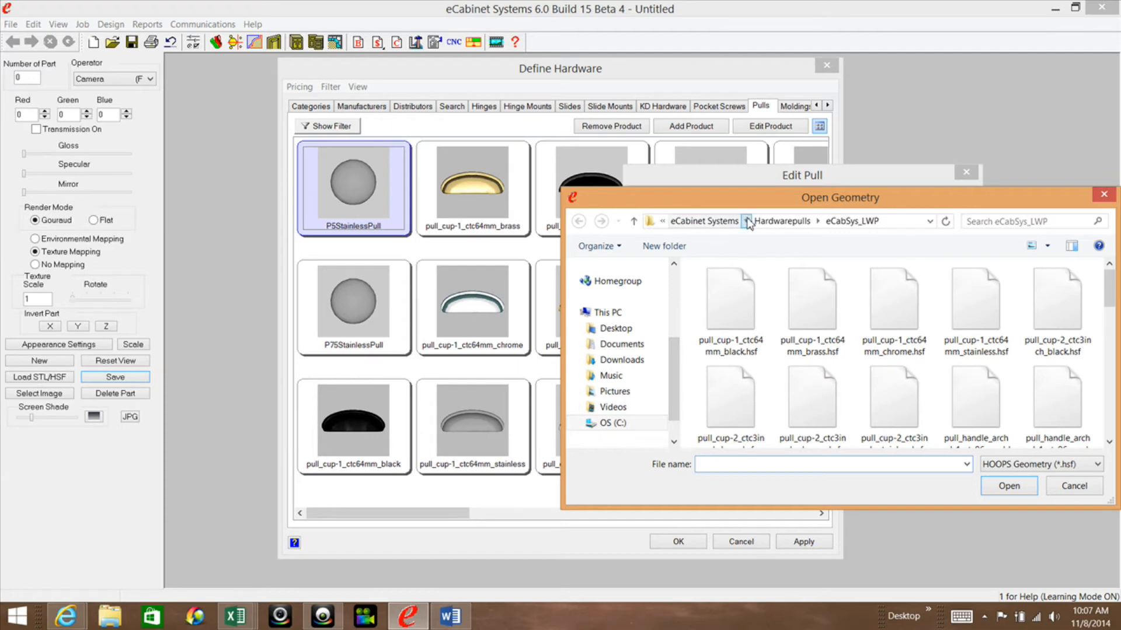
pyautogui.click(749, 221)
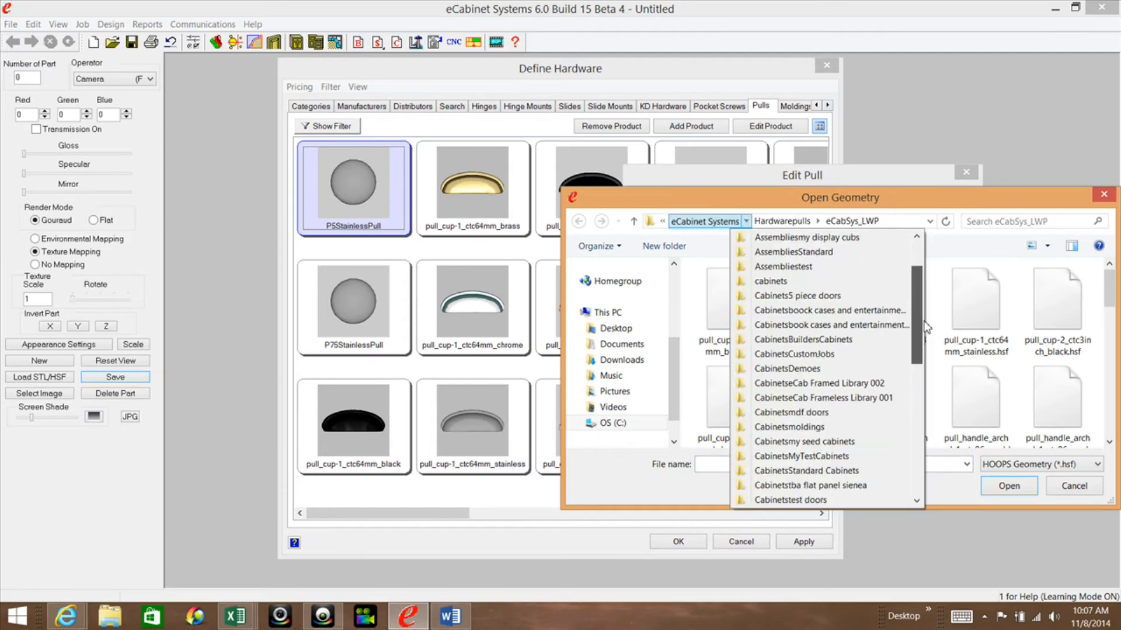
pyautogui.scroll(-3)
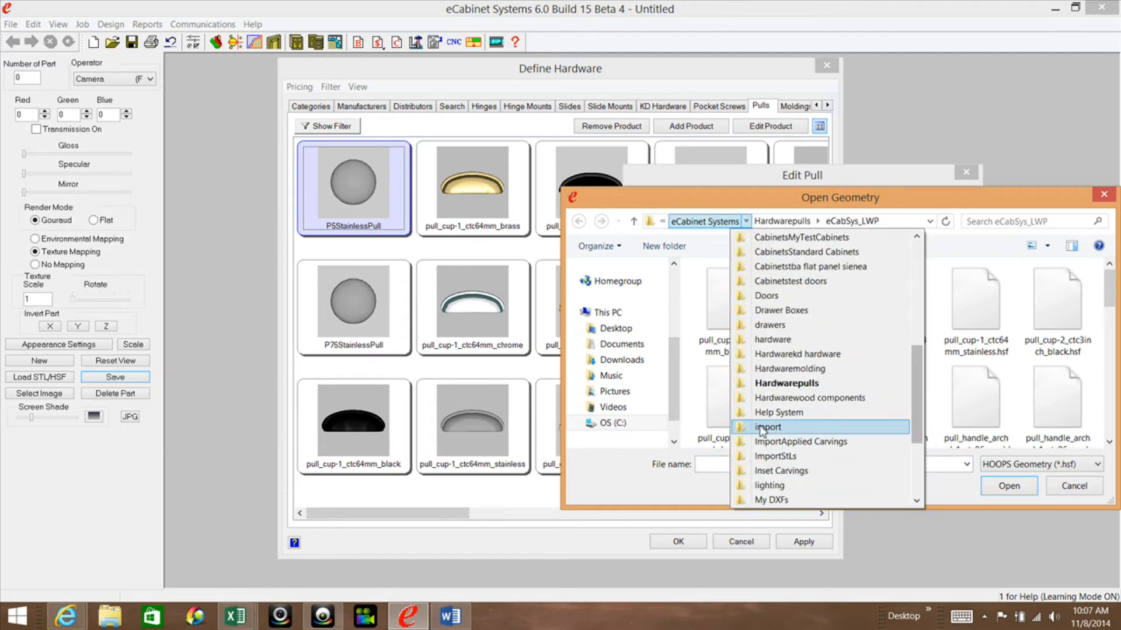
pyautogui.click(769, 427)
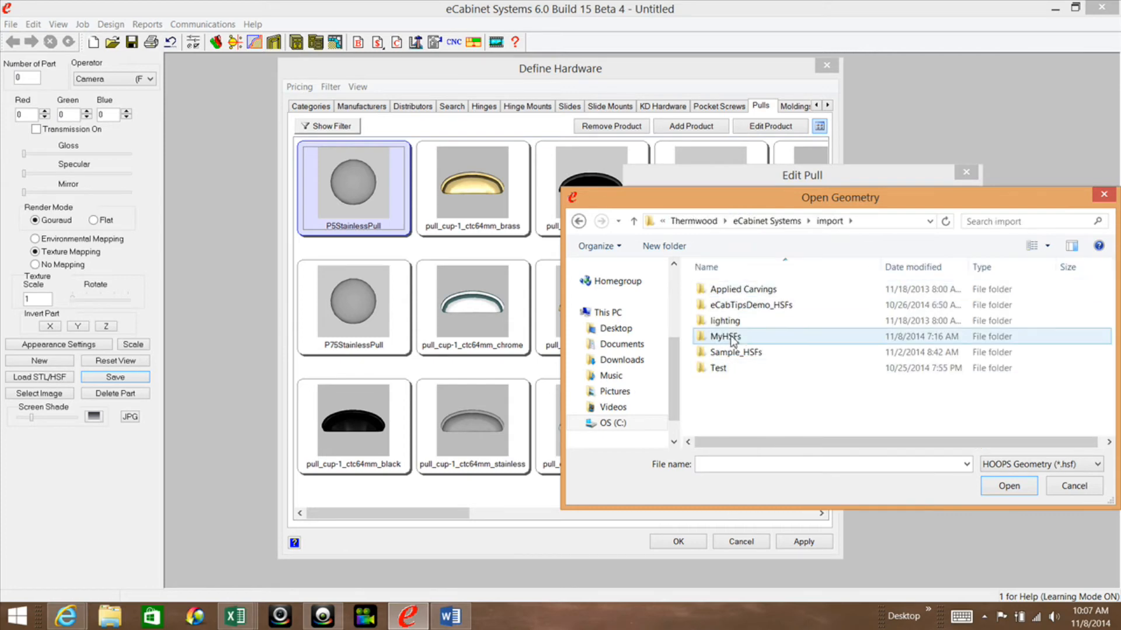
pyautogui.doubleClick(724, 336)
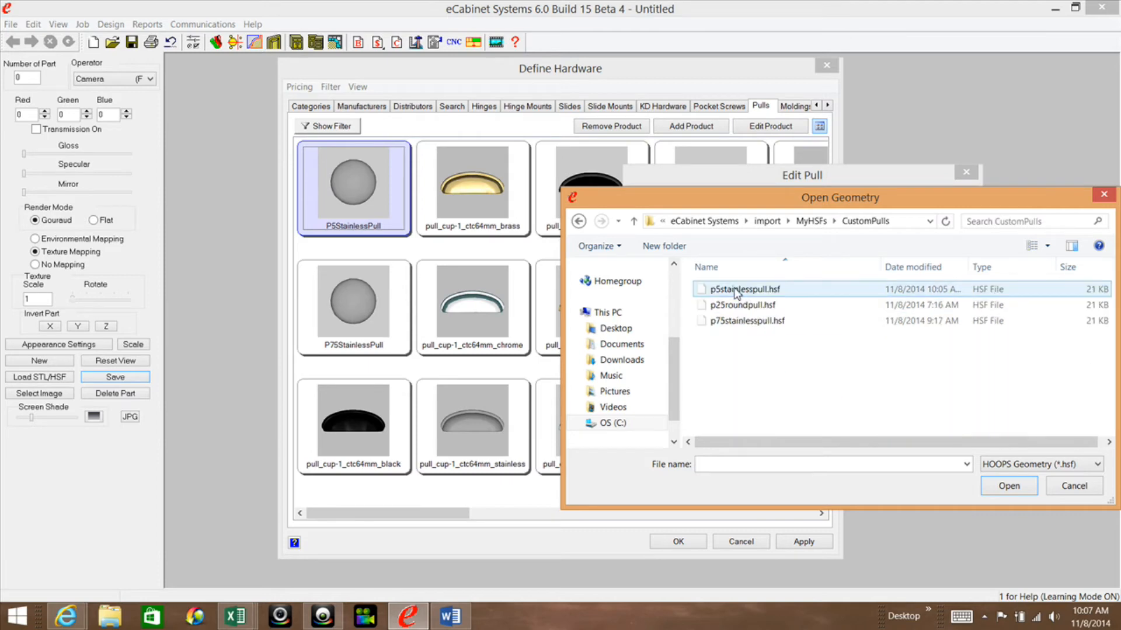
pyautogui.click(744, 289)
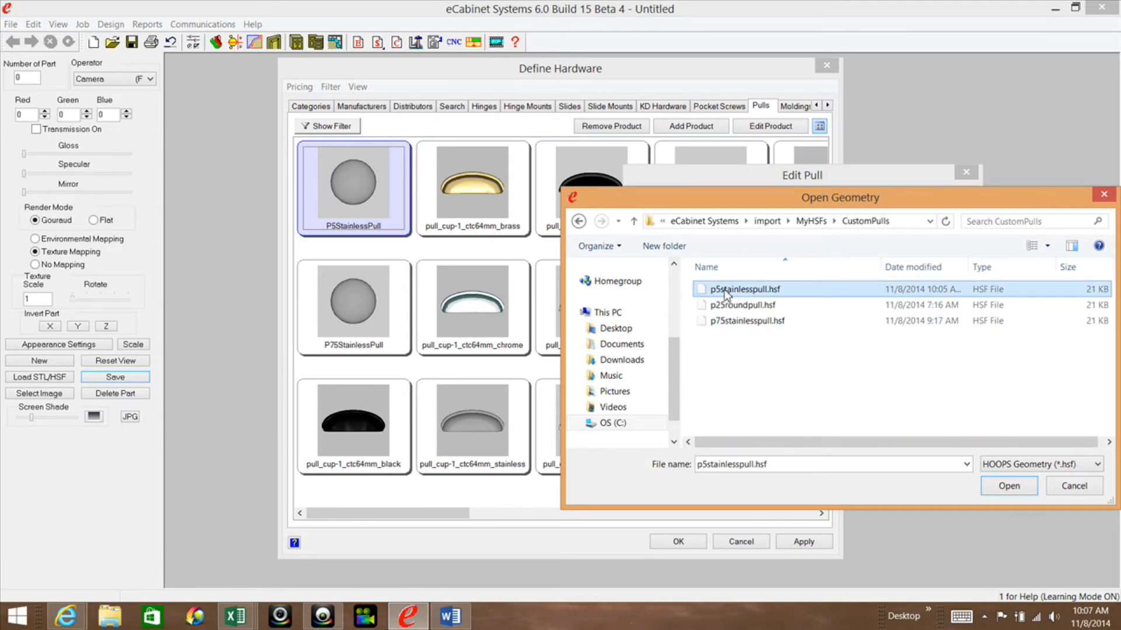
pyautogui.moveTo(740, 290)
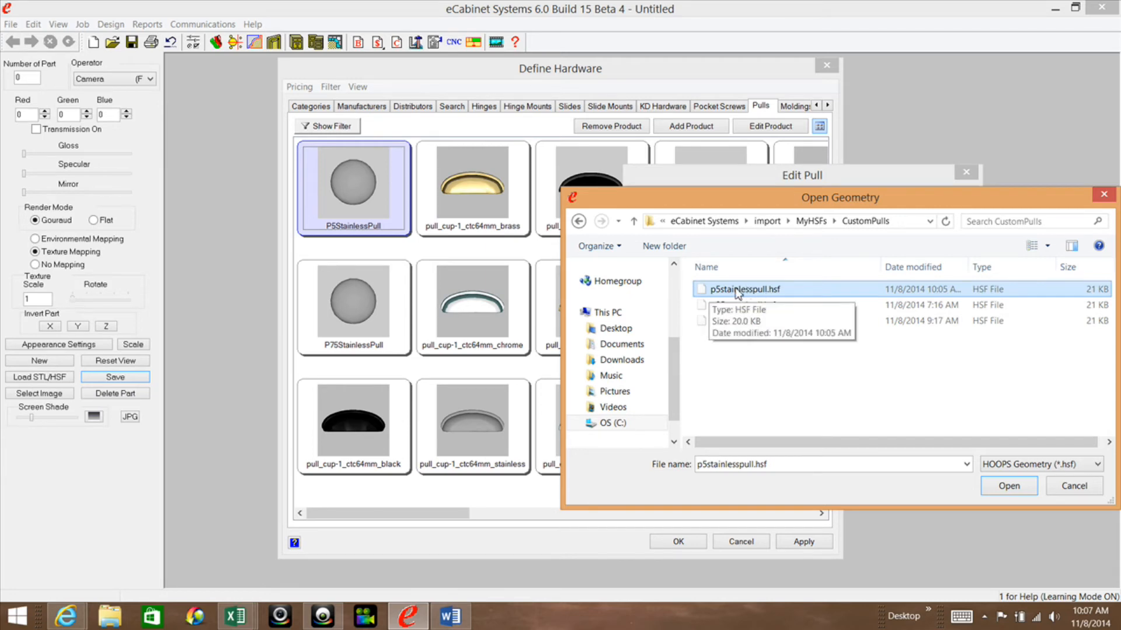
pyautogui.click(1008, 486)
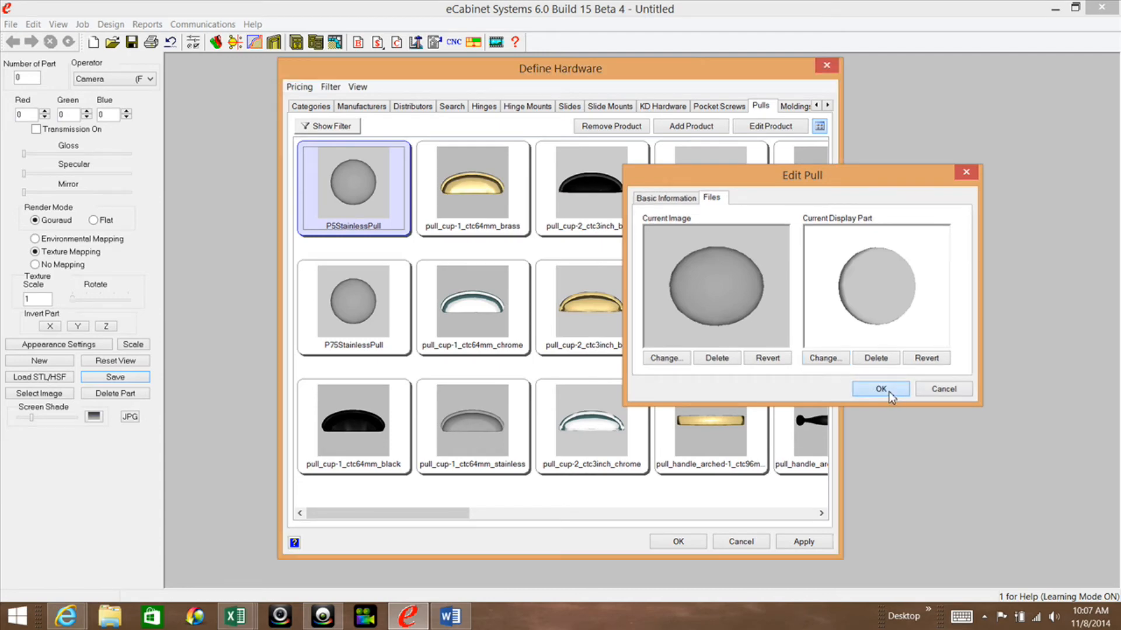
# - Accept the pull edits and close hardware and preference settings, returning to Cabinet #1's front
pyautogui.click(880, 388)
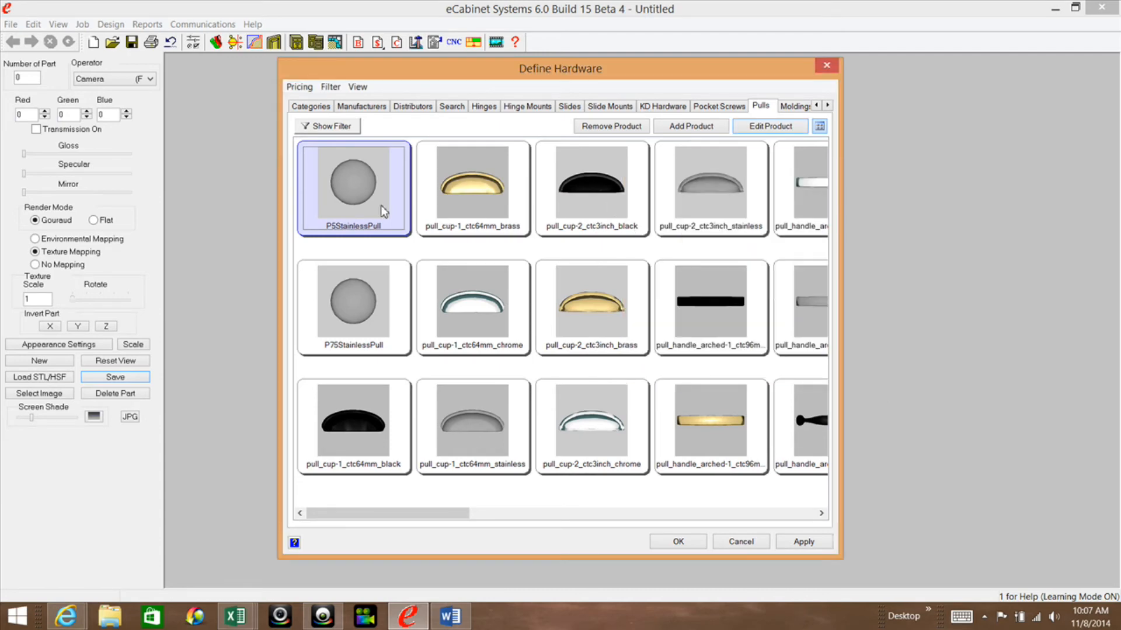
pyautogui.moveTo(509, 122)
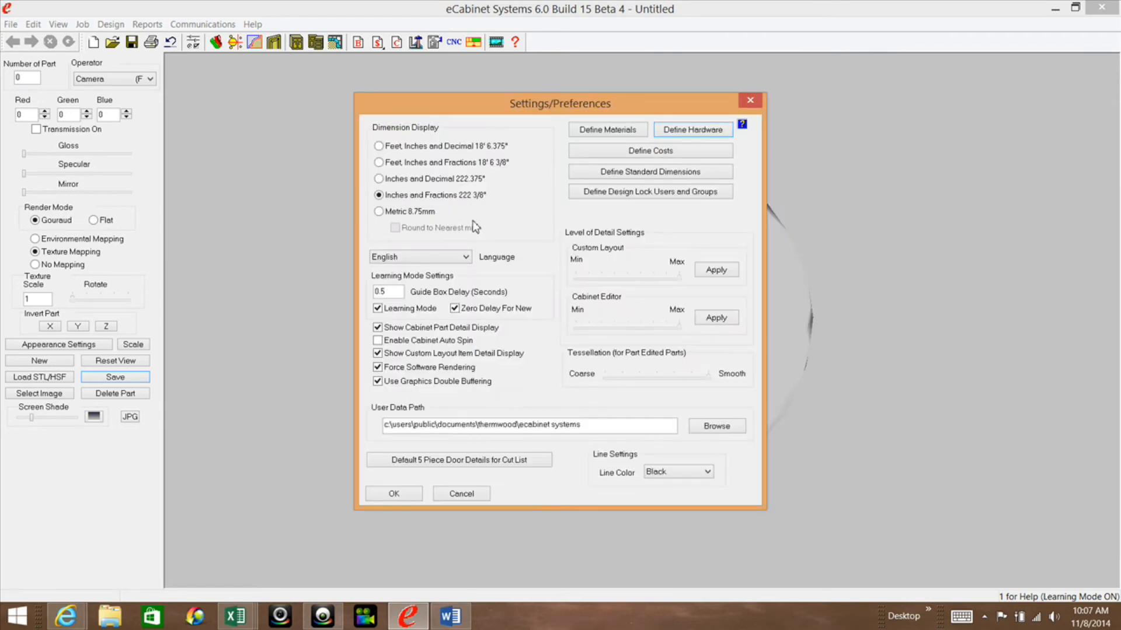
pyautogui.click(392, 492)
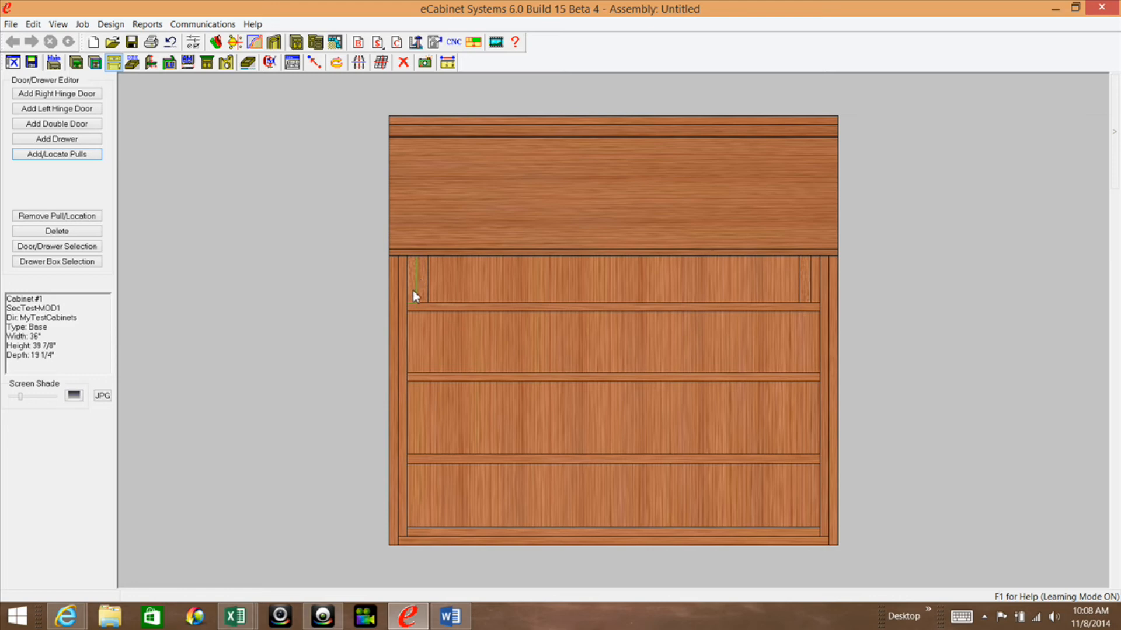
pyautogui.moveTo(415, 279)
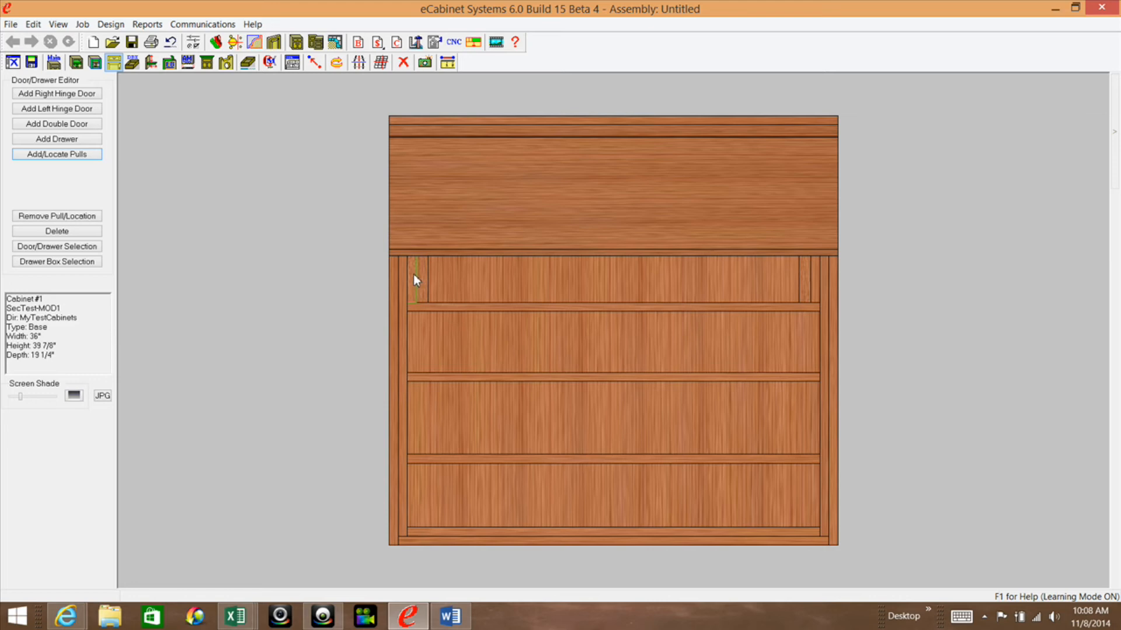
pyautogui.moveTo(415, 281)
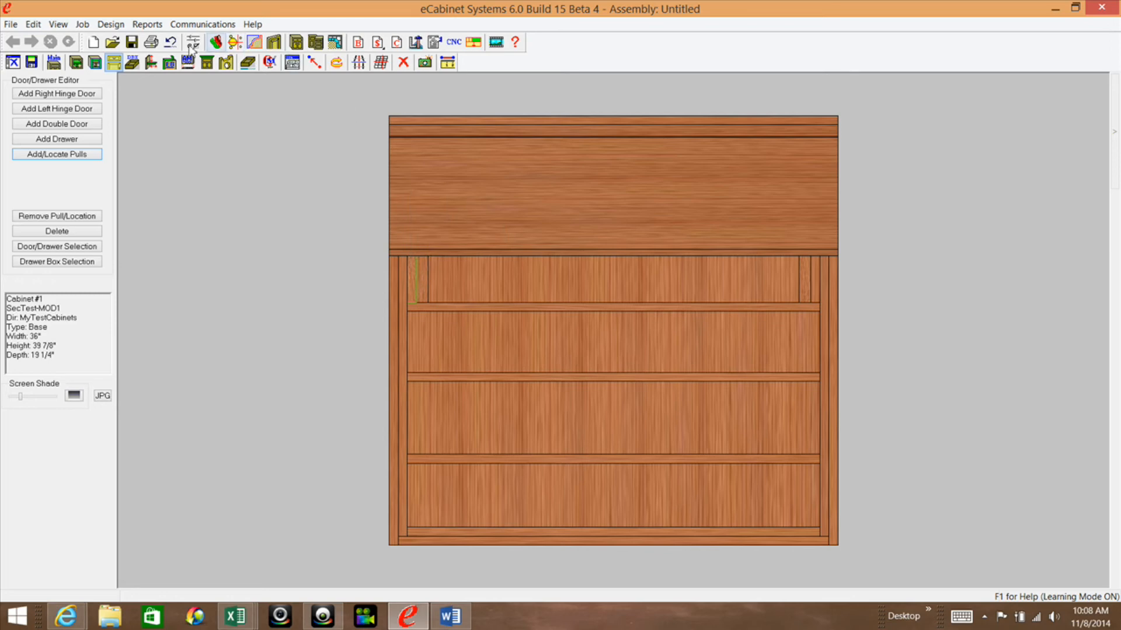
# - Review the Standard Dimensions defaults list, then close it and the preferences window
pyautogui.click(187, 42)
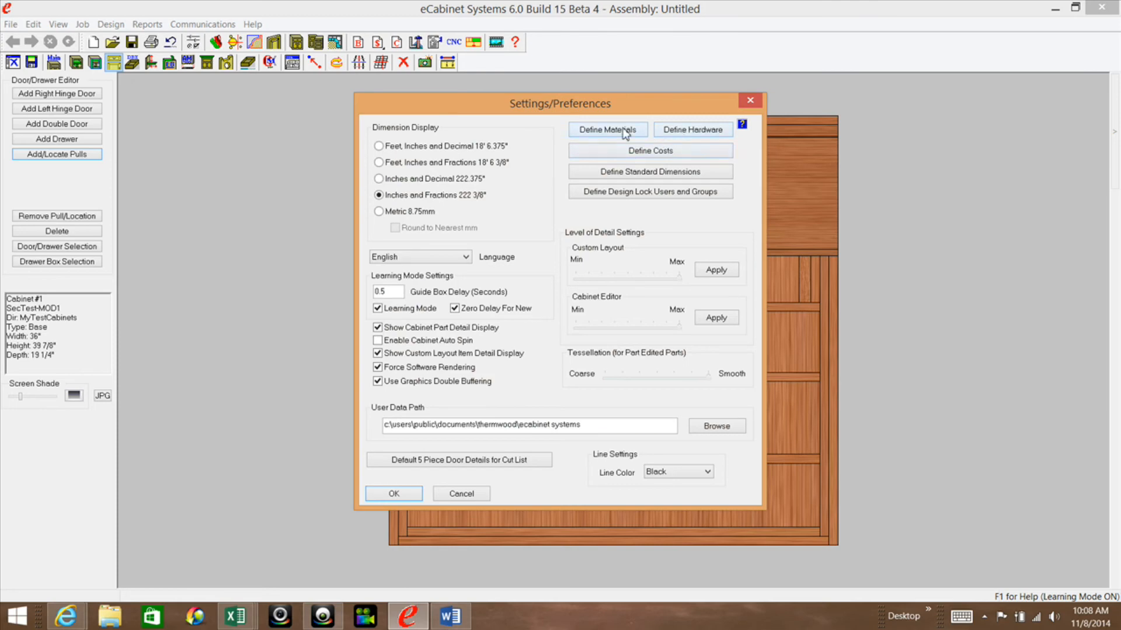
pyautogui.click(650, 170)
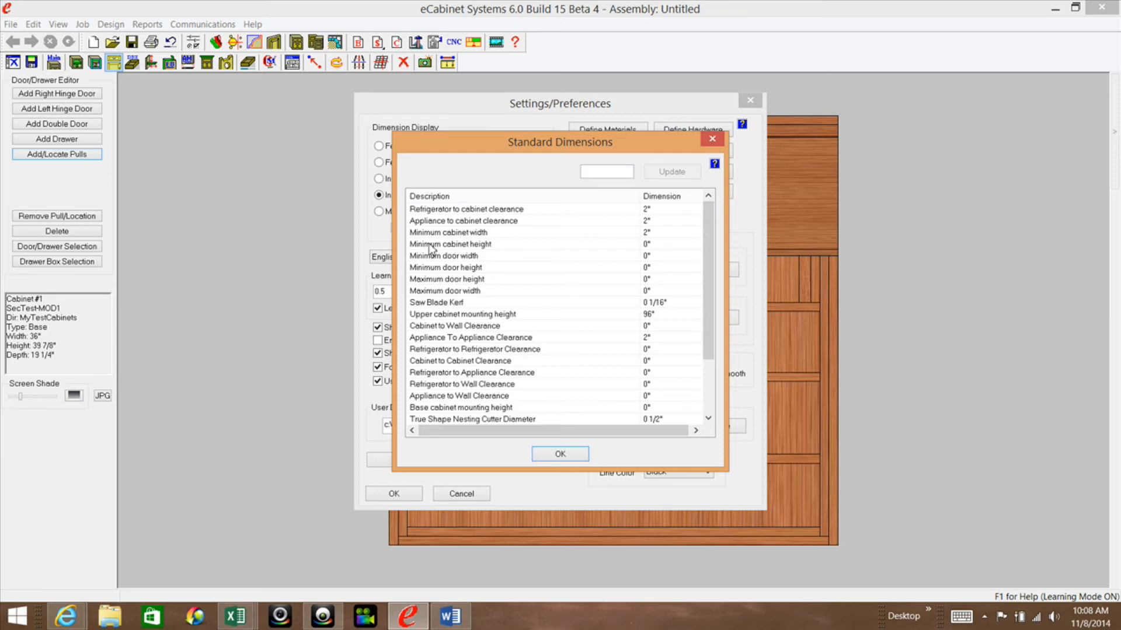
pyautogui.moveTo(422, 279)
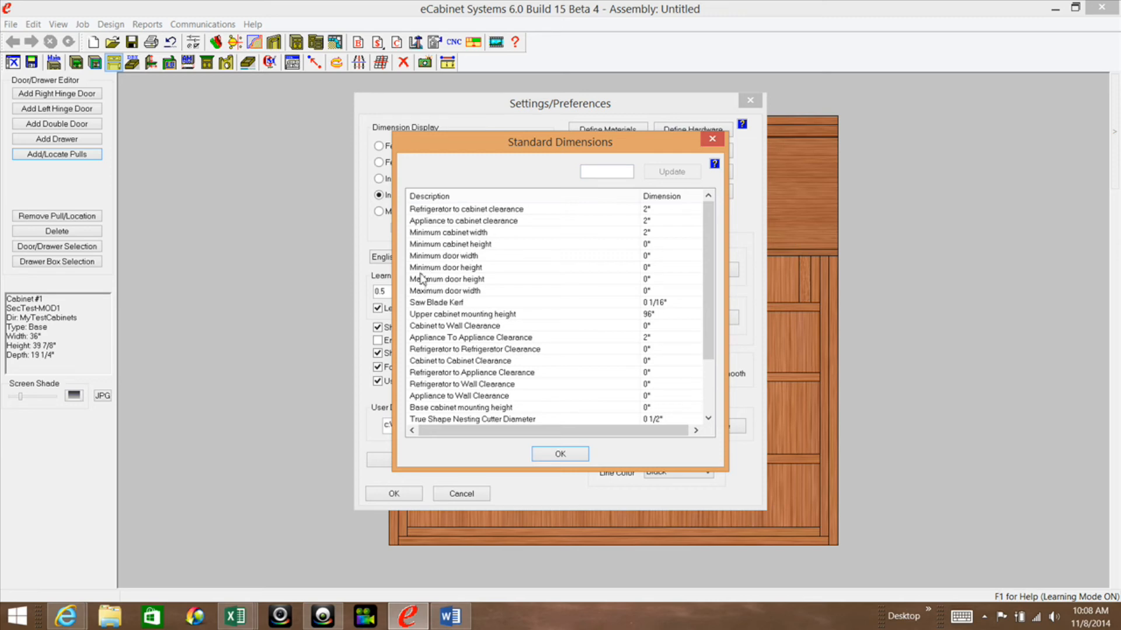
pyautogui.moveTo(447, 287)
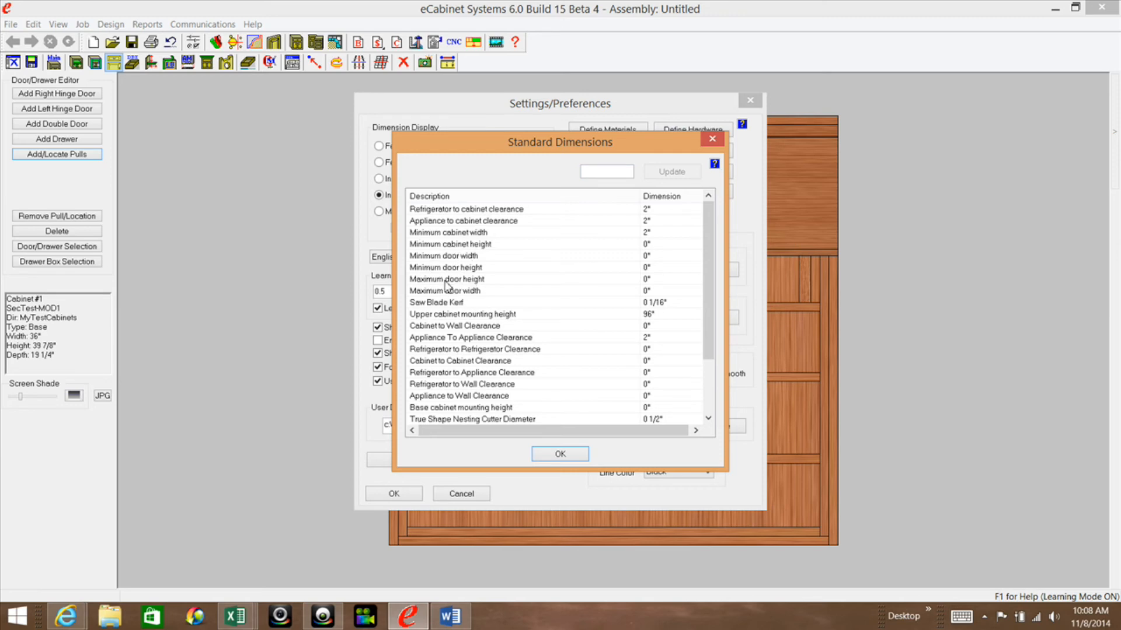
pyautogui.moveTo(441, 316)
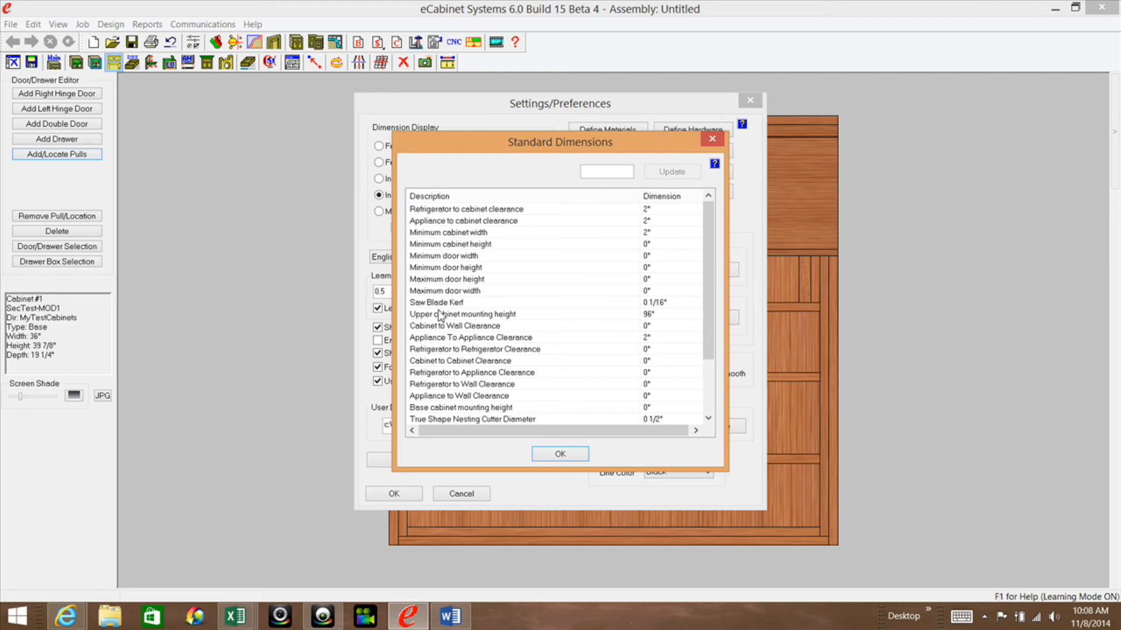
pyautogui.scroll(-3)
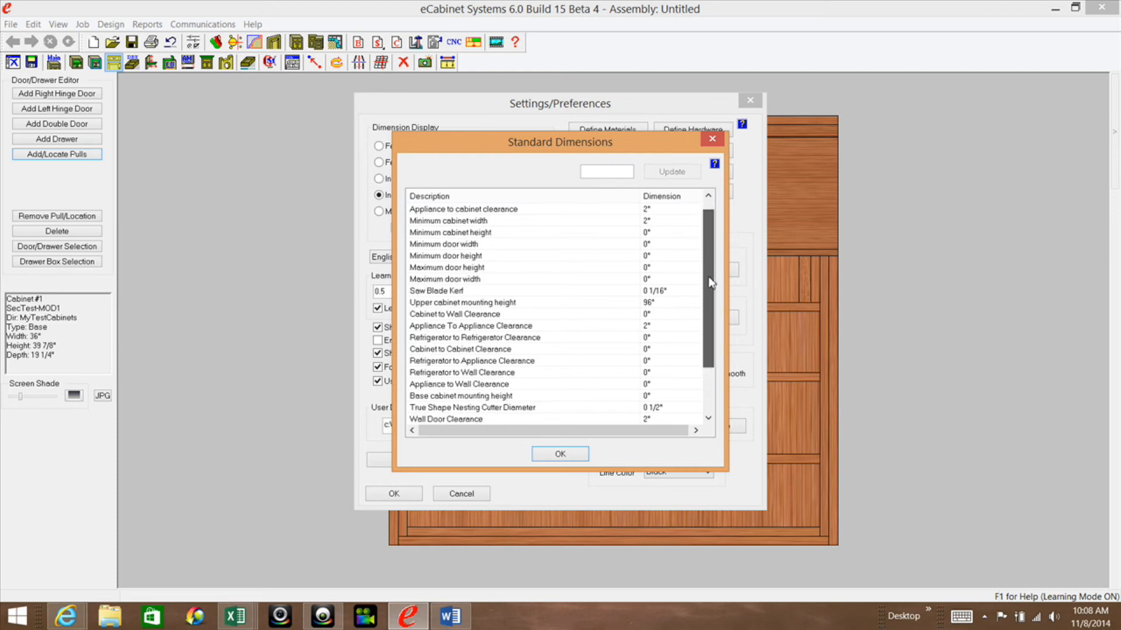
pyautogui.scroll(-3)
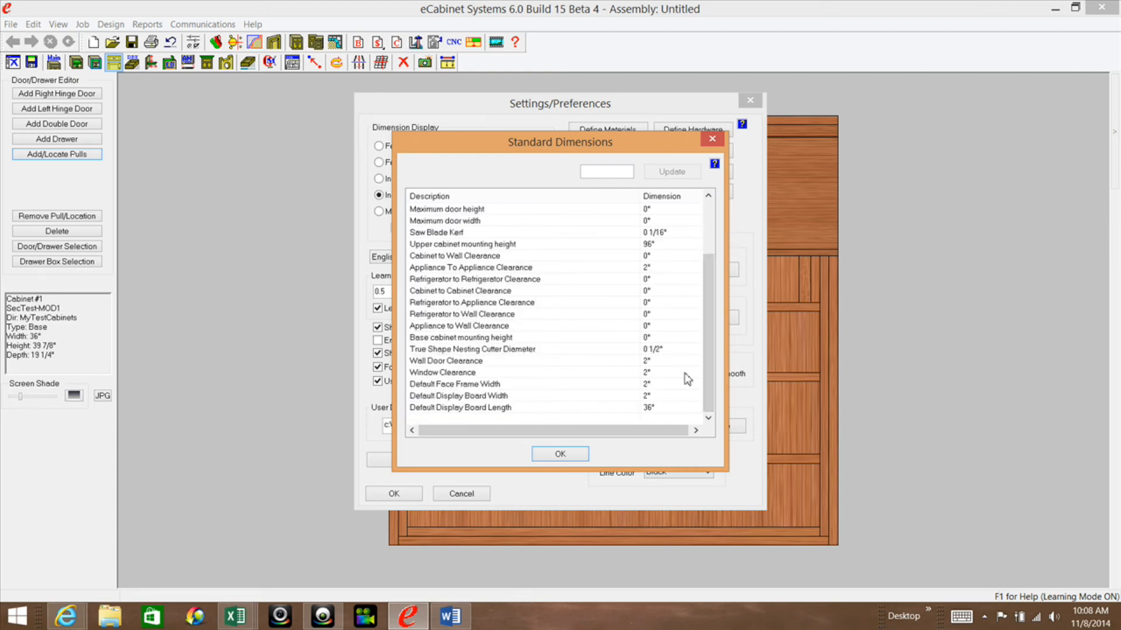
pyautogui.click(560, 454)
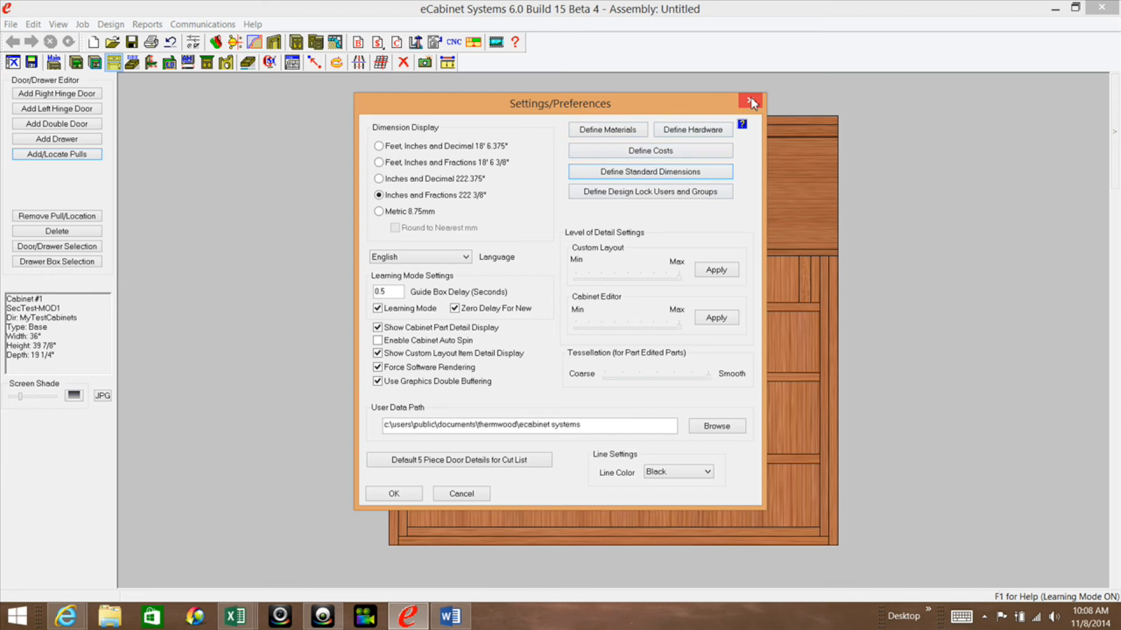
pyautogui.click(750, 102)
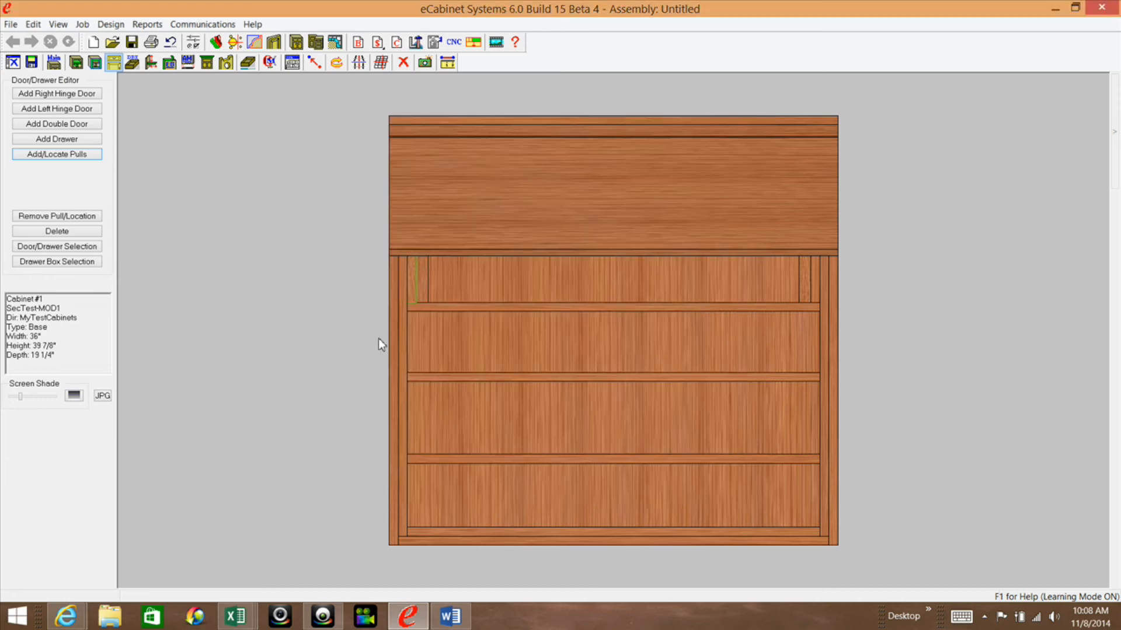
pyautogui.moveTo(724, 196)
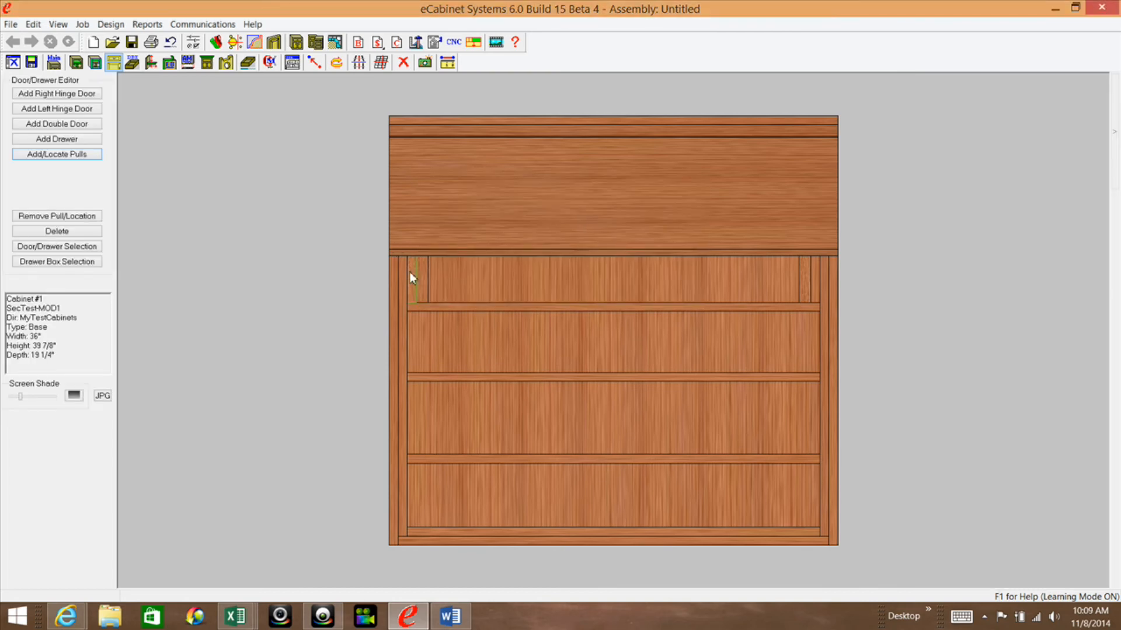
# - Select the small upper door and bring up its hardware selection on the Pulls catalogue
pyautogui.click(56, 154)
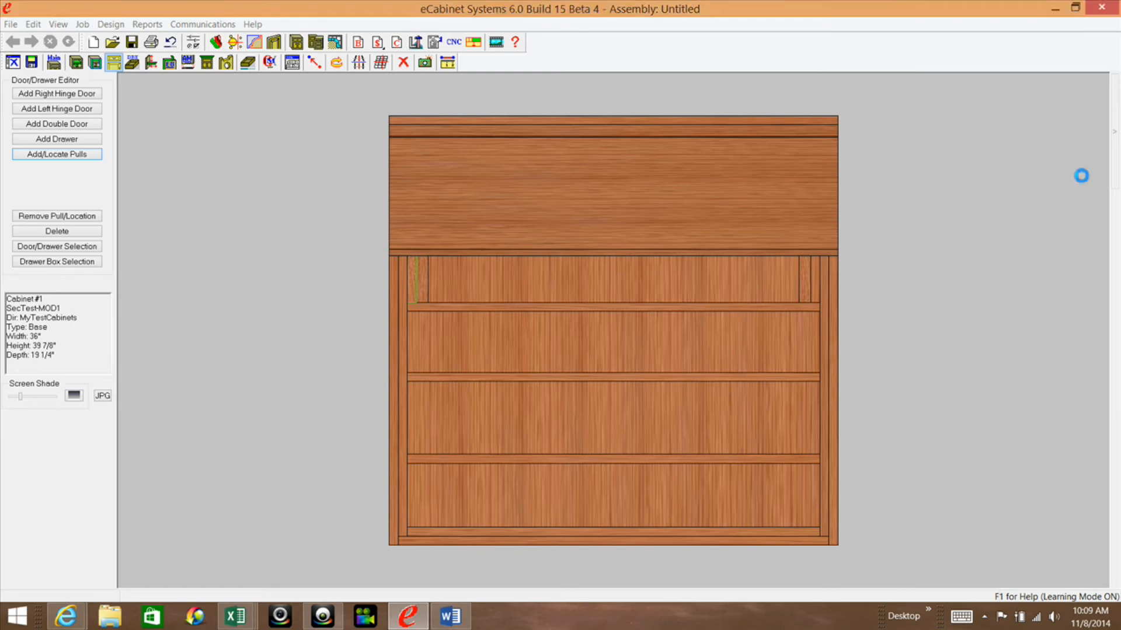
pyautogui.click(56, 154)
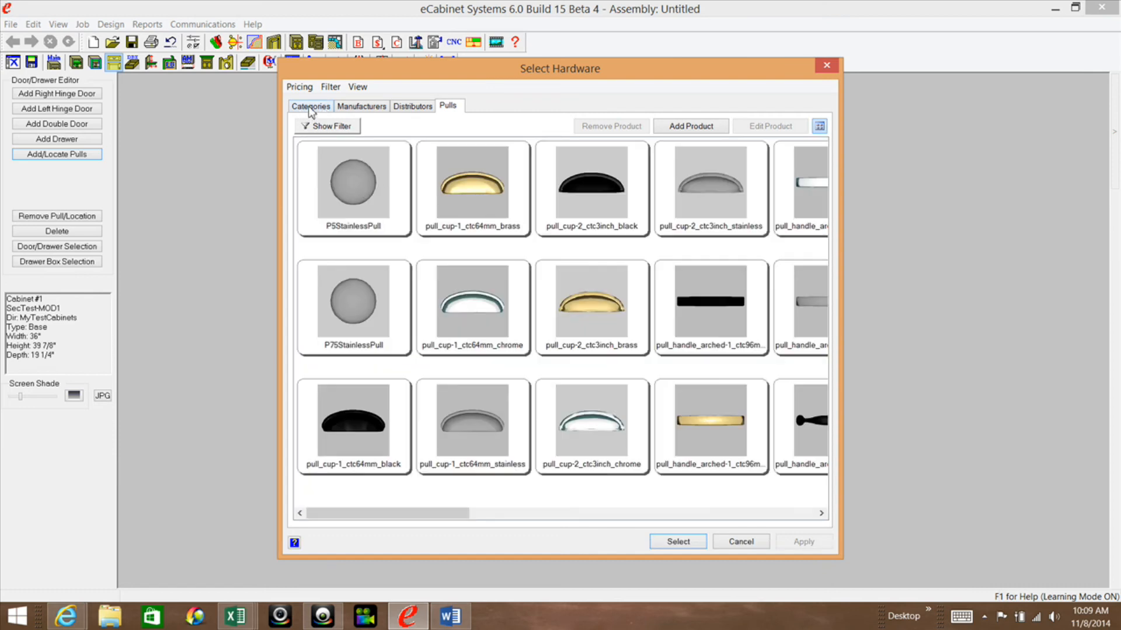
pyautogui.click(311, 106)
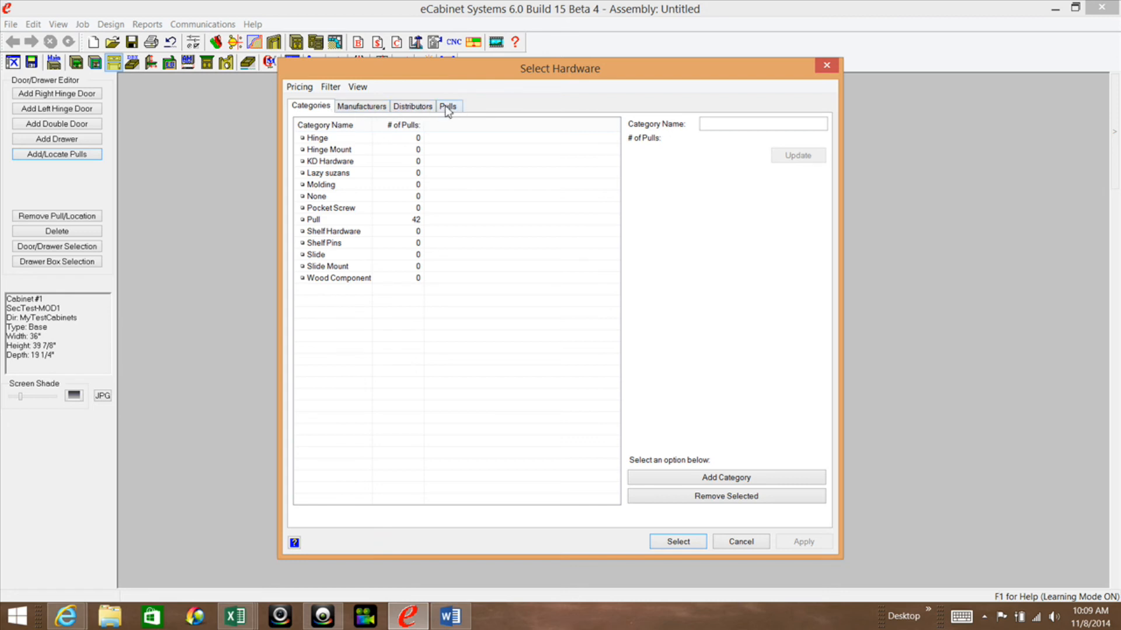
pyautogui.click(447, 106)
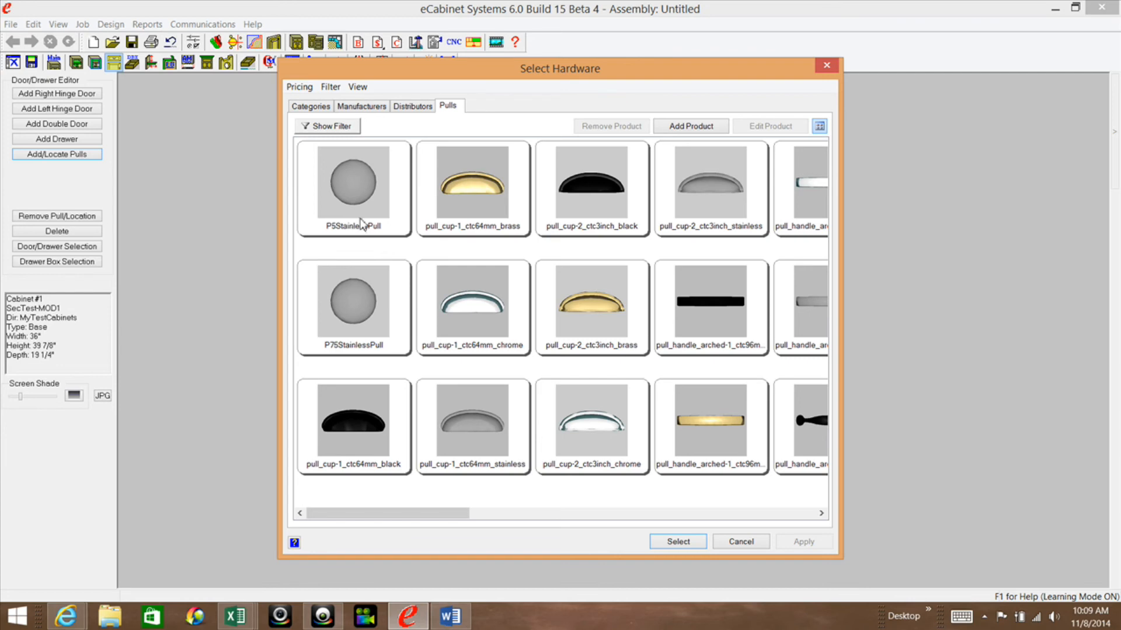
# - Choose the round P5StainlessPull knob and confirm it as the default pull for the door
pyautogui.click(352, 186)
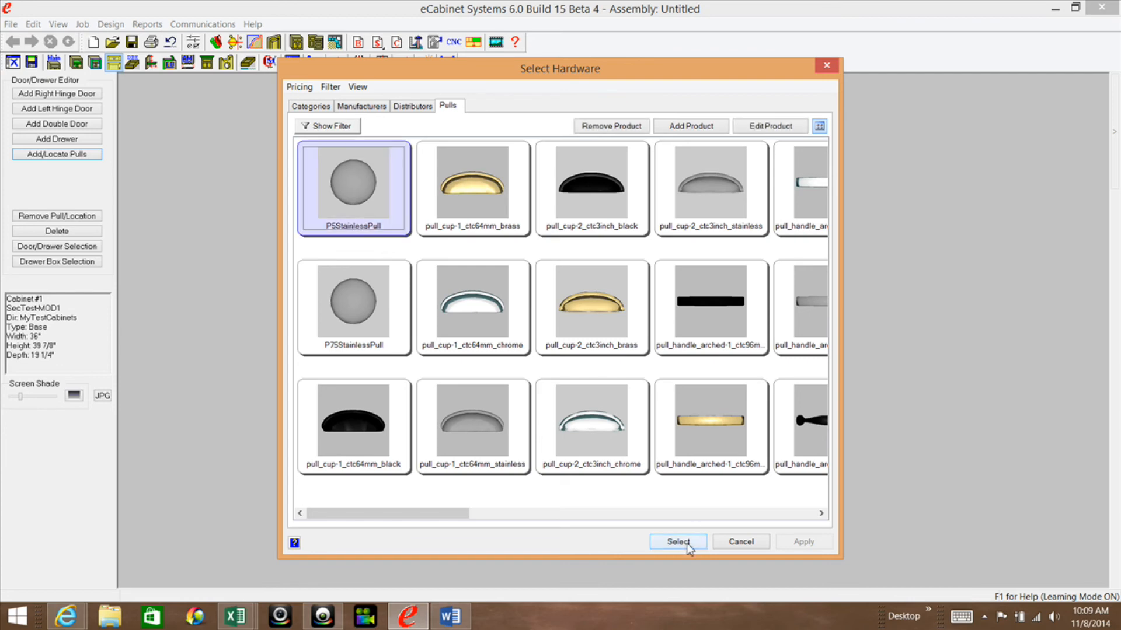
pyautogui.click(677, 540)
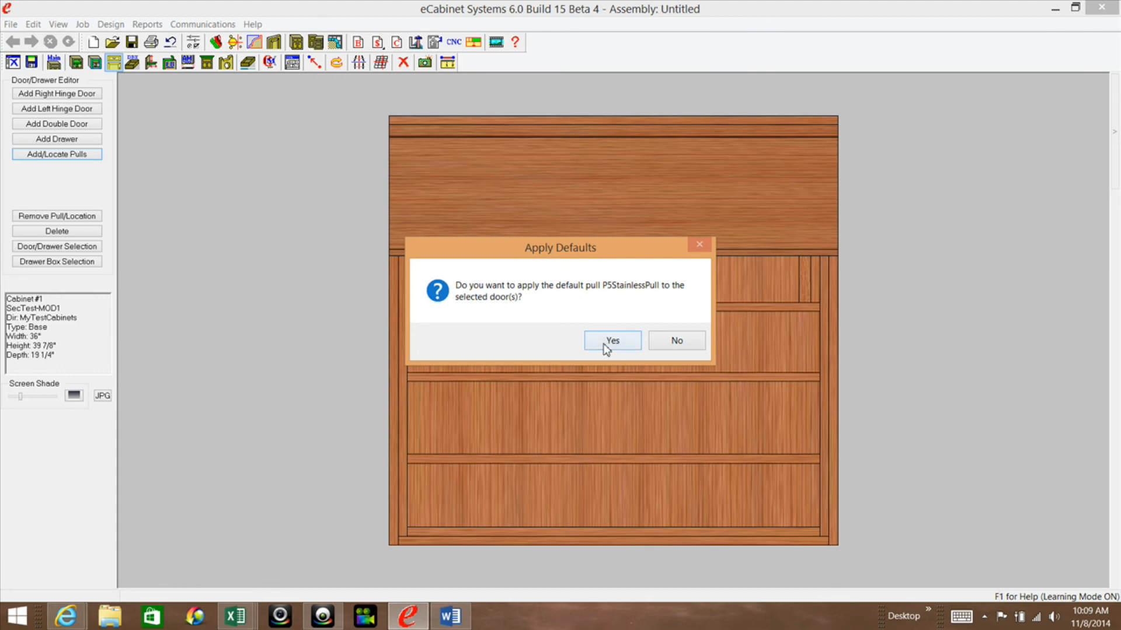
pyautogui.moveTo(620, 343)
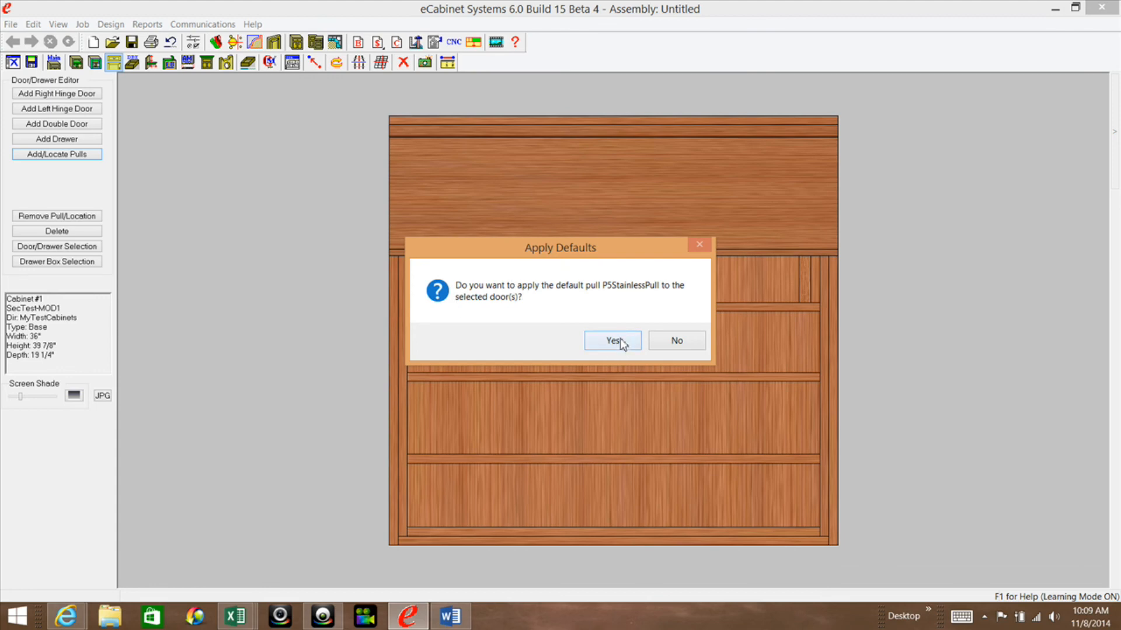
pyautogui.click(611, 340)
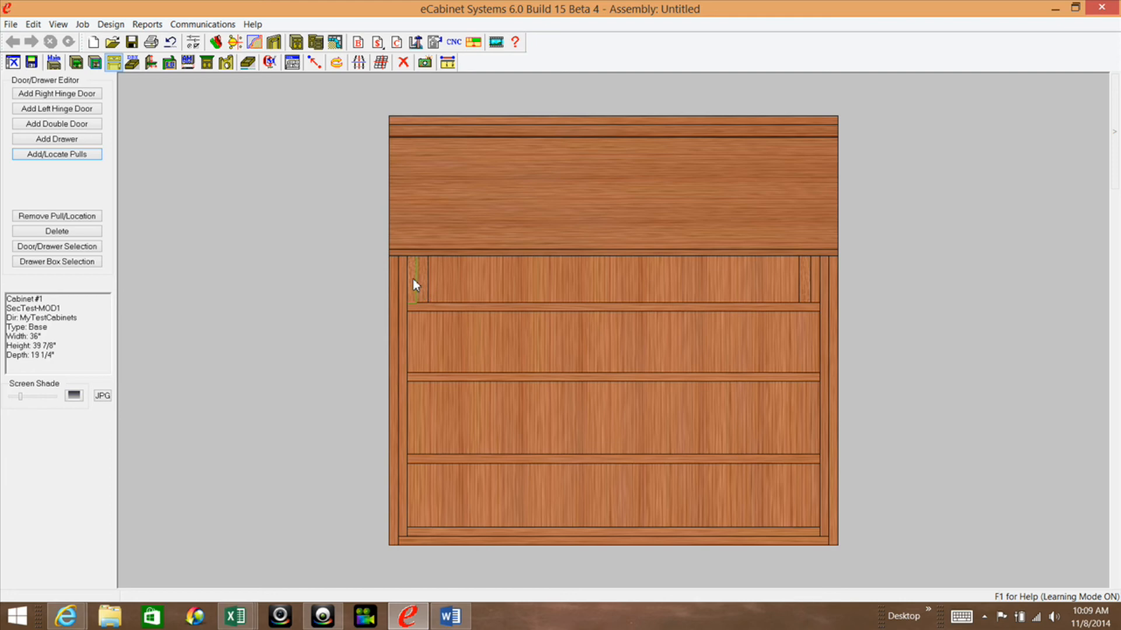
pyautogui.moveTo(414, 274)
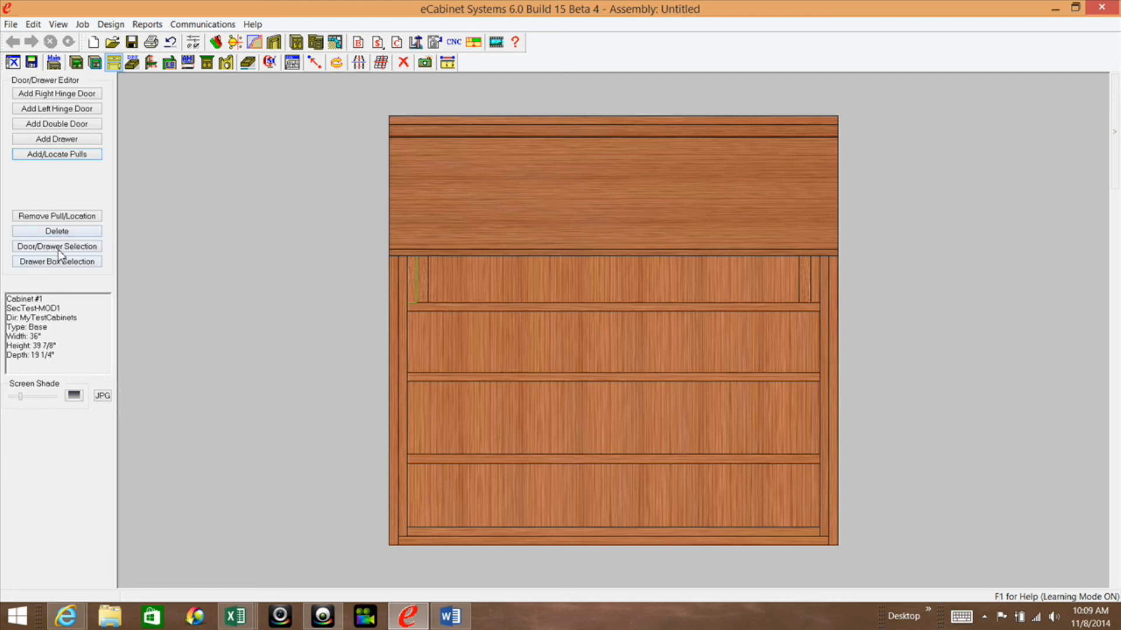
# - Locate the P5StainlessPull knob on the small door with Centered placement in both directions
pyautogui.click(56, 154)
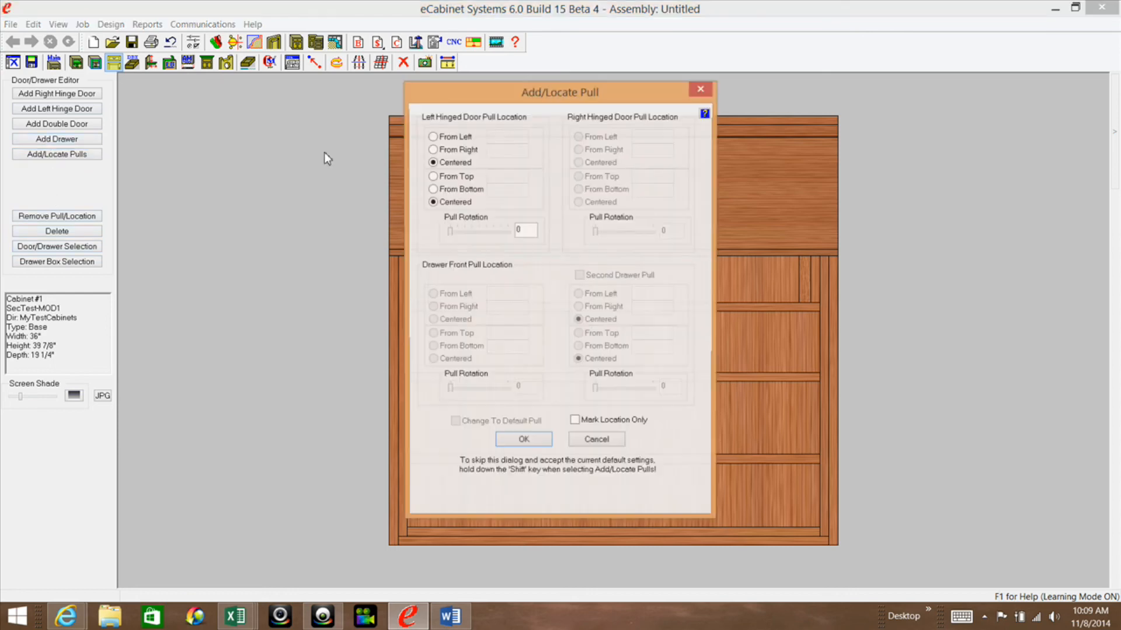
pyautogui.moveTo(432, 162)
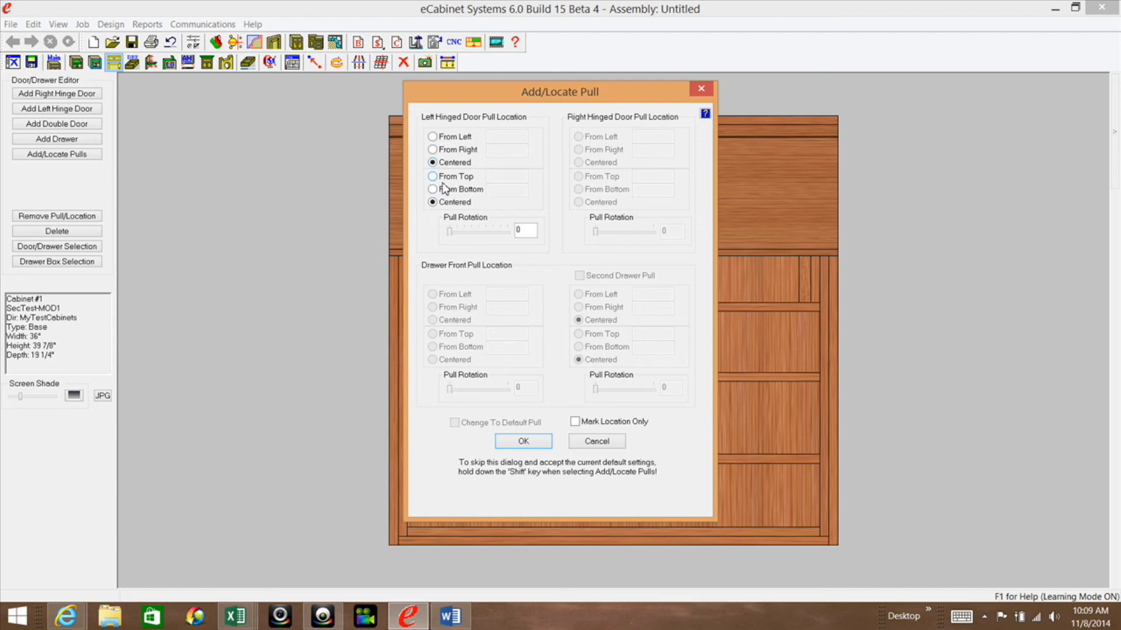
pyautogui.moveTo(378, 431)
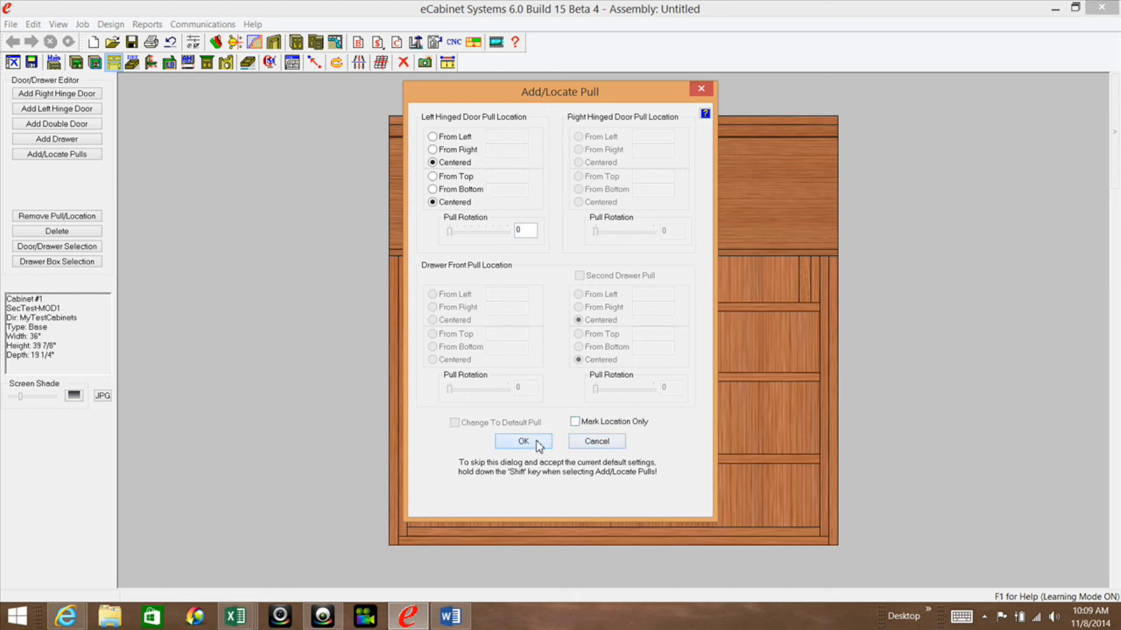
pyautogui.click(523, 442)
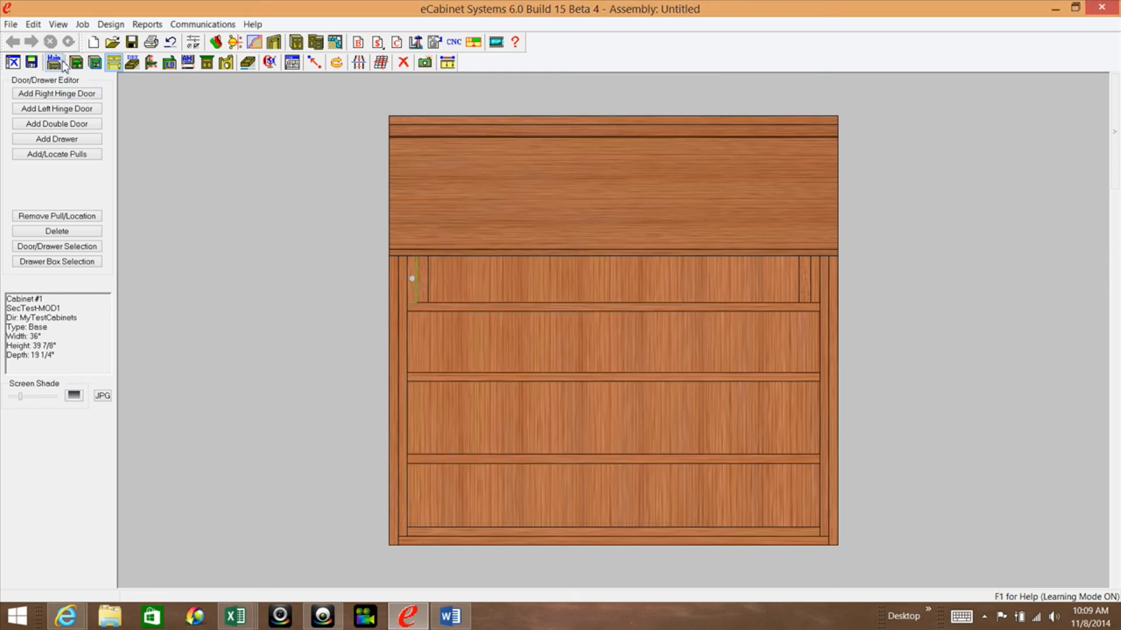
# - Show the cabinet in the 3D editor with the round knob on the small door
pyautogui.click(54, 62)
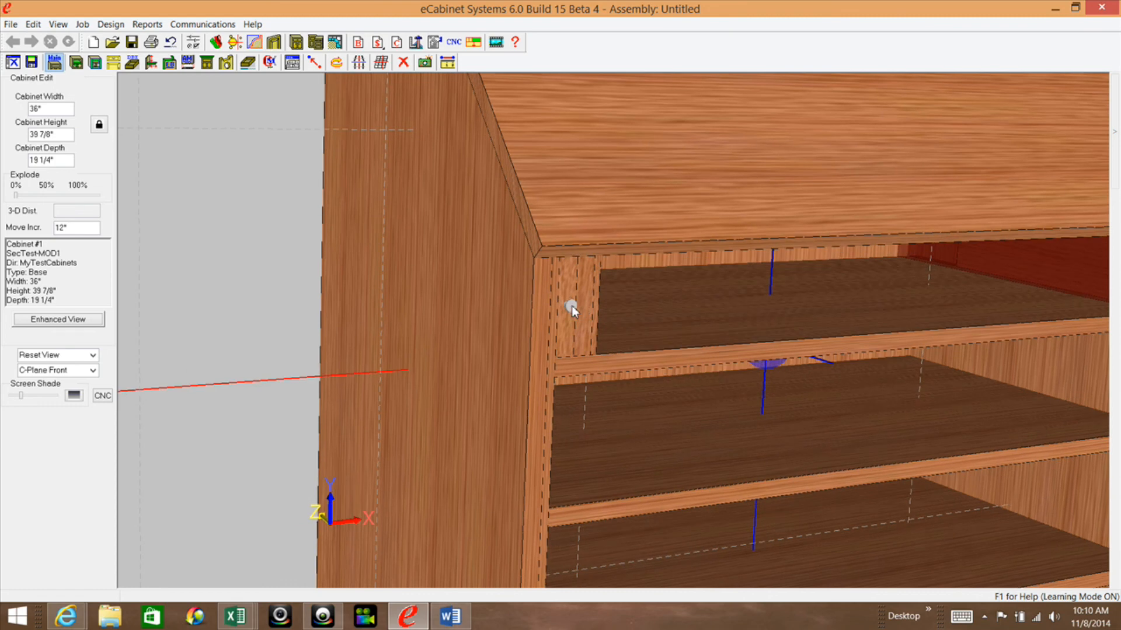
pyautogui.moveTo(552, 310)
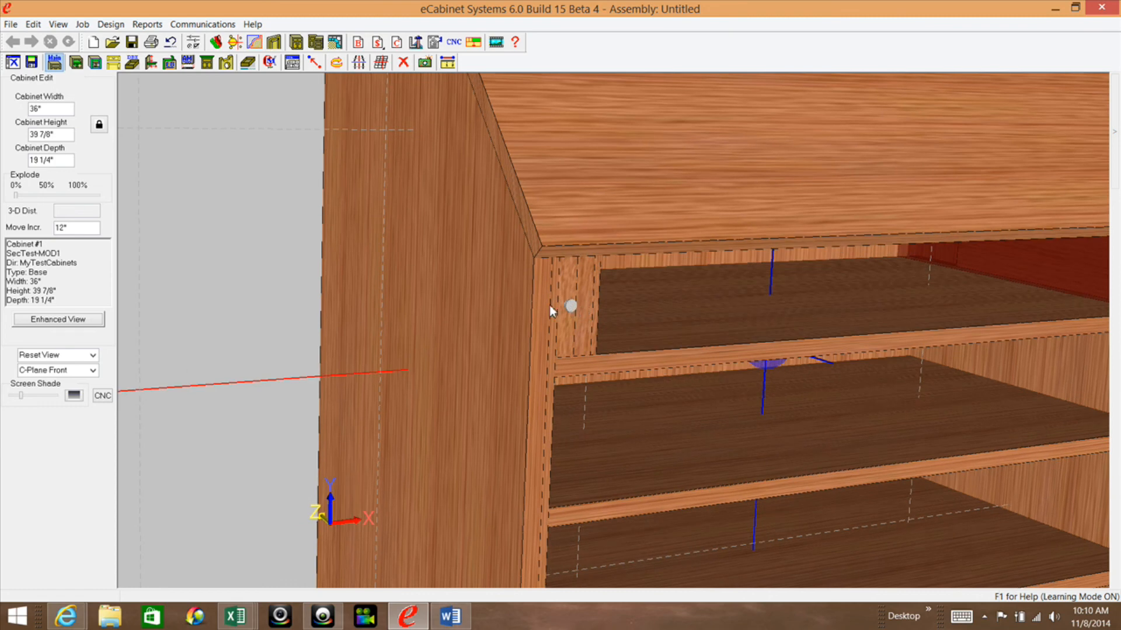